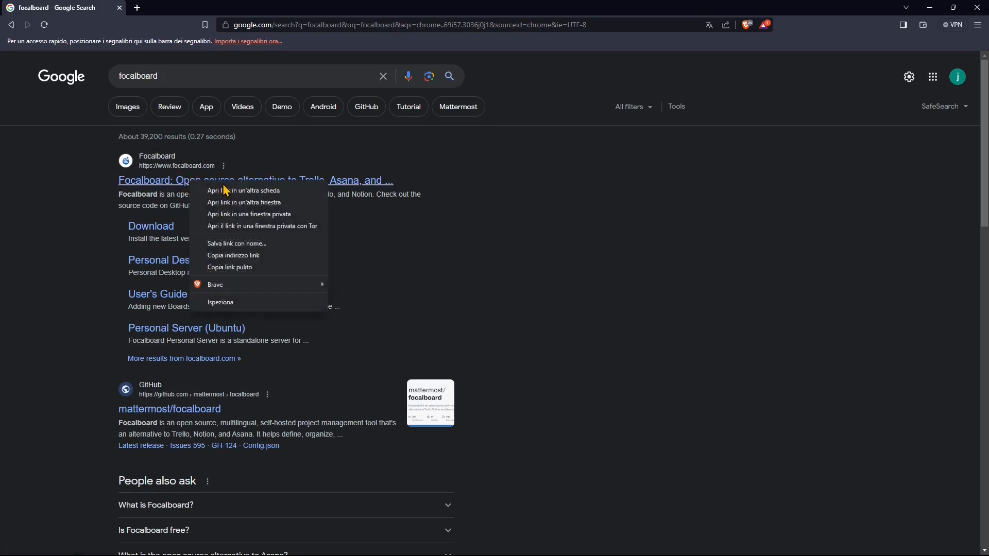
Open the official Focalboard search result in a new browser tab
click(244, 190)
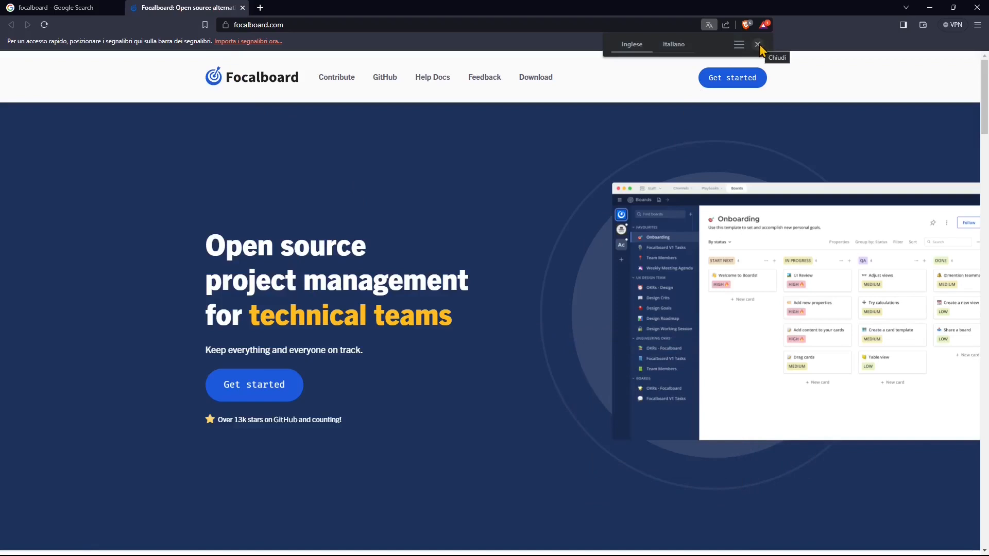
Dismiss the translate prompt, open the Contribute guide, and follow its Focalboard repository link
click(757, 44)
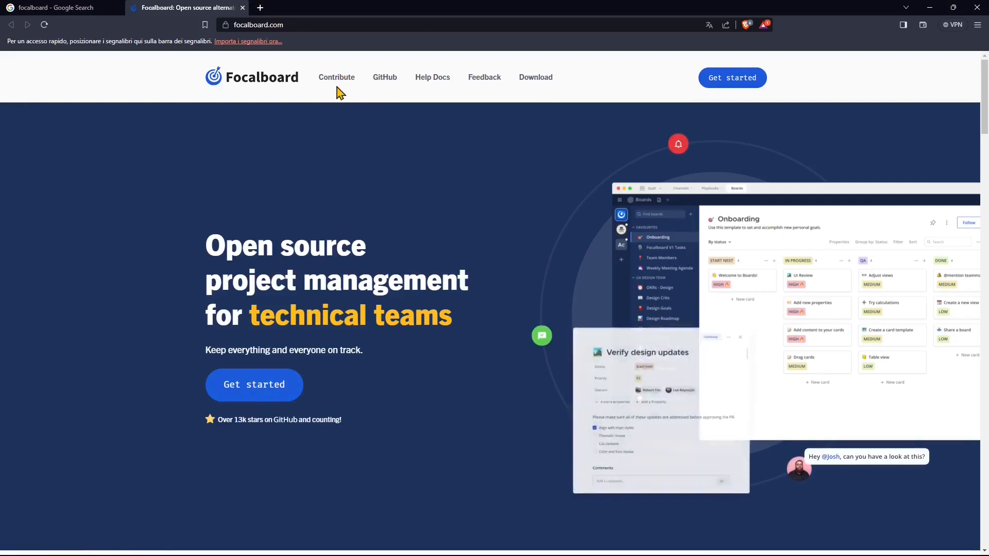
click(336, 77)
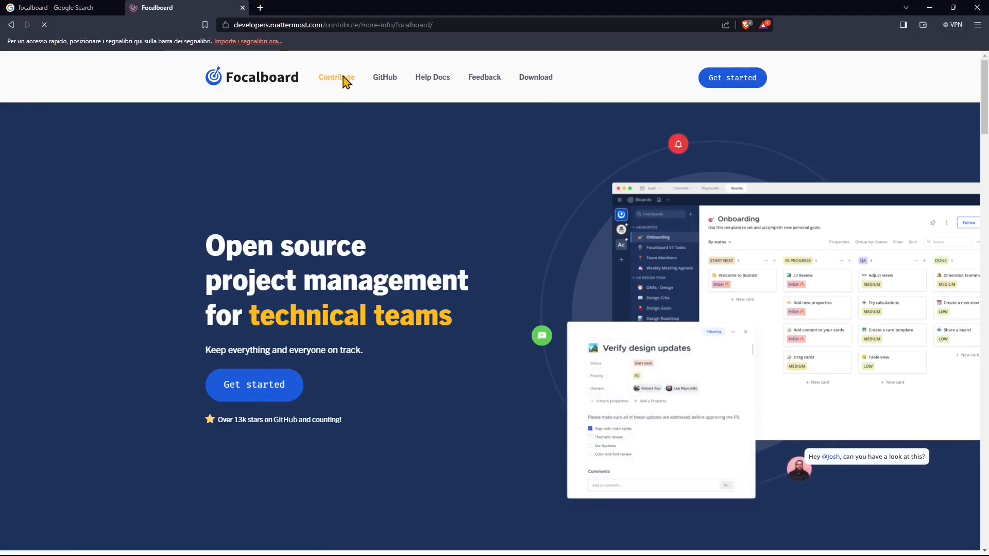
click(337, 77)
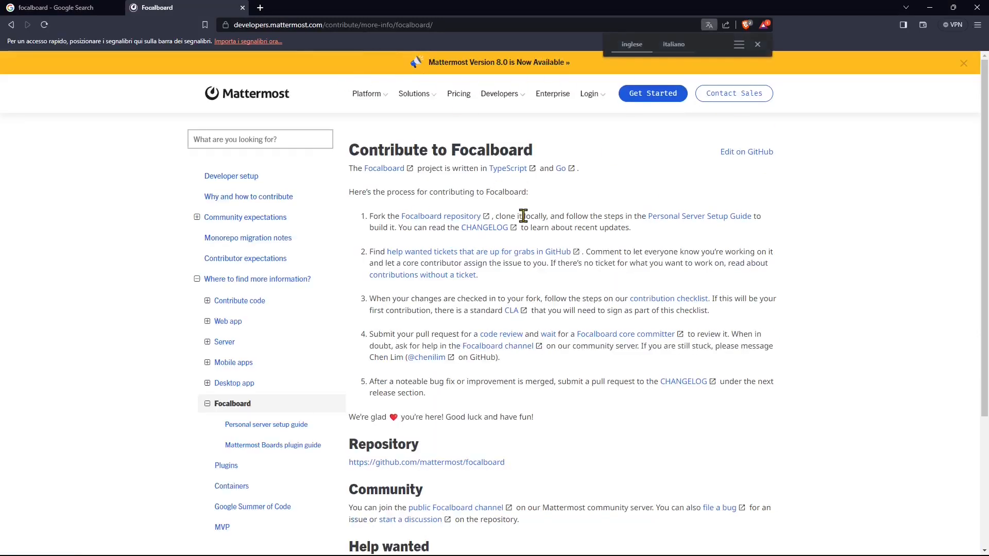
click(590, 93)
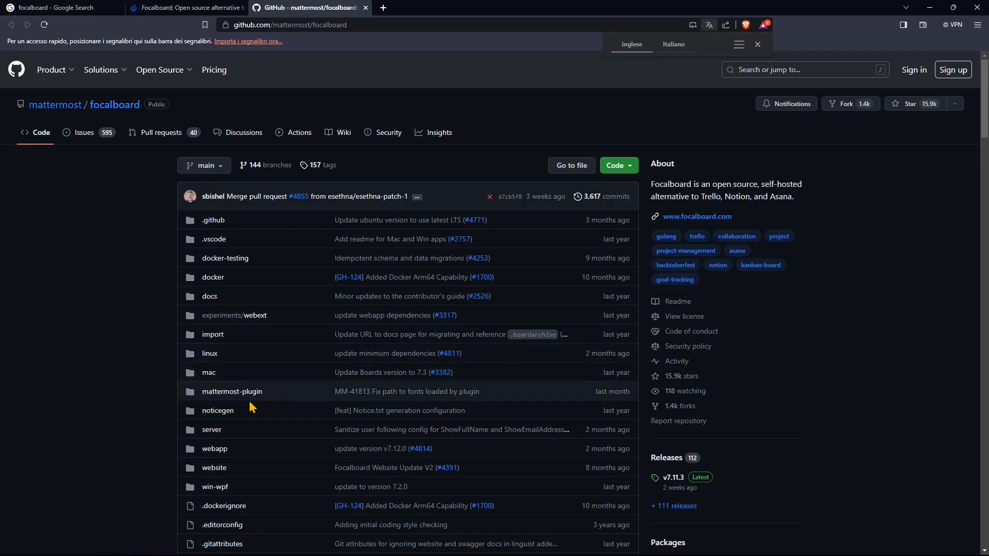
Scroll the mattermost/focalboard README down to Try Focalboard, then return to the Focalboard tab
scroll(down, 3)
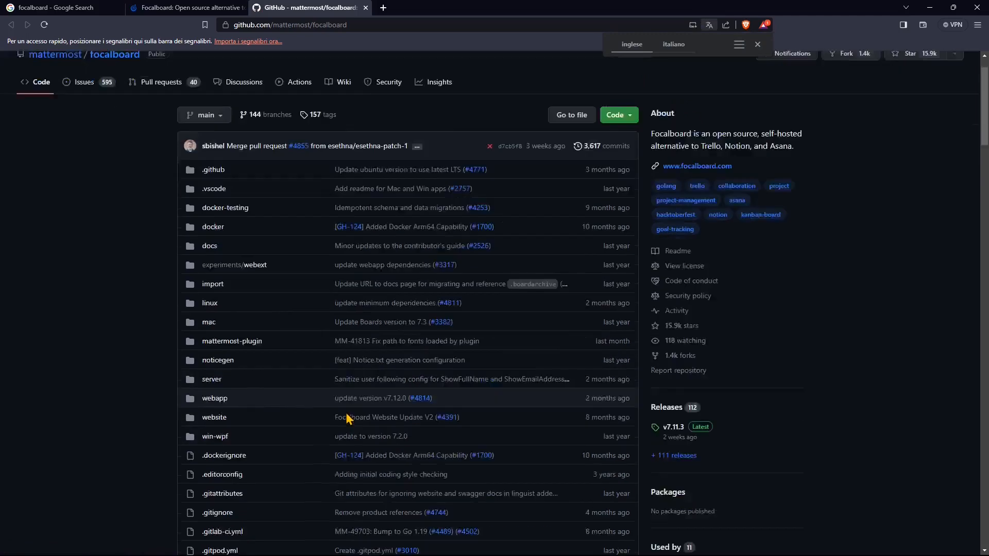
scroll(down, 3)
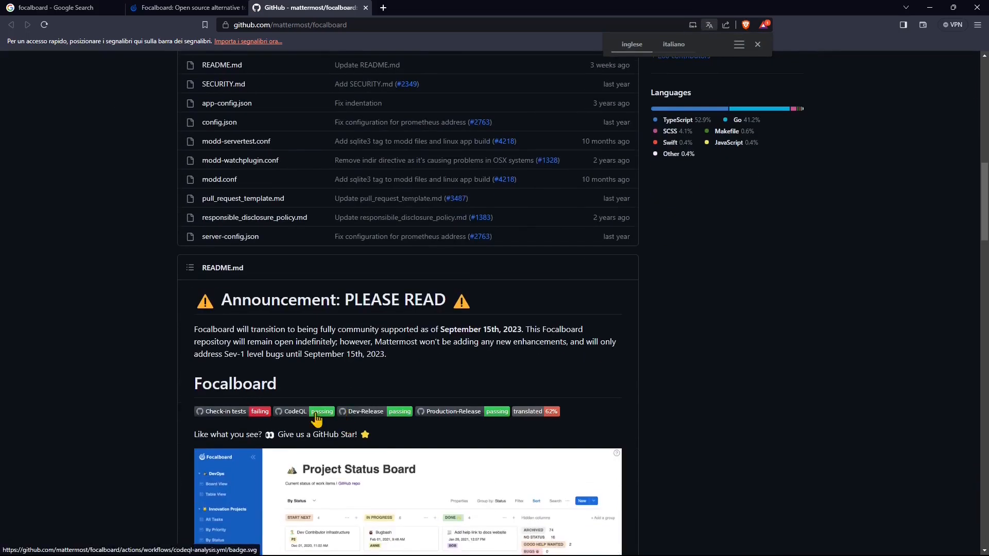
scroll(down, 3)
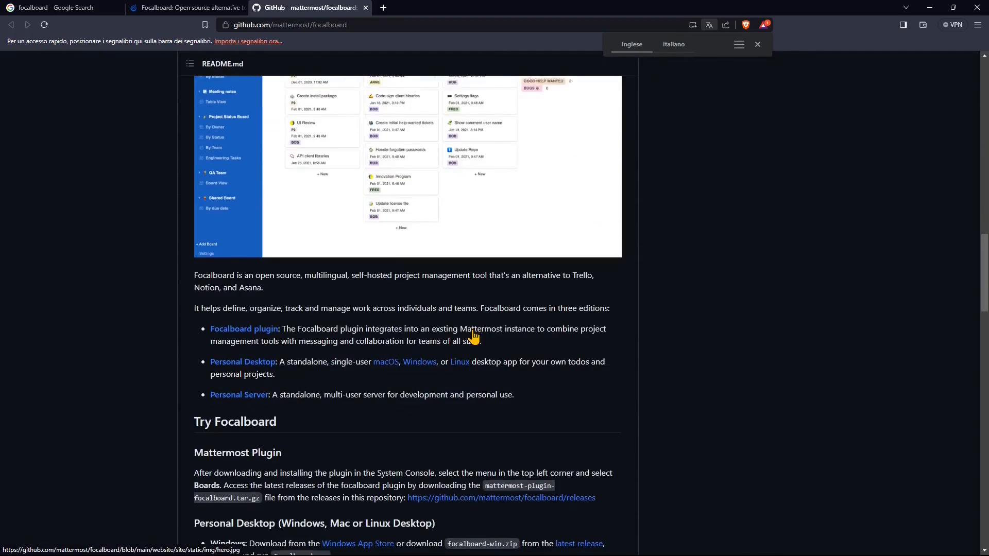
scroll(down, 3)
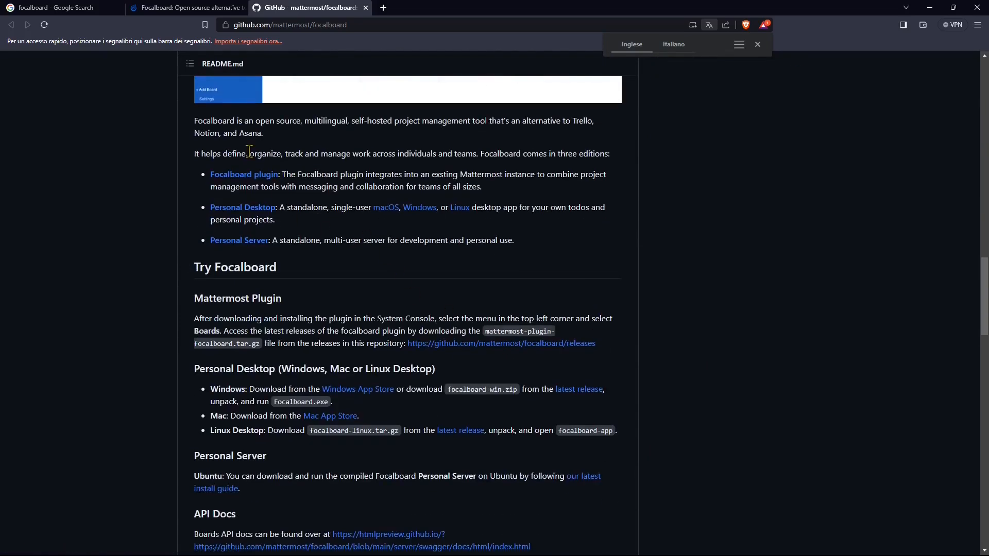
click(192, 7)
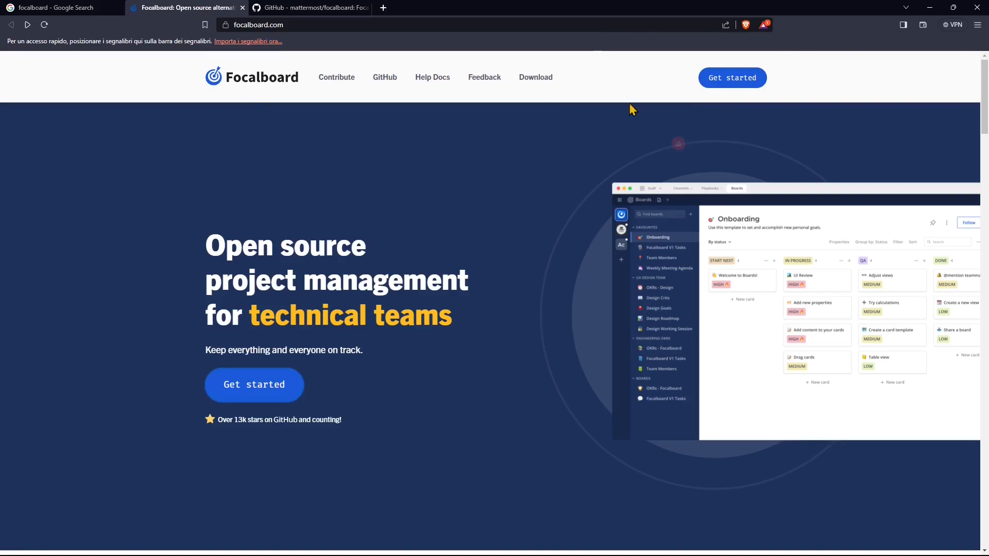
From the Download page, open the Windows instructions under For Single Users
click(535, 77)
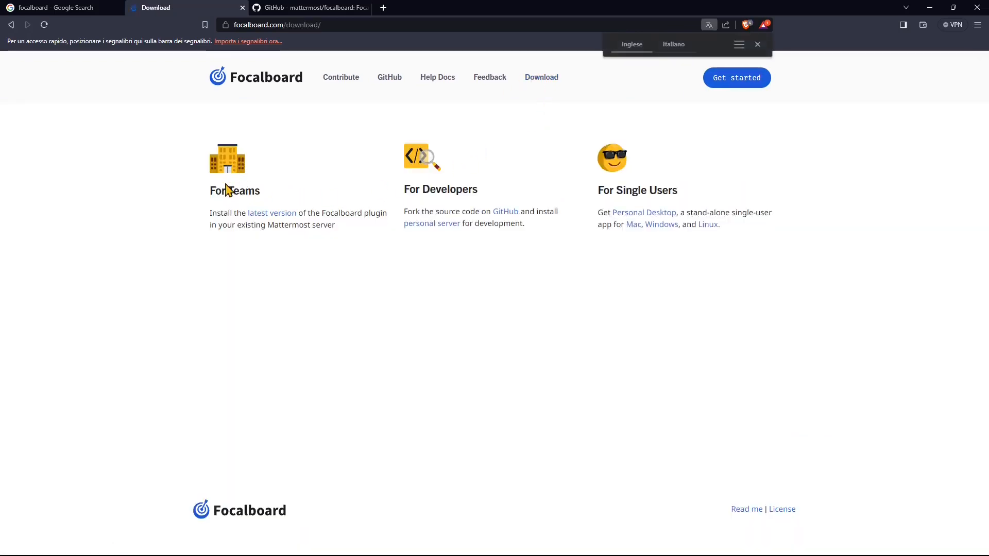
mouse_move(652, 177)
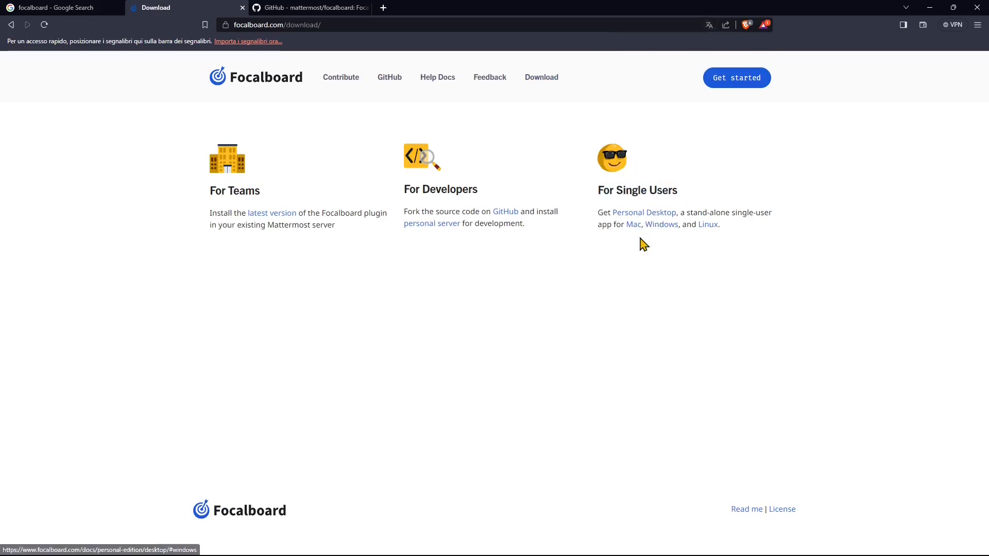
mouse_move(632, 232)
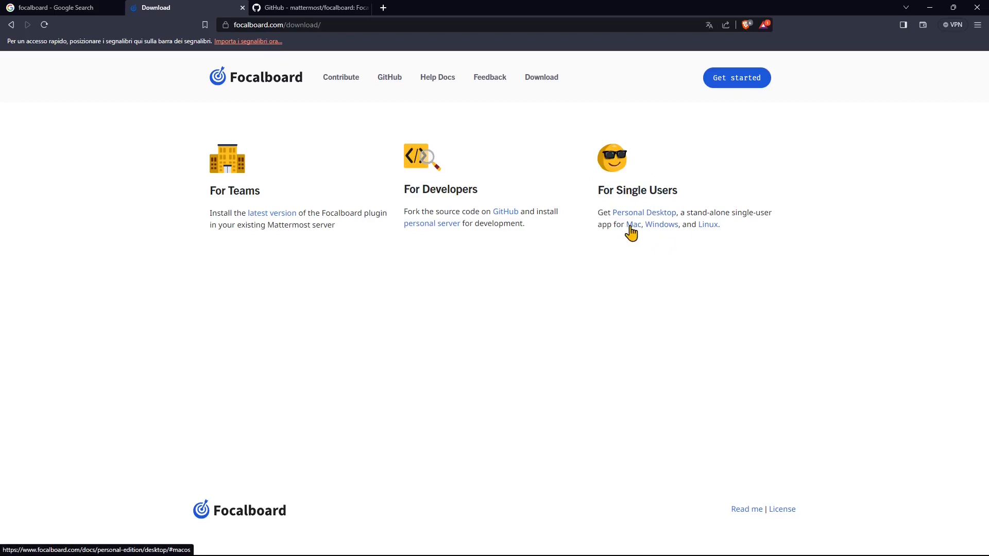
mouse_move(643, 228)
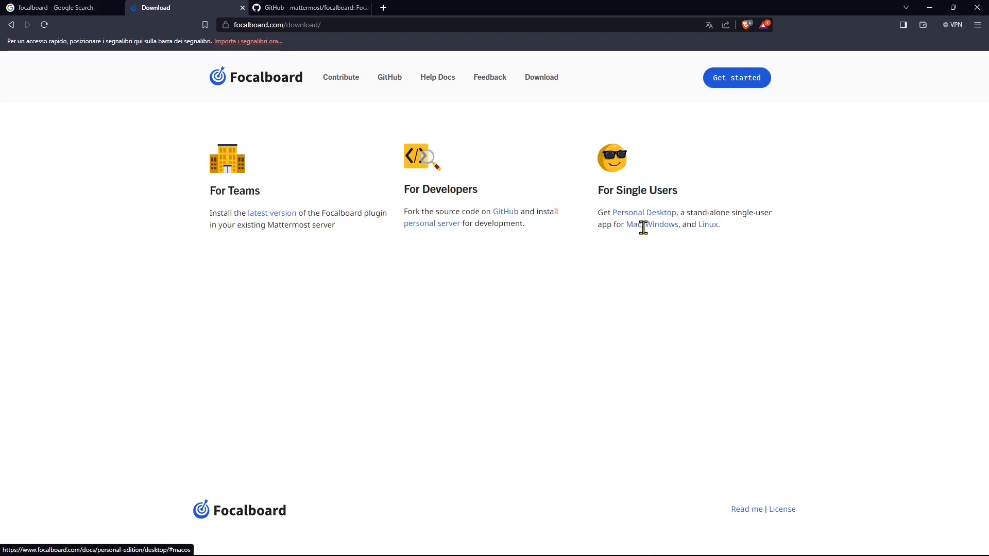
click(661, 225)
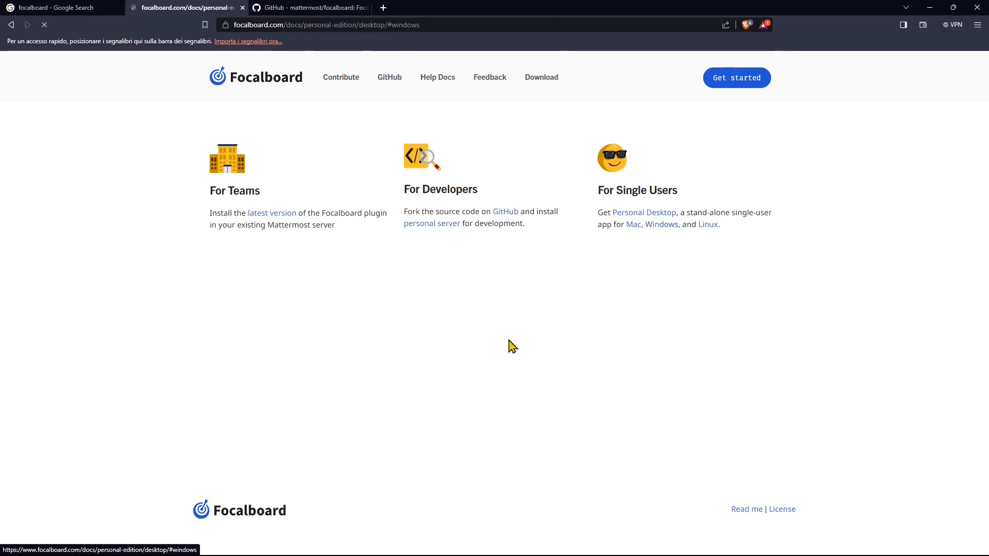
click(644, 213)
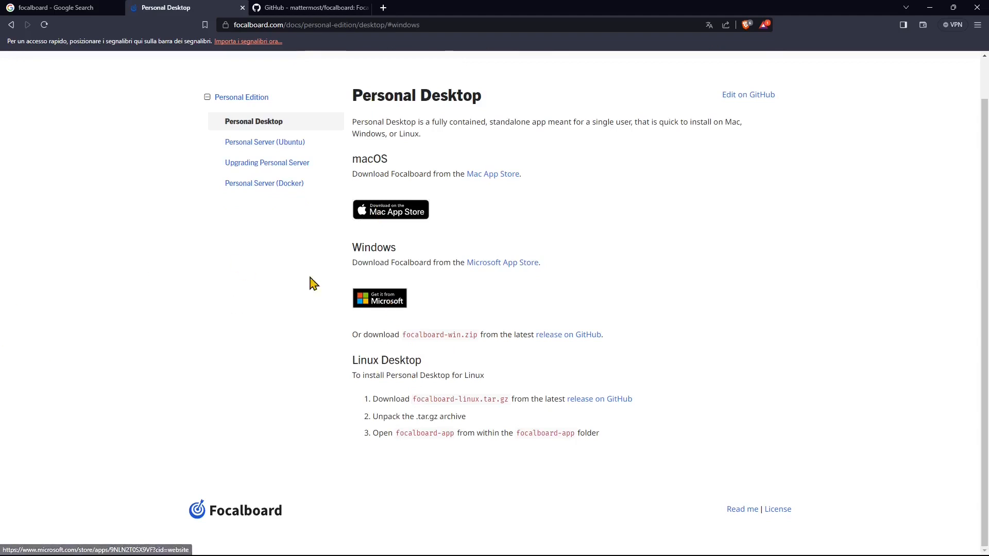
click(380, 299)
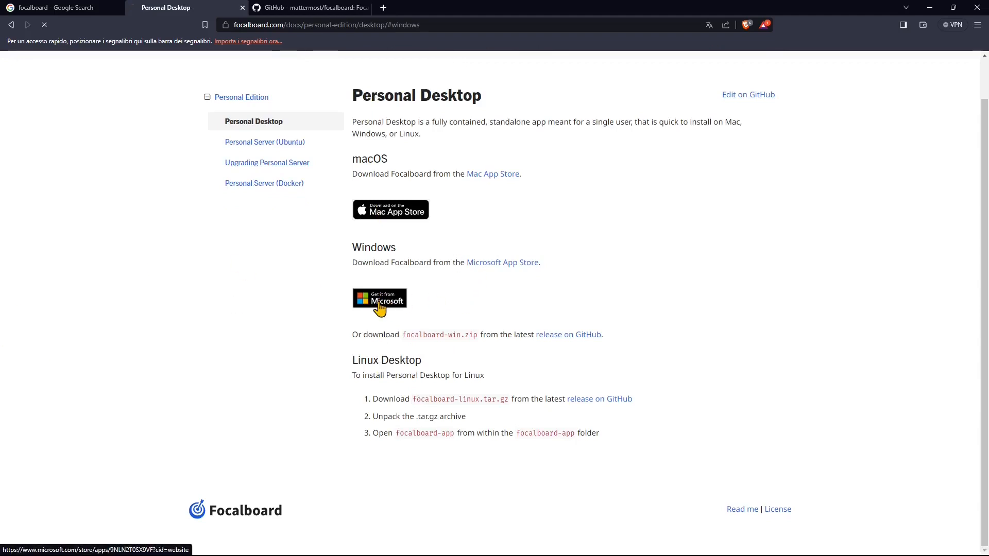
click(380, 303)
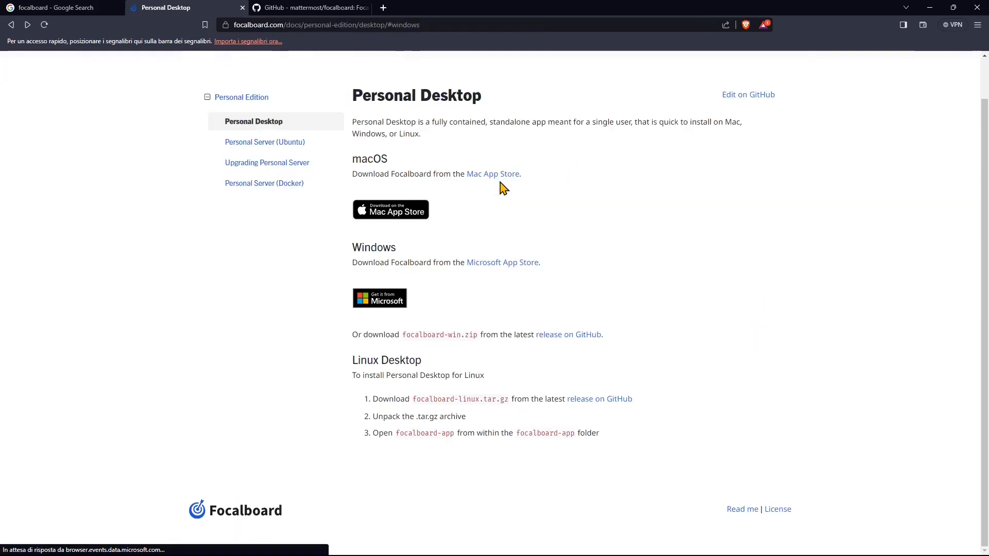
mouse_move(460, 340)
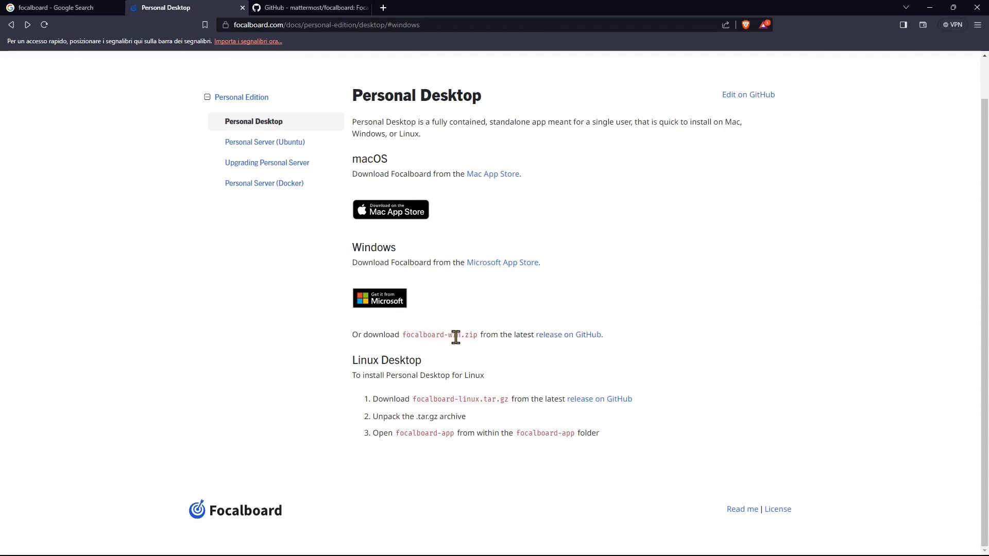
Save the 36 MB focalboard-win.zip asset from release v7.11.3 and show its folder
click(568, 334)
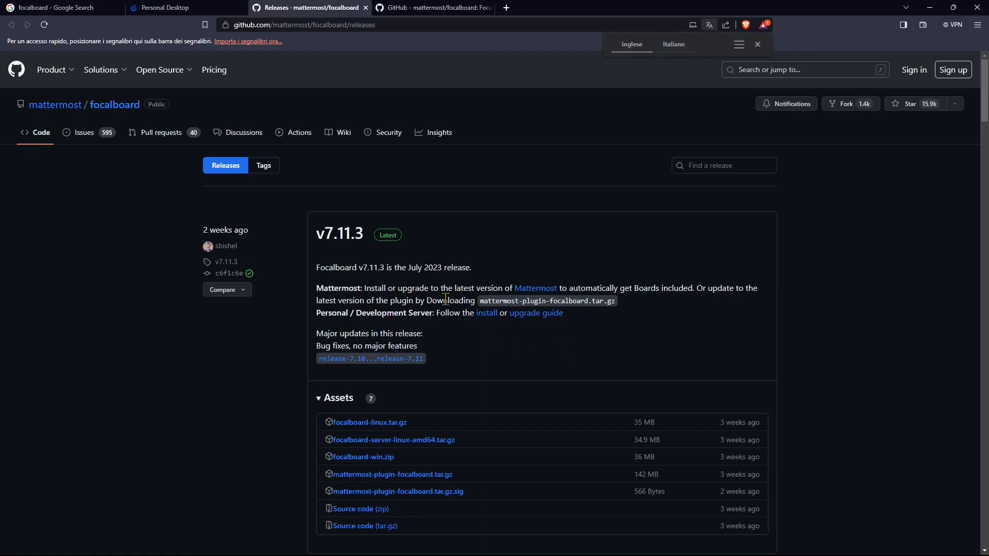
mouse_move(411, 243)
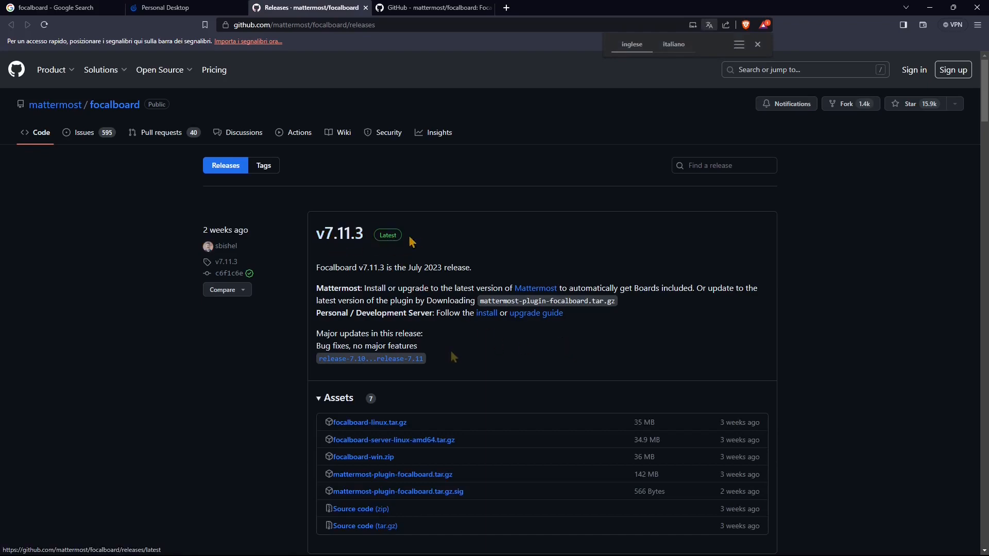
scroll(down, 3)
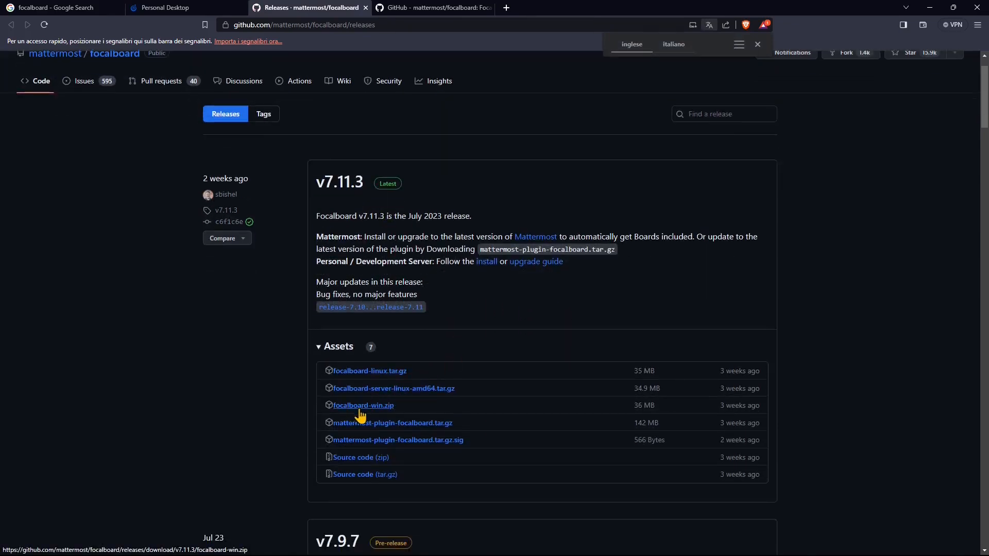
click(363, 406)
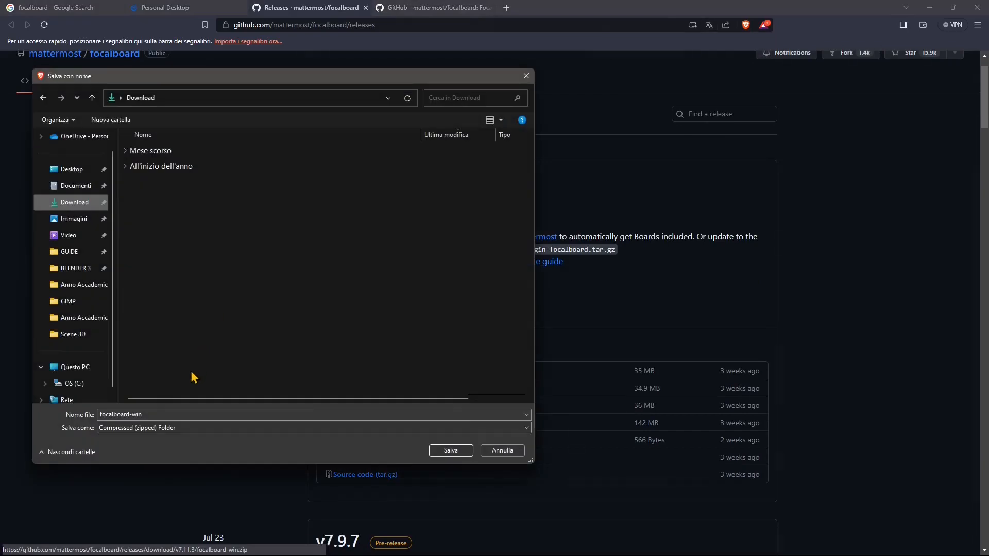
mouse_move(462, 97)
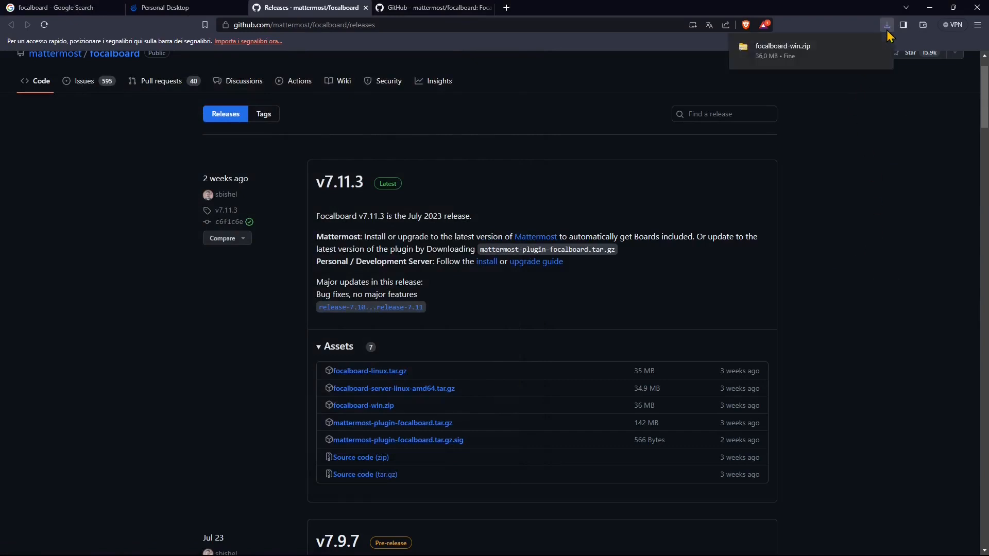
mouse_move(863, 60)
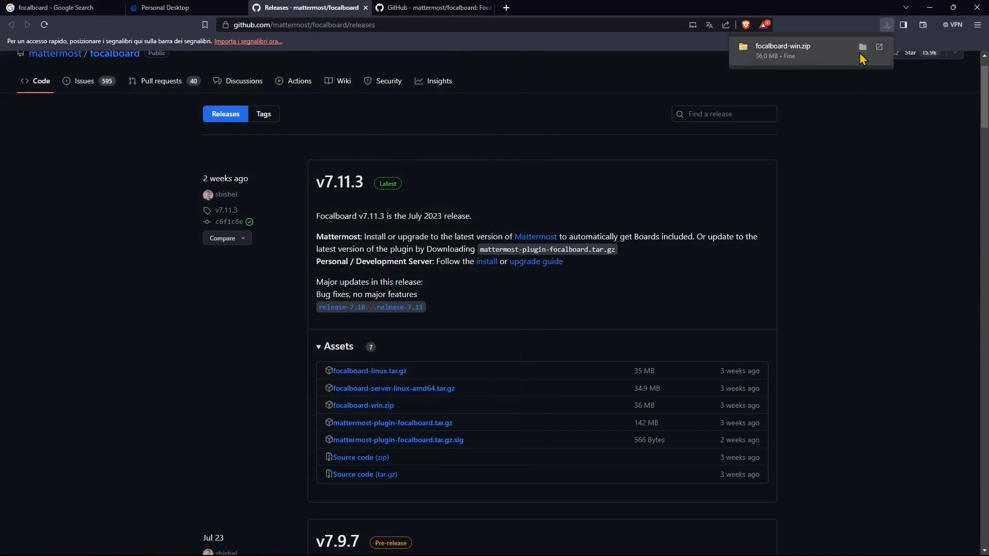
click(863, 47)
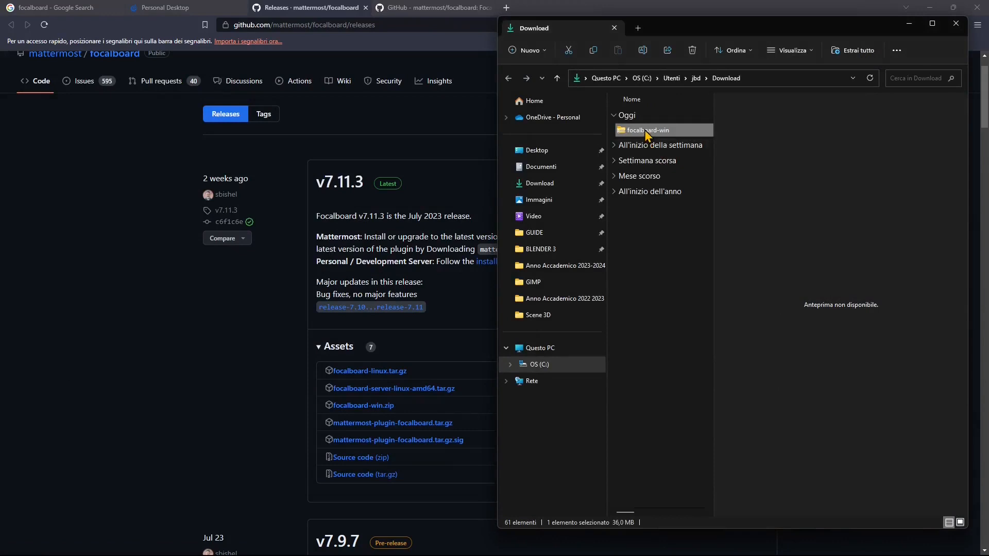
Extract focalboard-win.zip into the suggested focalboard-win folder and select Focalboard.exe
double_click(646, 129)
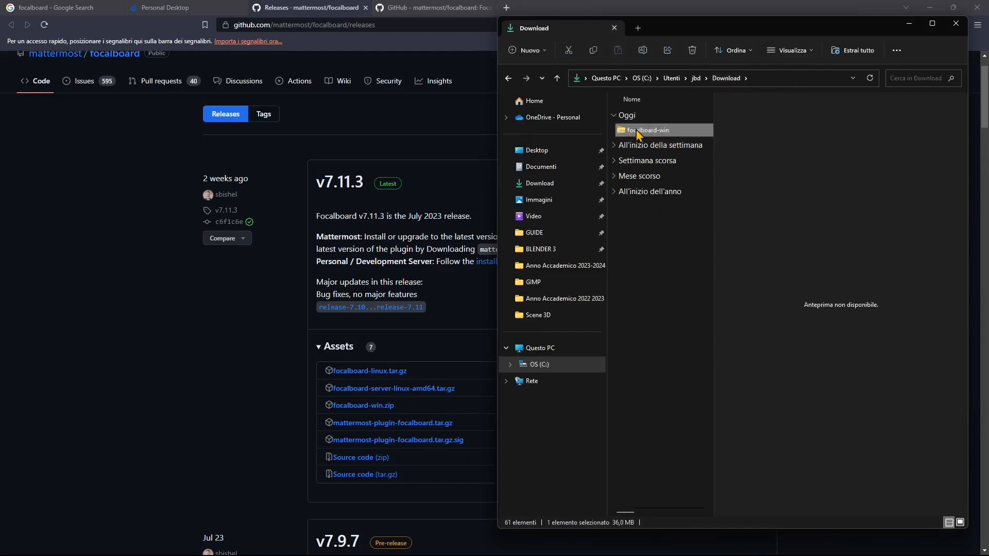
right_click(648, 130)
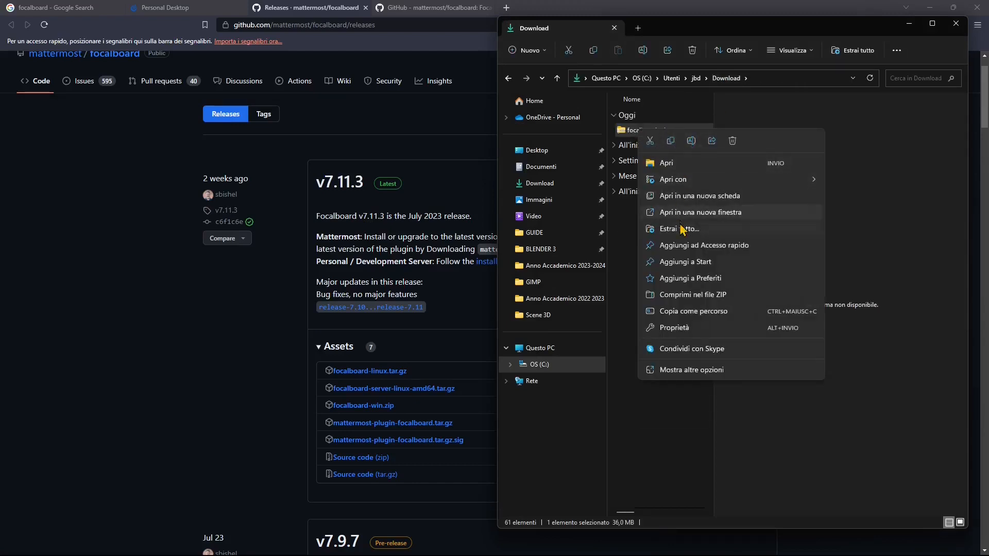
click(676, 229)
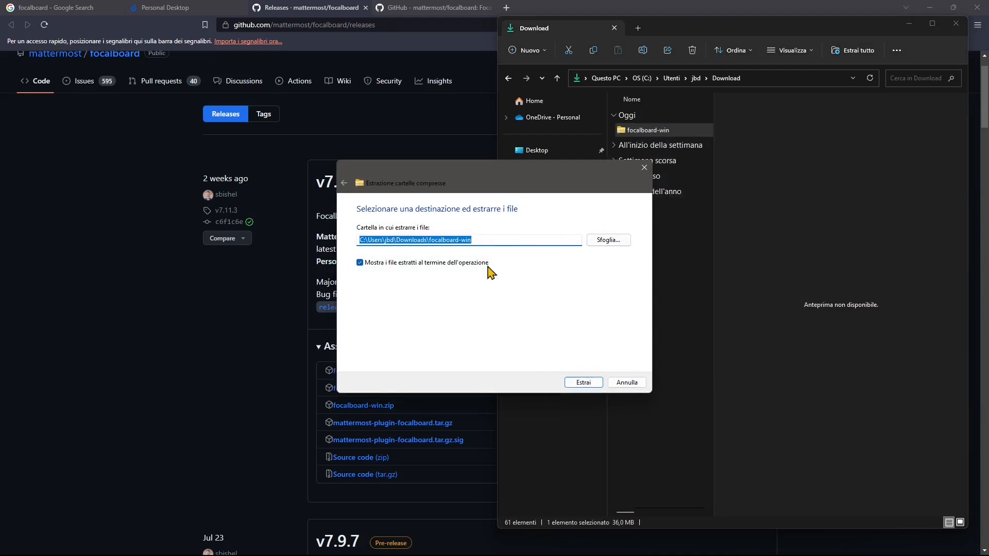
click(583, 383)
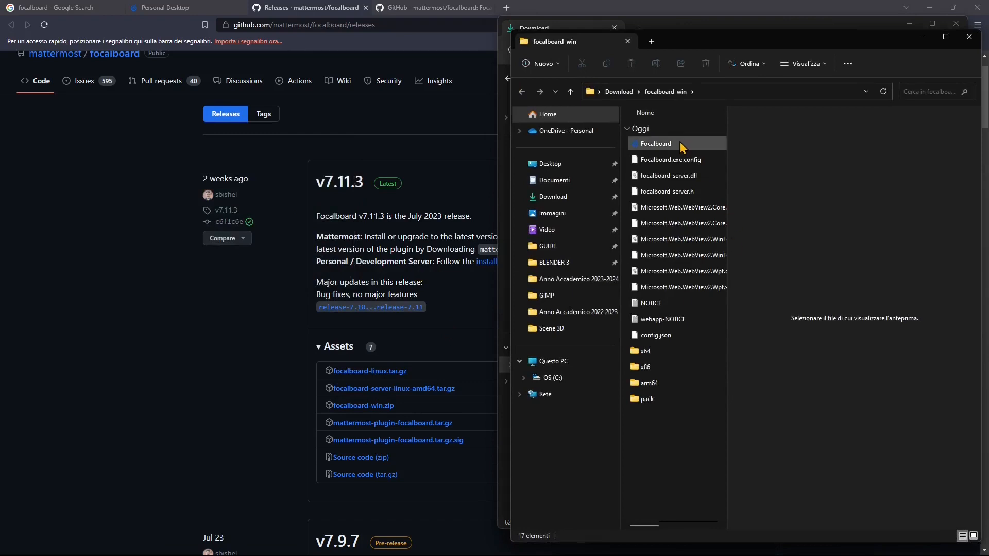
click(656, 143)
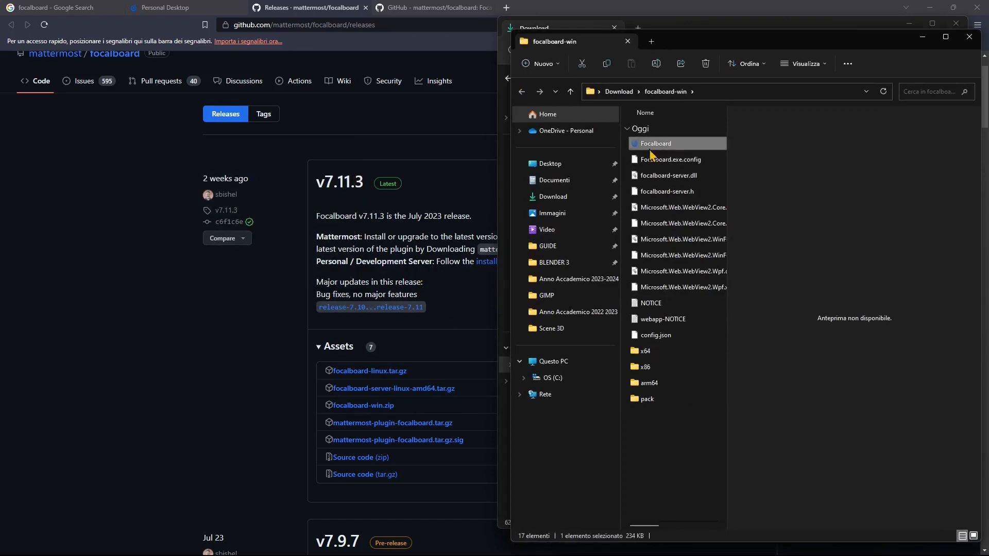
mouse_move(658, 149)
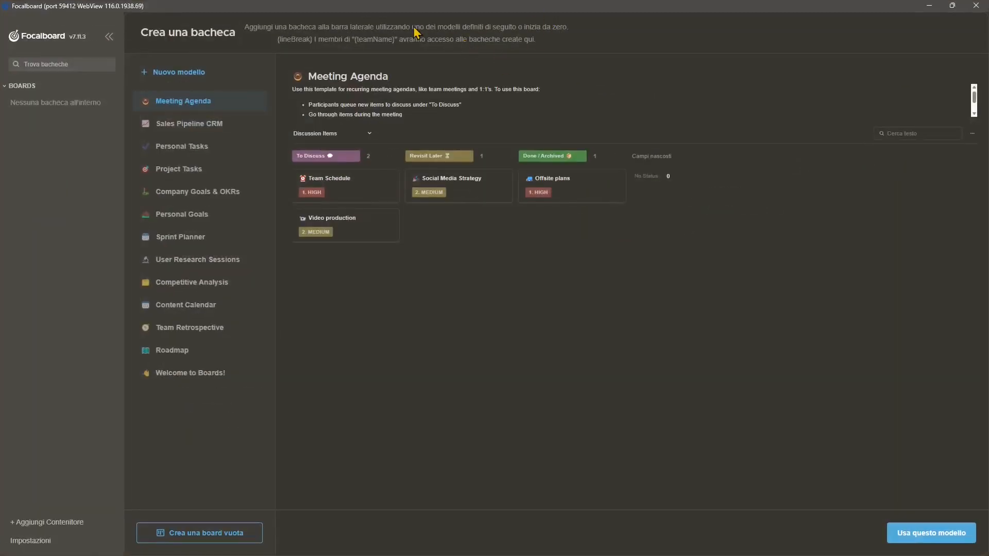
mouse_move(725, 148)
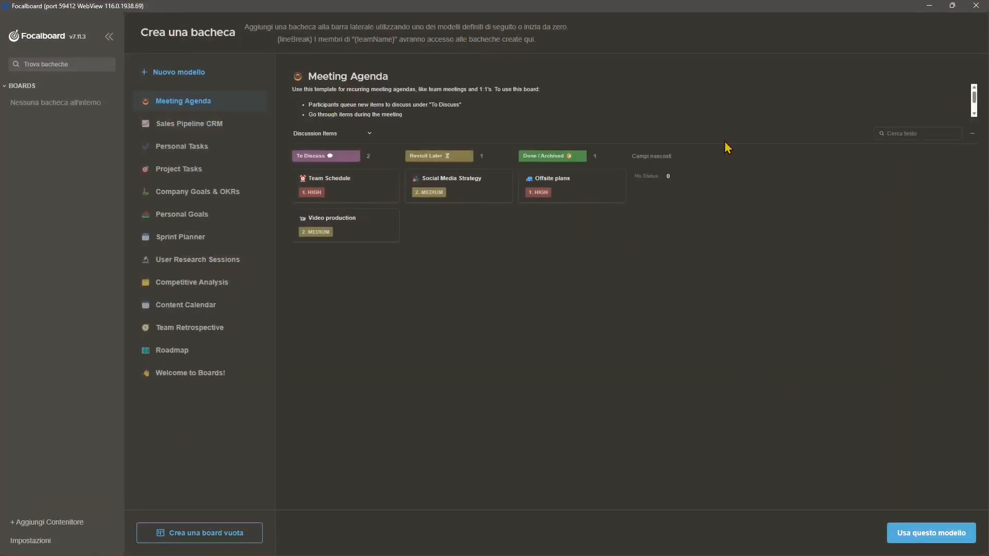
mouse_move(63, 105)
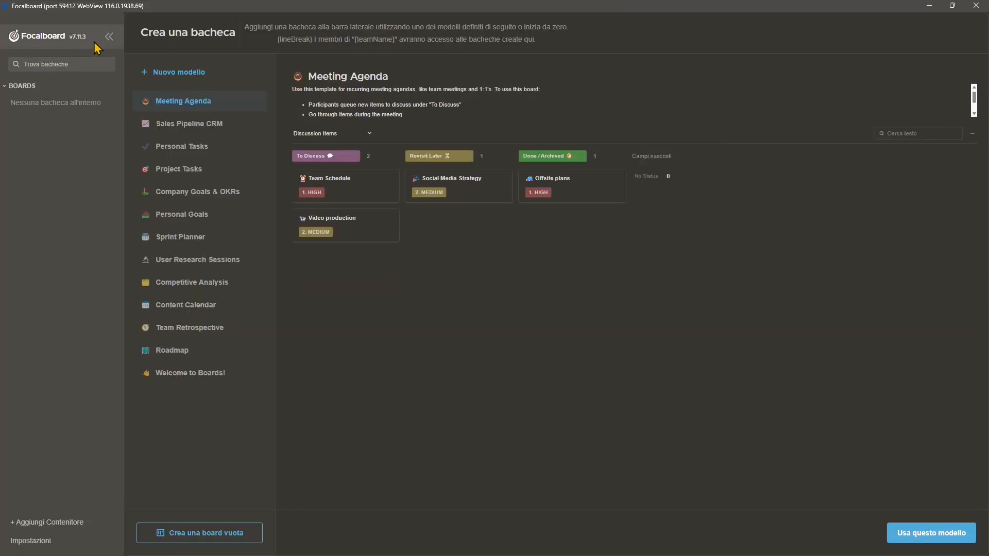
Set the app language to English through Impostazioni > Imposta la lingua
click(110, 35)
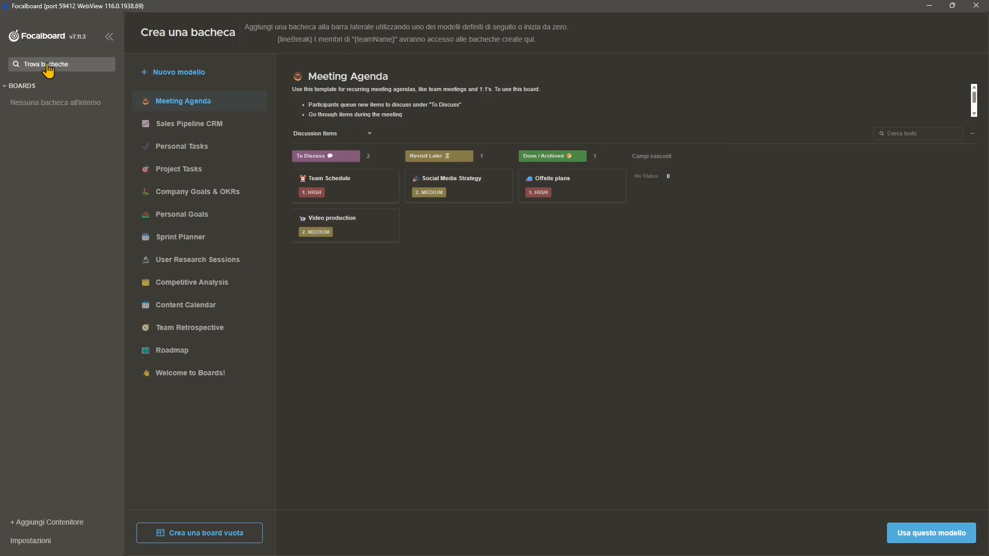
mouse_move(11, 392)
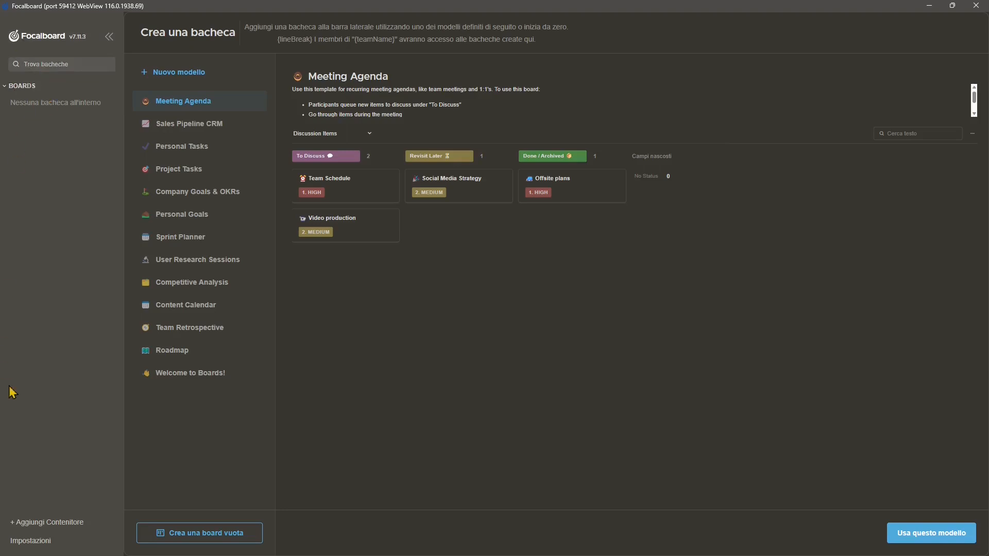
mouse_move(23, 524)
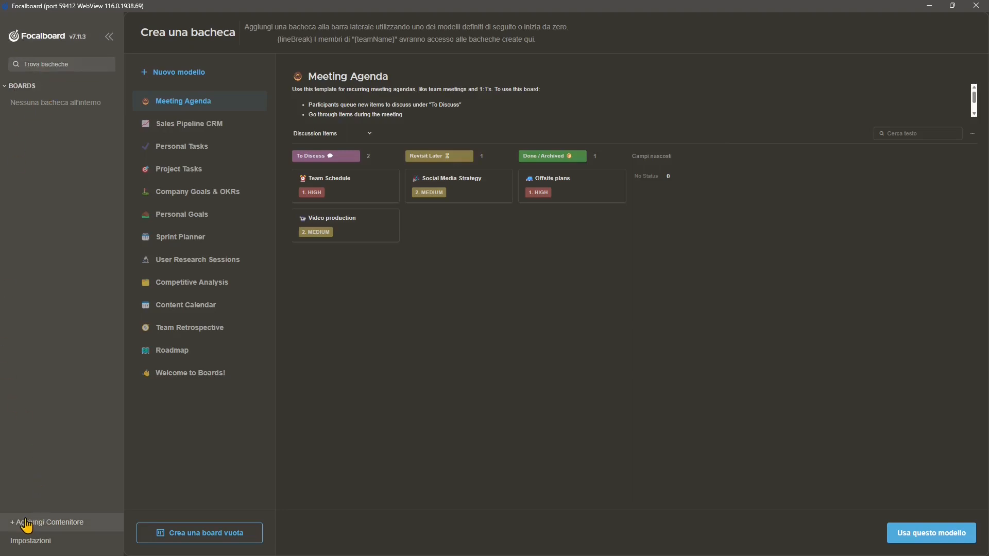
mouse_move(56, 531)
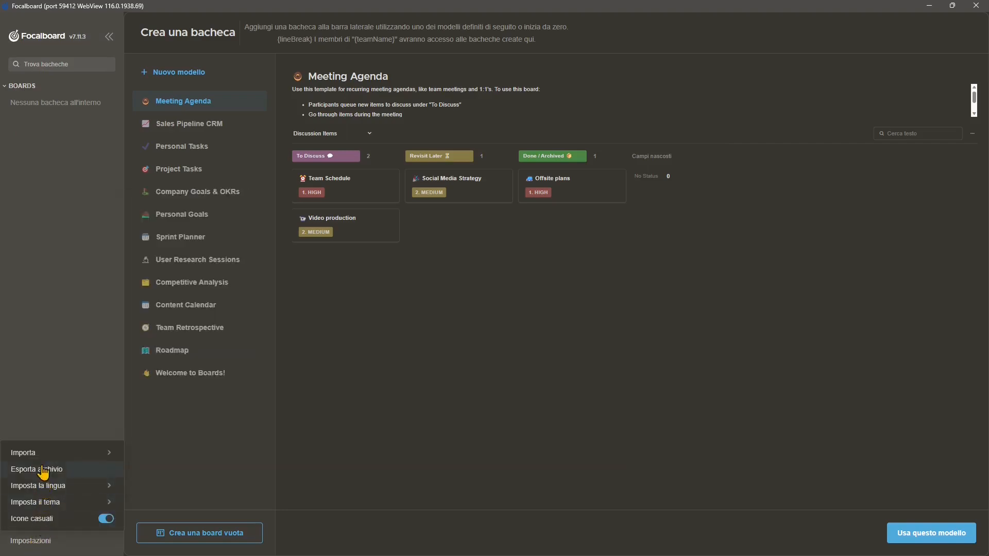
click(23, 452)
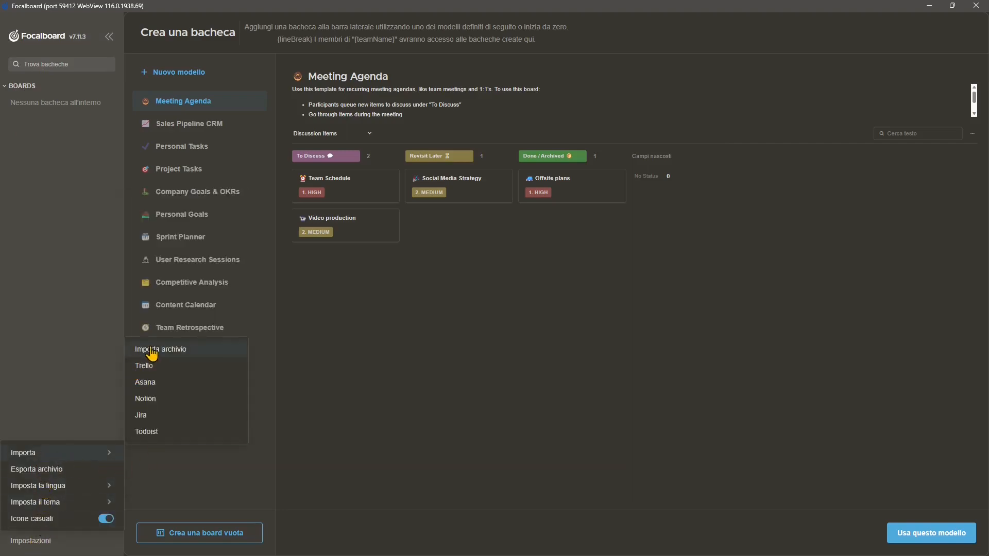
mouse_move(154, 420)
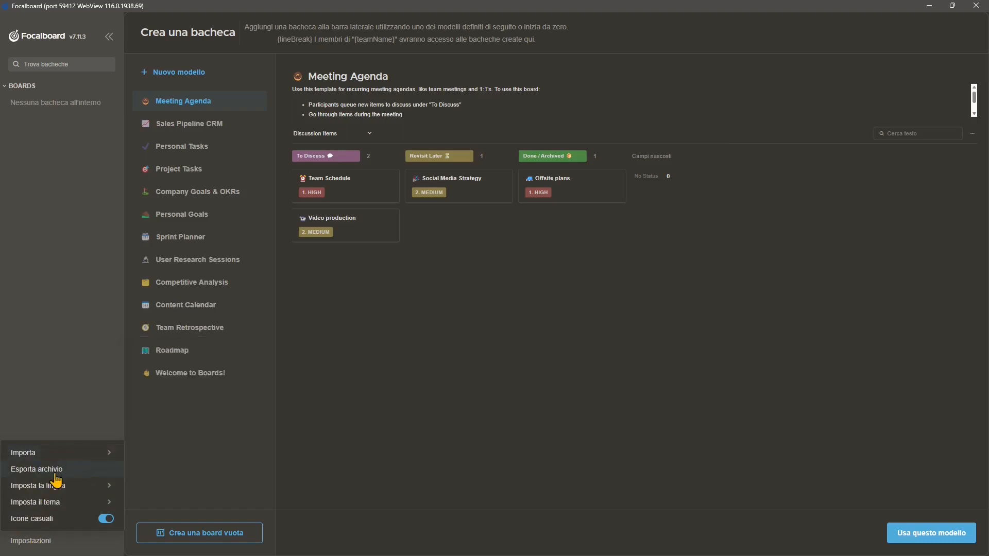
click(23, 452)
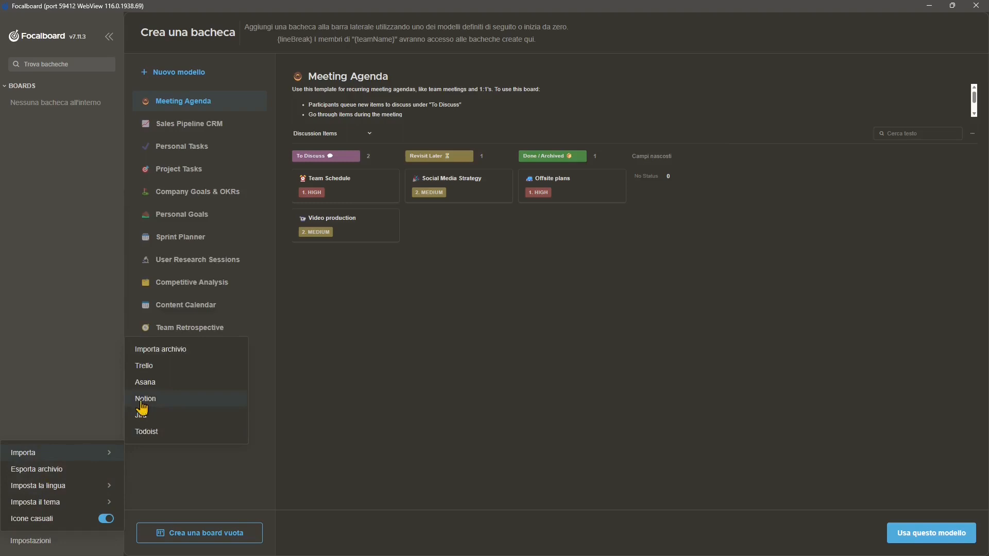
click(38, 486)
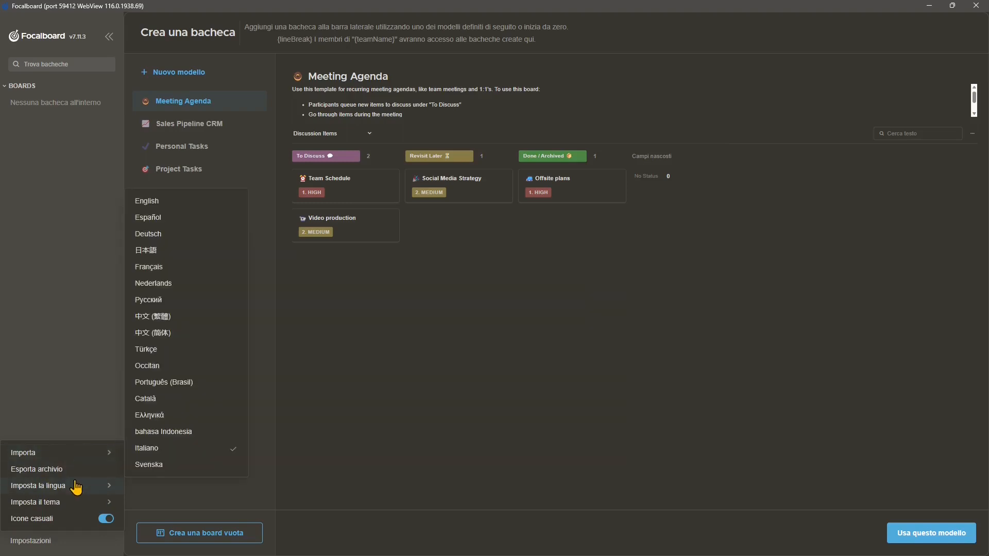
mouse_move(145, 207)
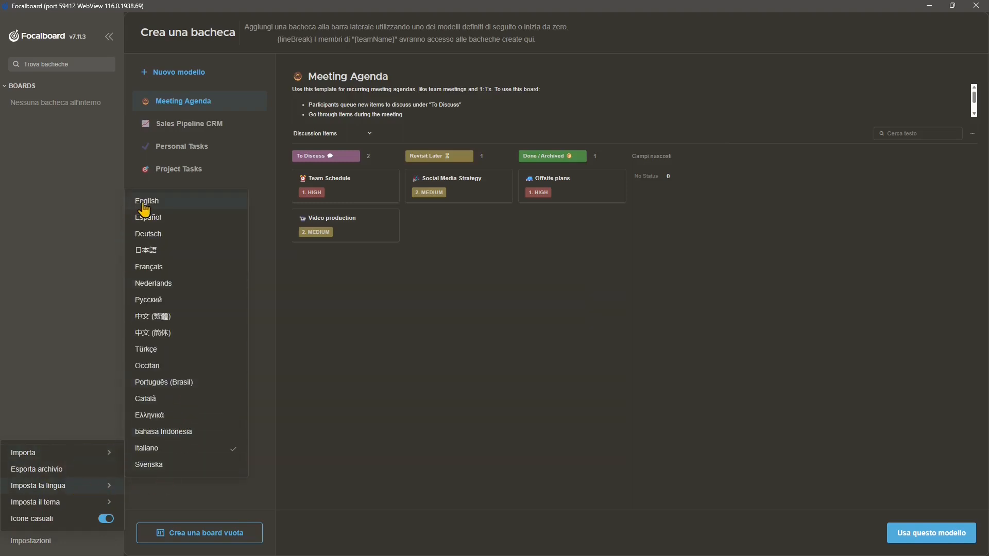
click(147, 201)
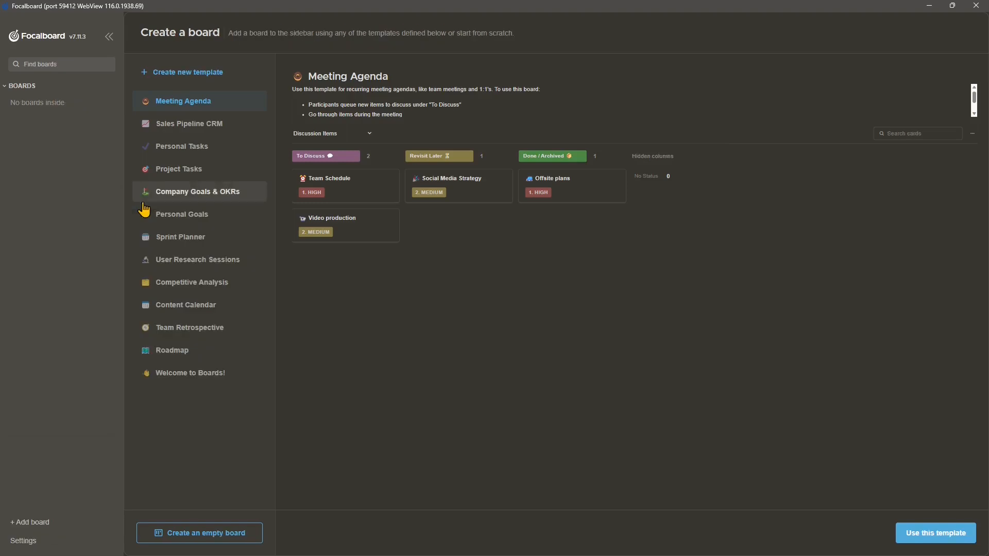
mouse_move(31, 541)
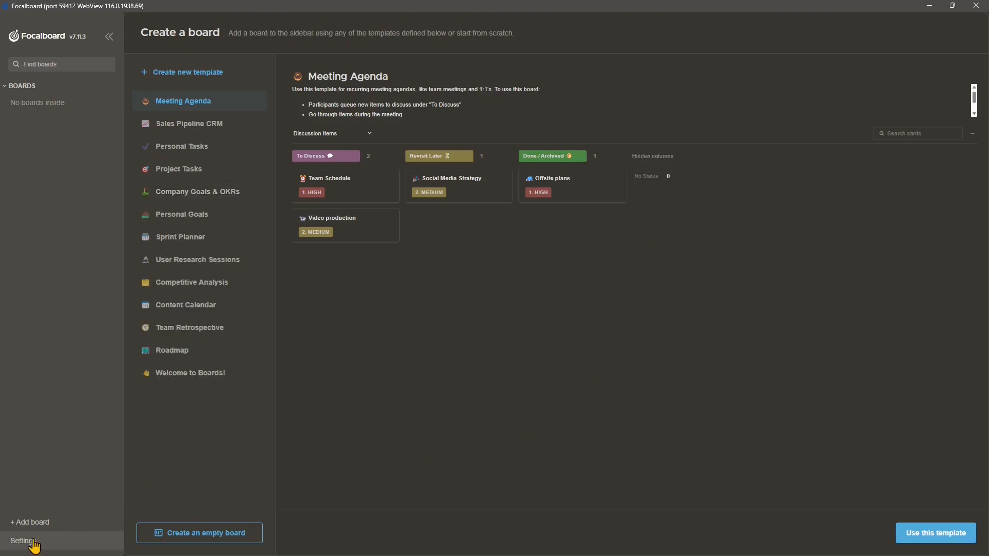
click(22, 538)
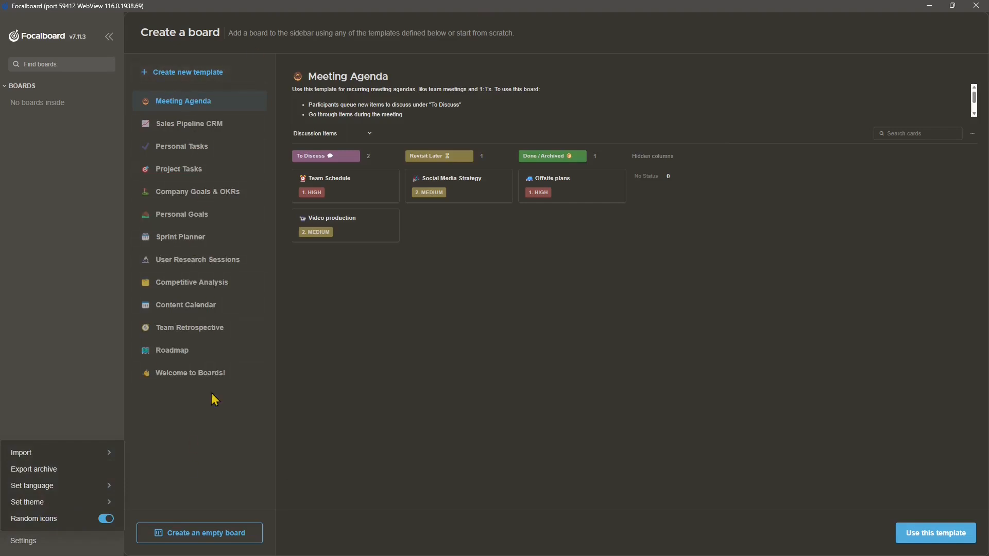
click(27, 502)
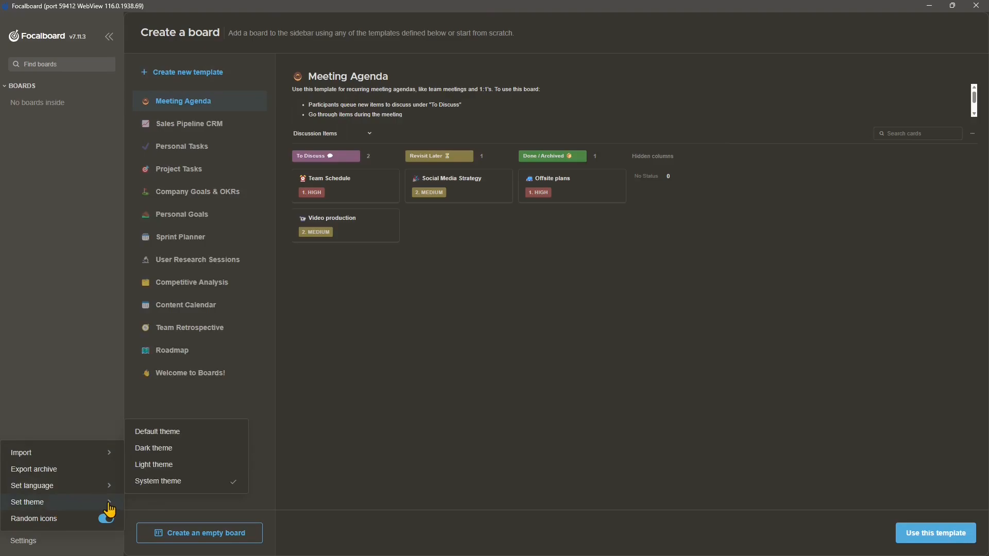
click(154, 465)
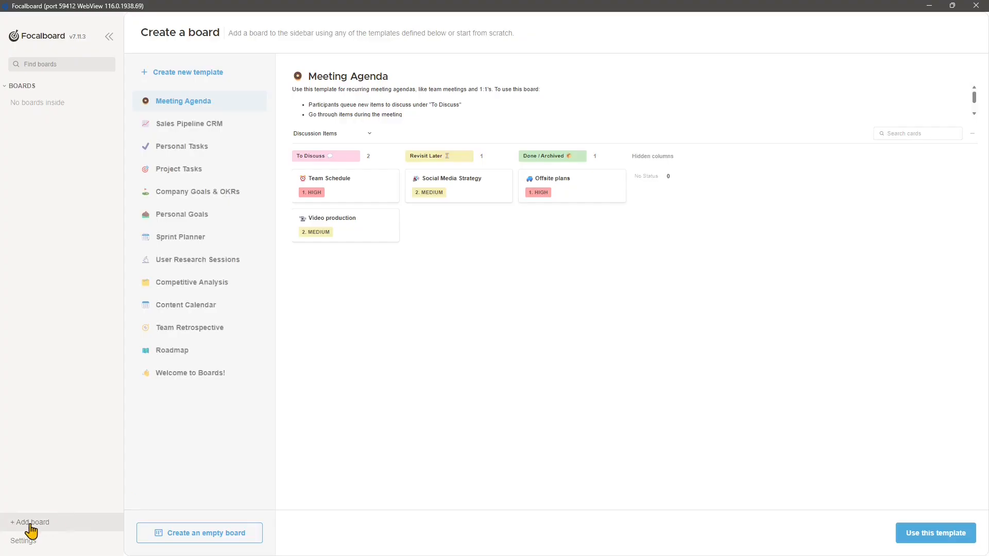
click(20, 541)
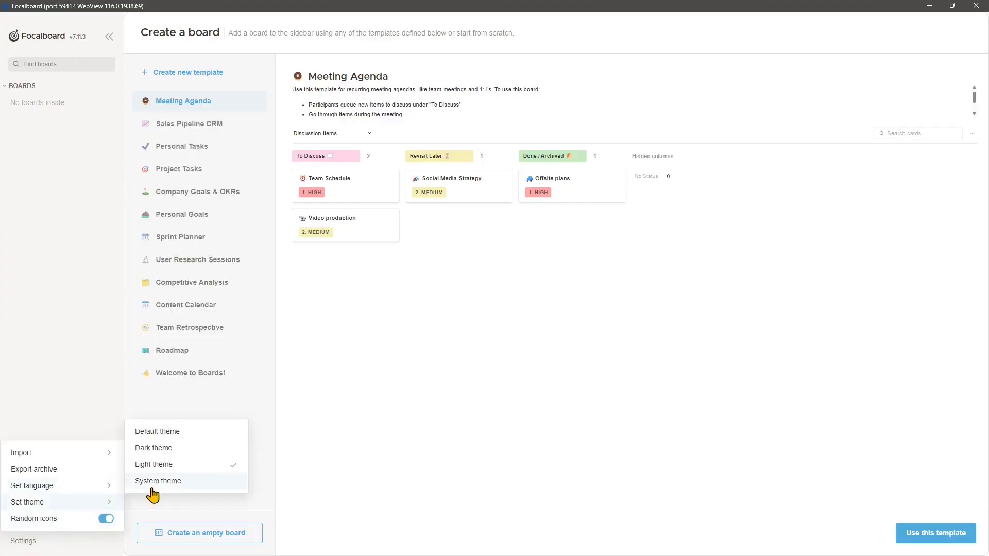
click(158, 481)
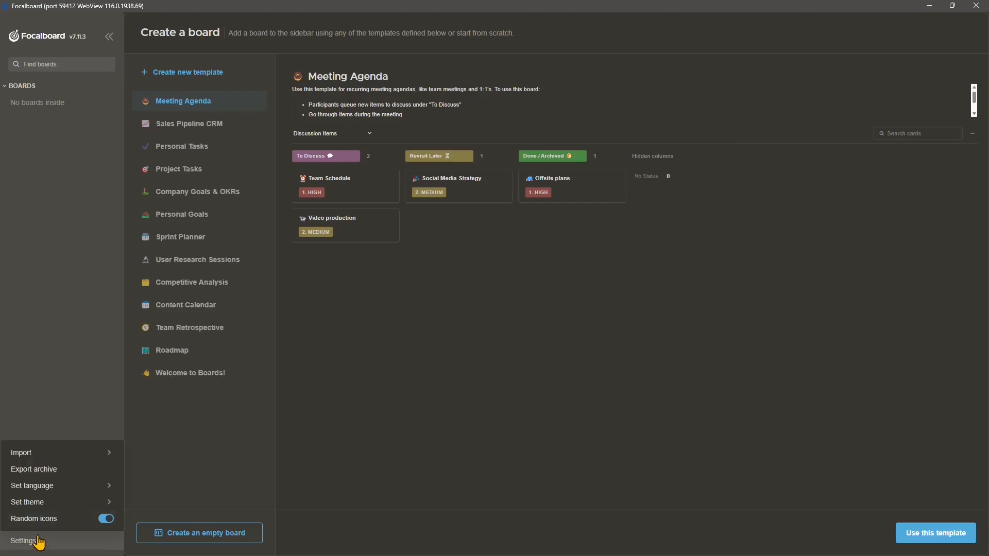
click(27, 503)
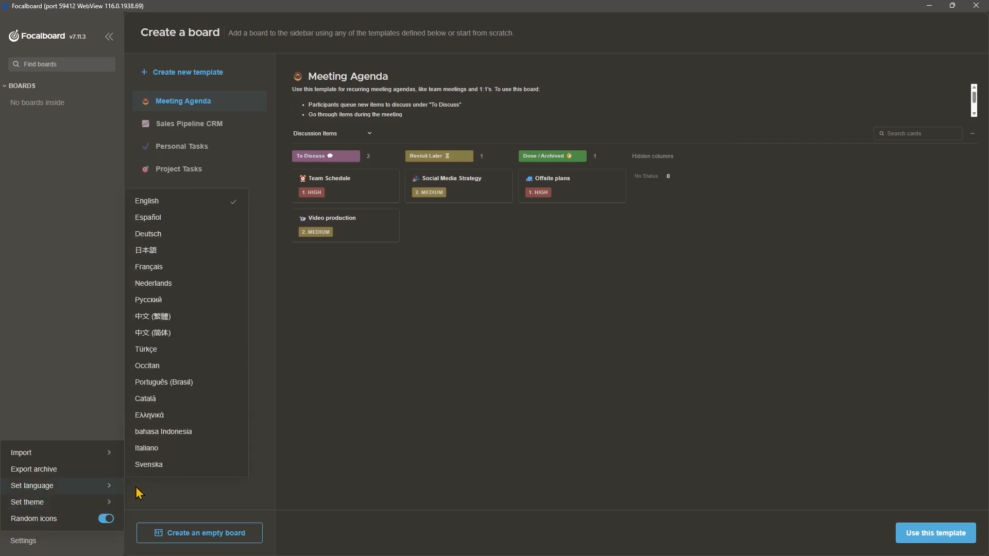
click(27, 503)
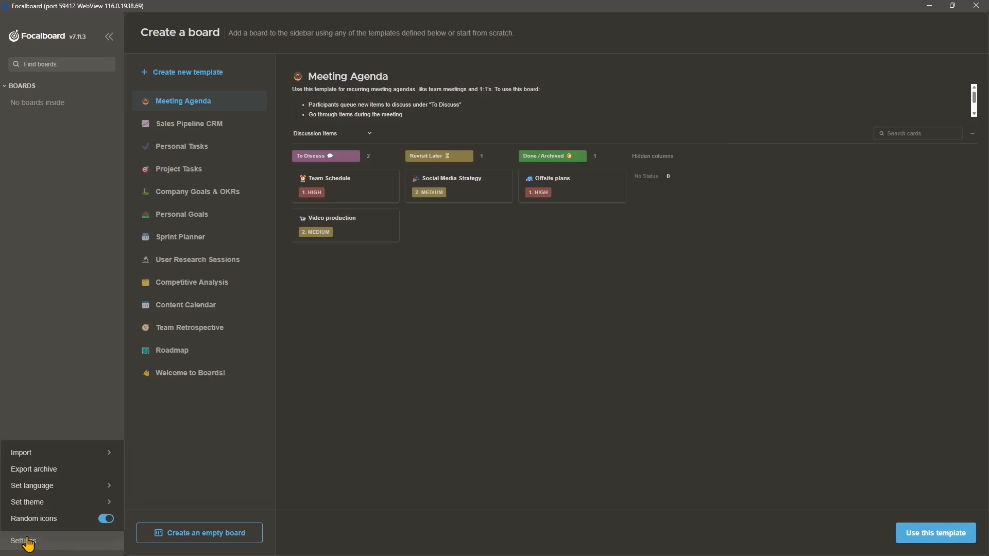
click(32, 486)
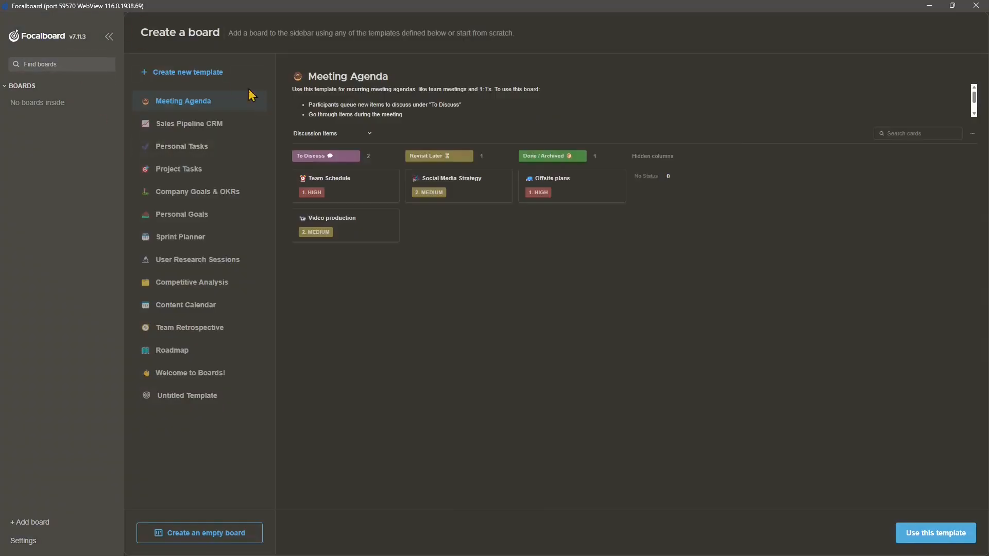
mouse_move(382, 347)
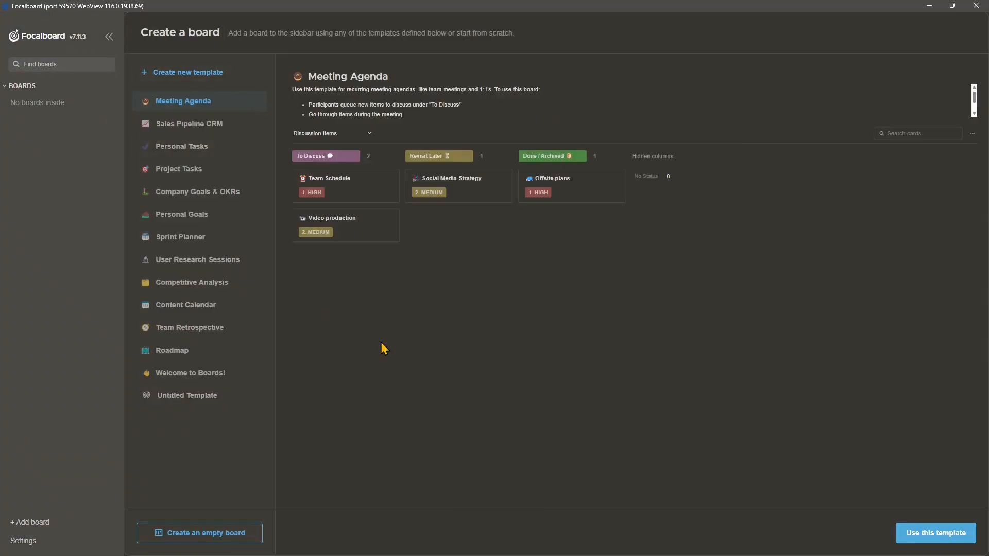
mouse_move(381, 96)
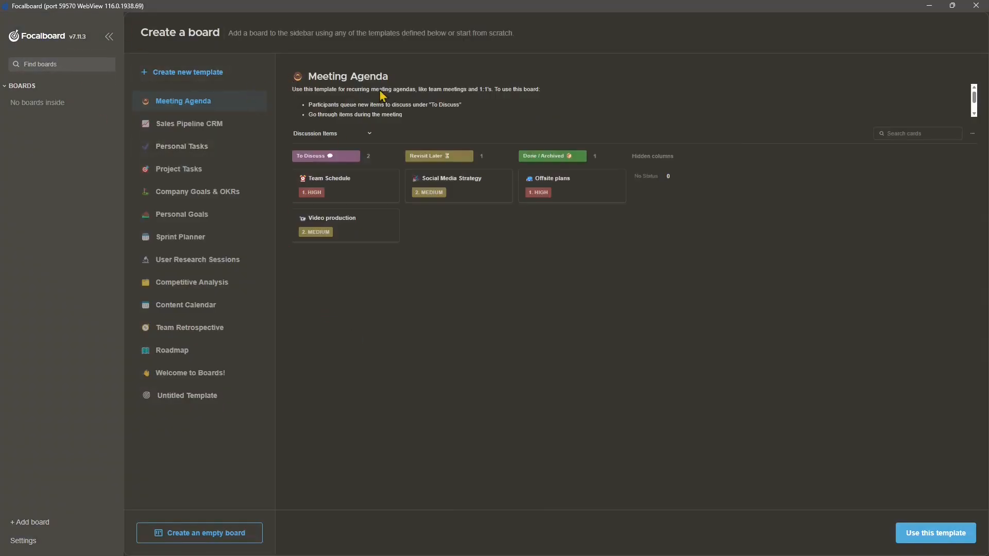
mouse_move(363, 124)
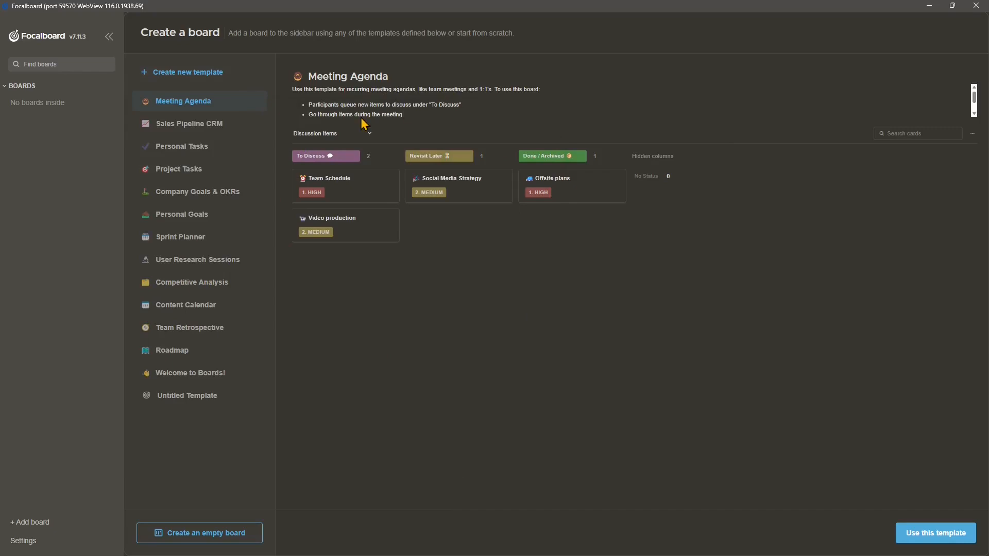
mouse_move(498, 253)
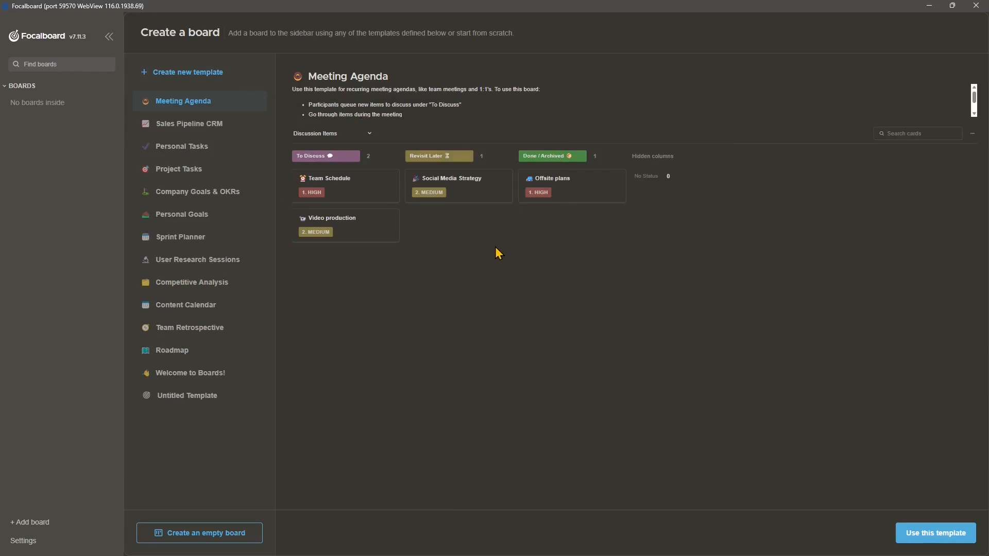
mouse_move(163, 78)
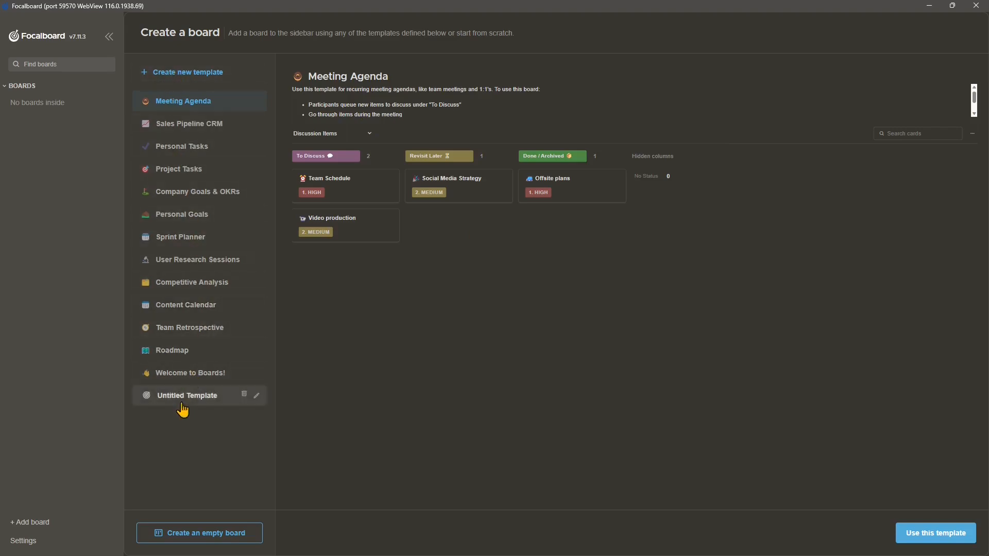
mouse_move(194, 388)
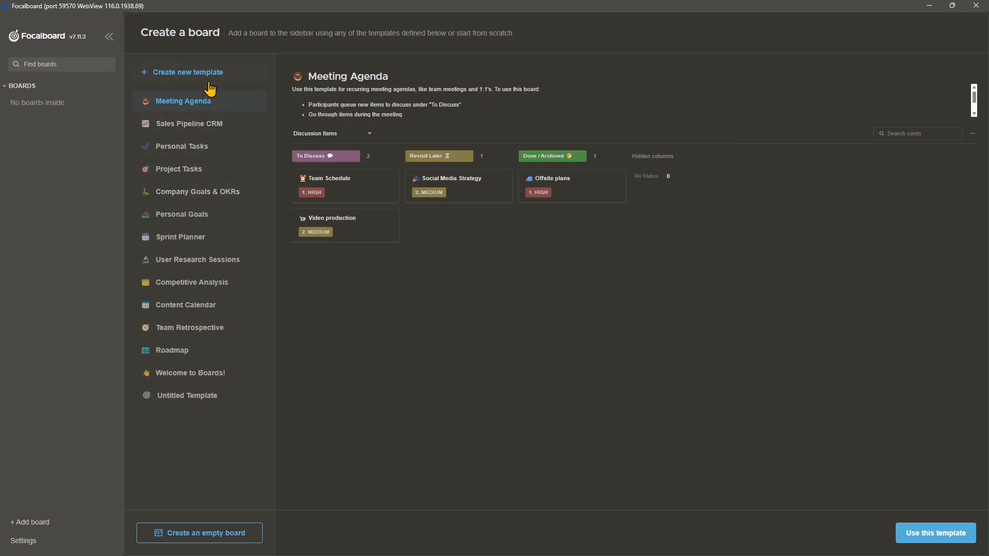
mouse_move(450, 182)
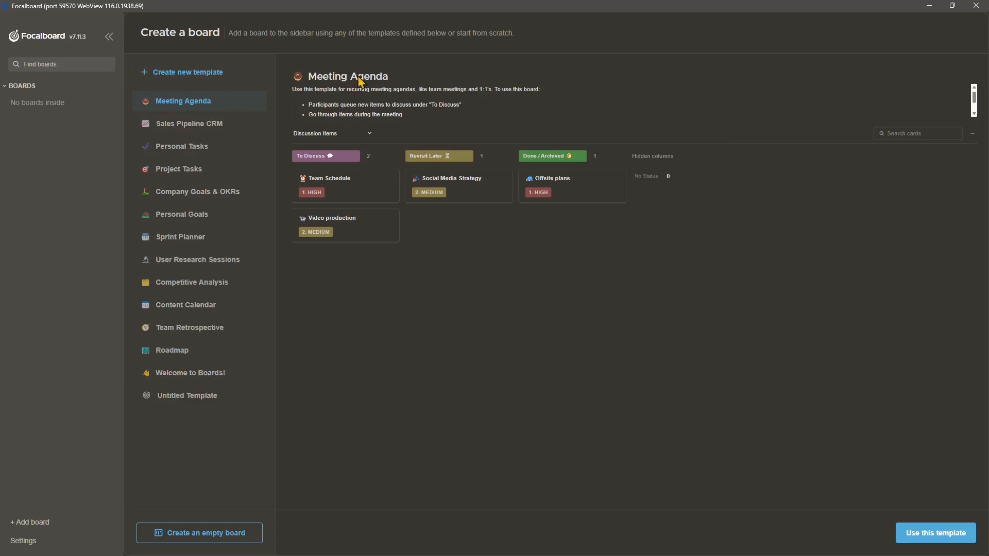
mouse_move(691, 182)
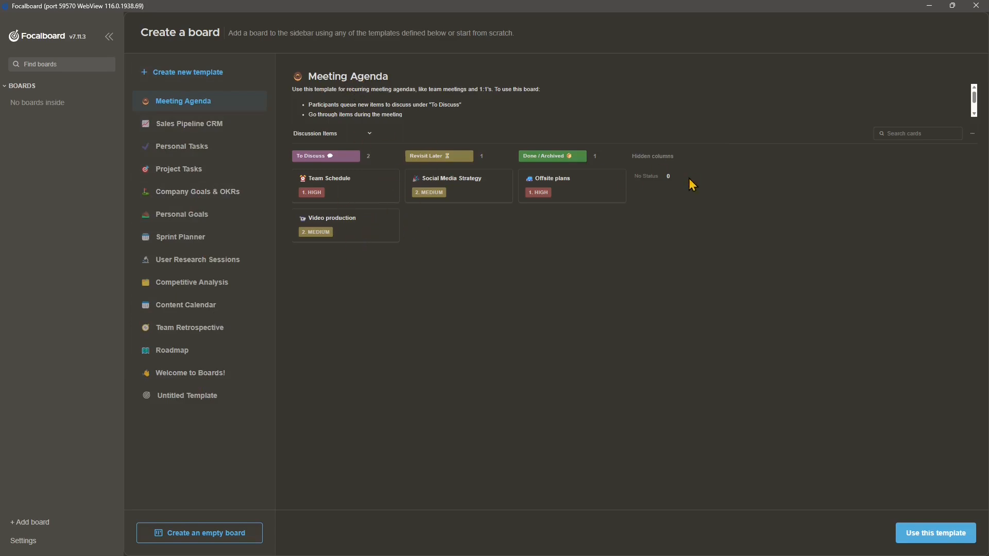
mouse_move(302, 106)
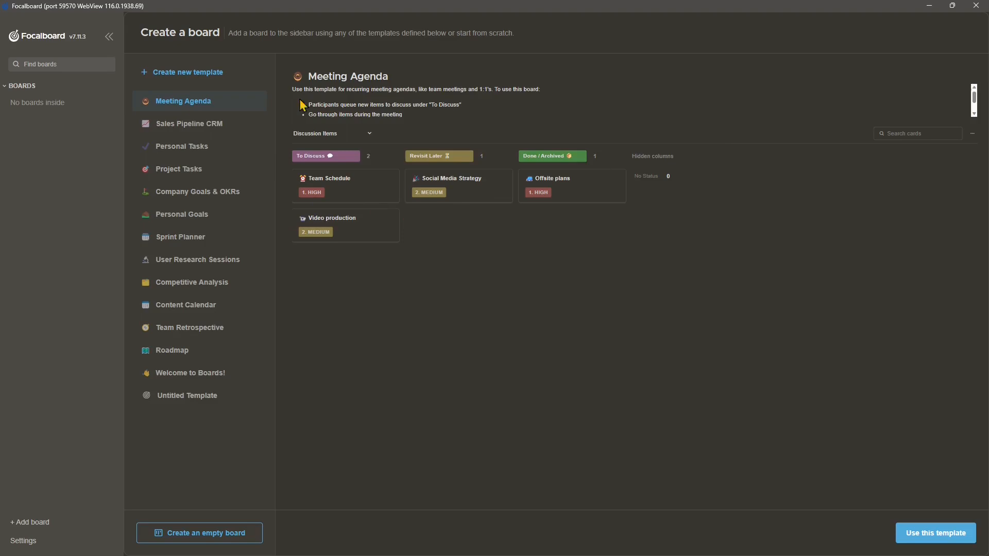
Preview the Sales Pipeline CRM template and its six sample contacts
click(190, 124)
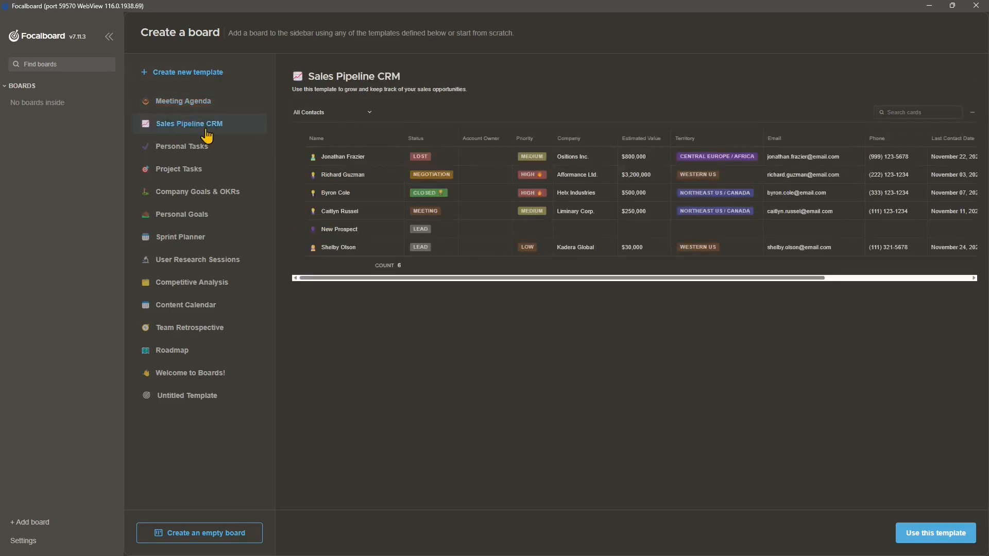
mouse_move(207, 138)
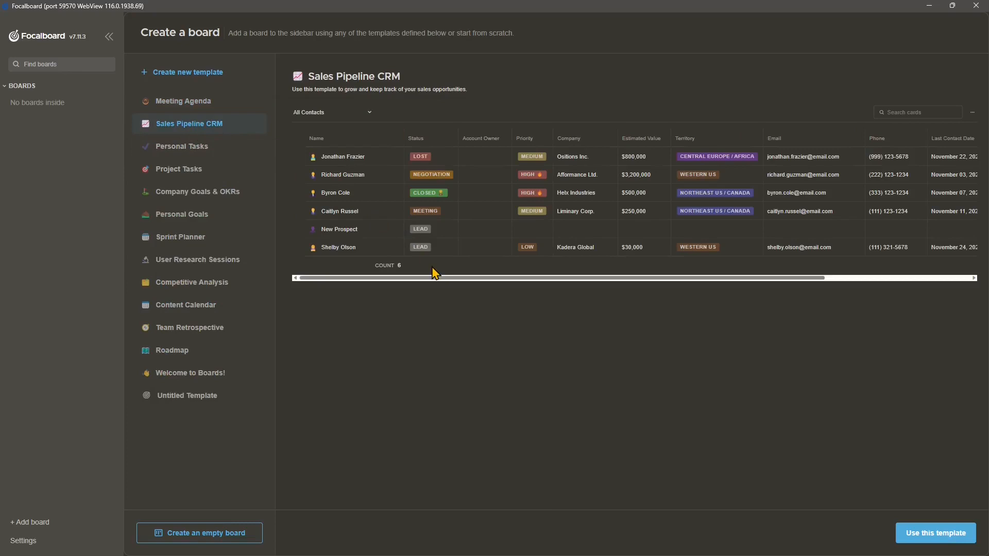
mouse_move(769, 185)
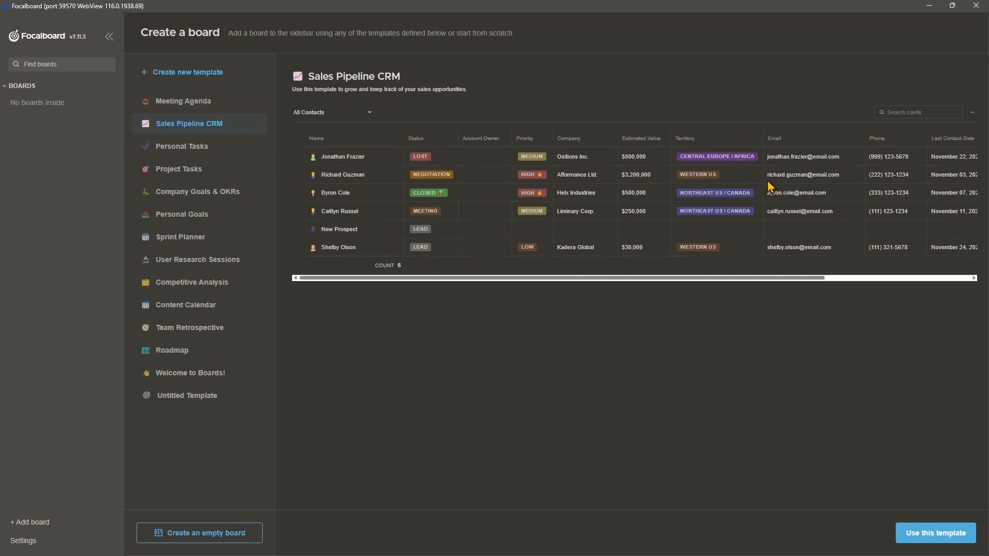
mouse_move(509, 201)
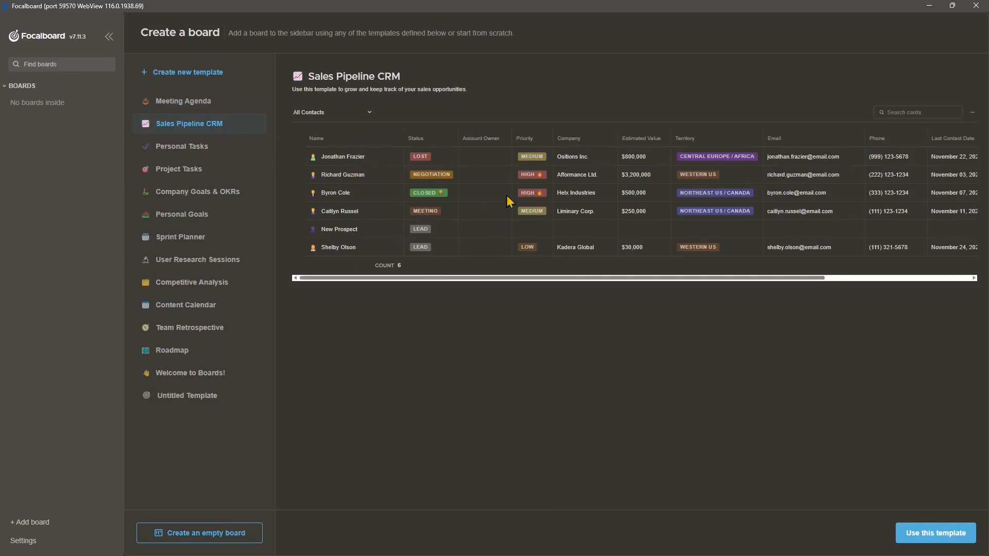
mouse_move(790, 194)
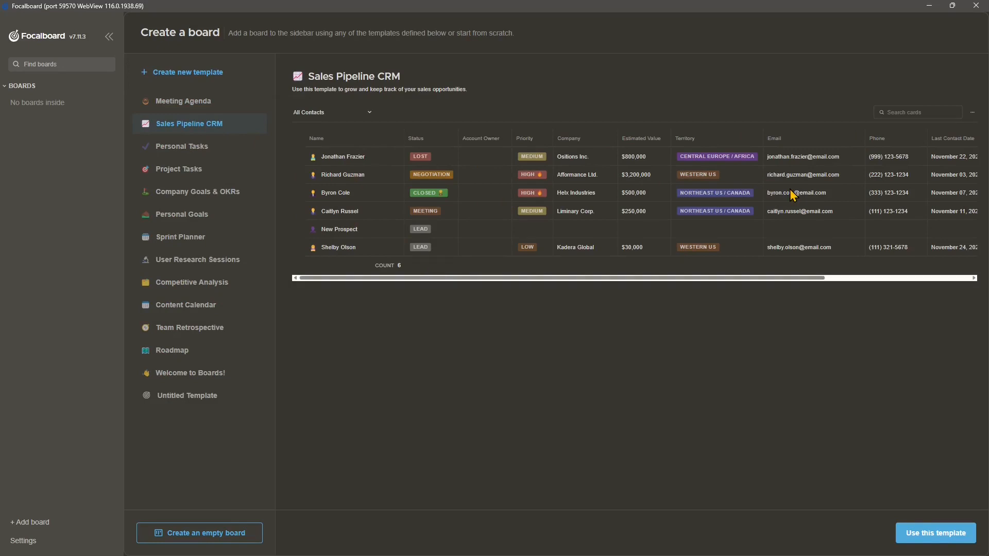
mouse_move(209, 135)
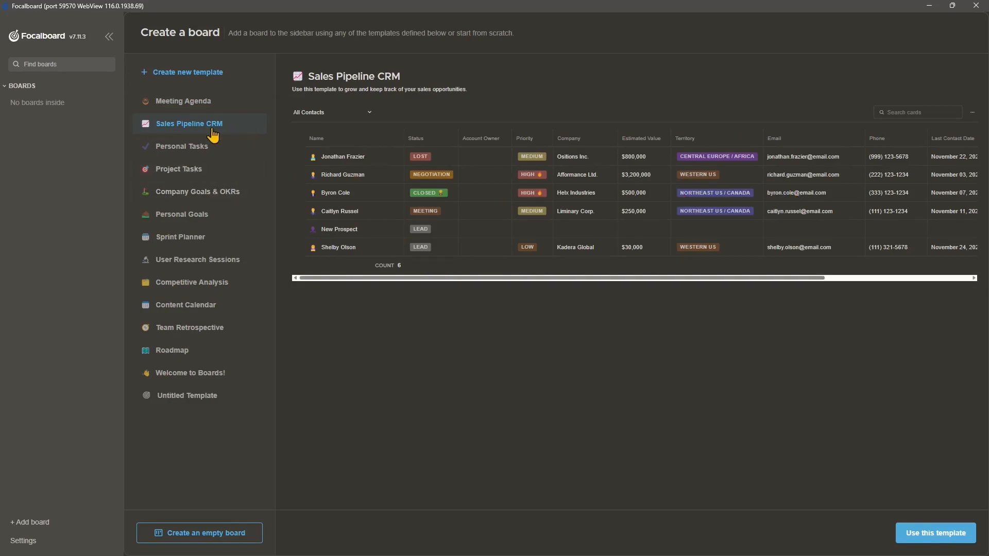
mouse_move(223, 136)
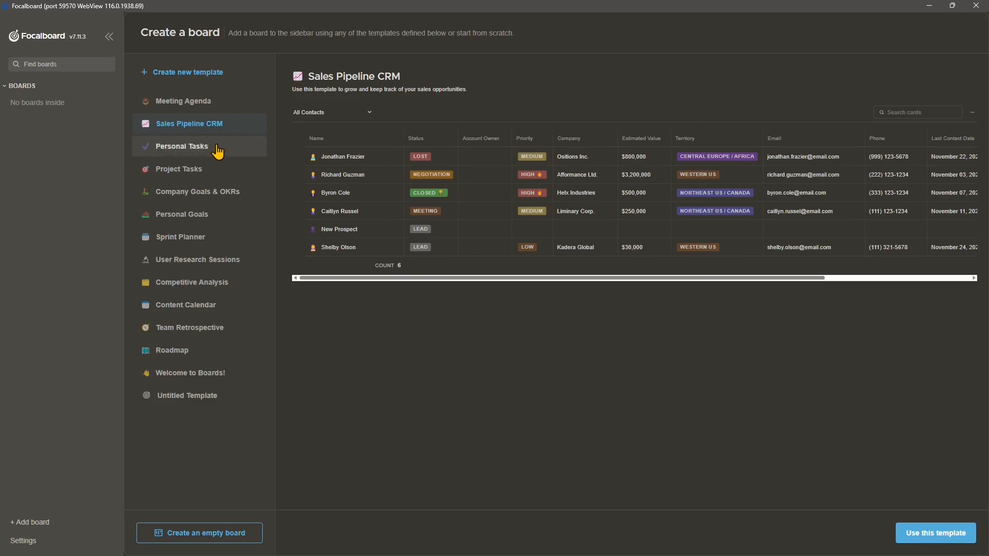
Preview the Personal Tasks, Project Tasks, Company Goals & OKRs, Personal Goals and Sprint Planner templates
click(181, 146)
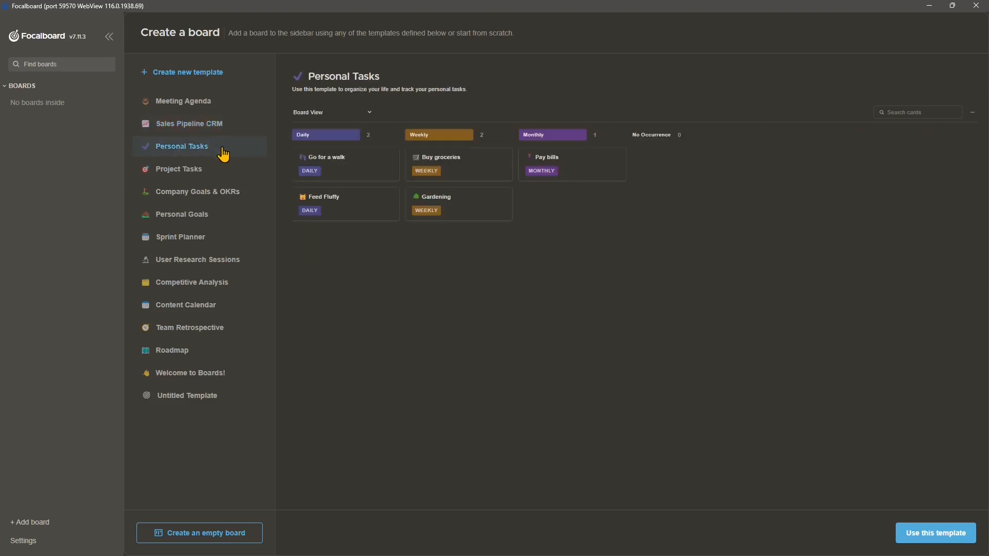
mouse_move(696, 183)
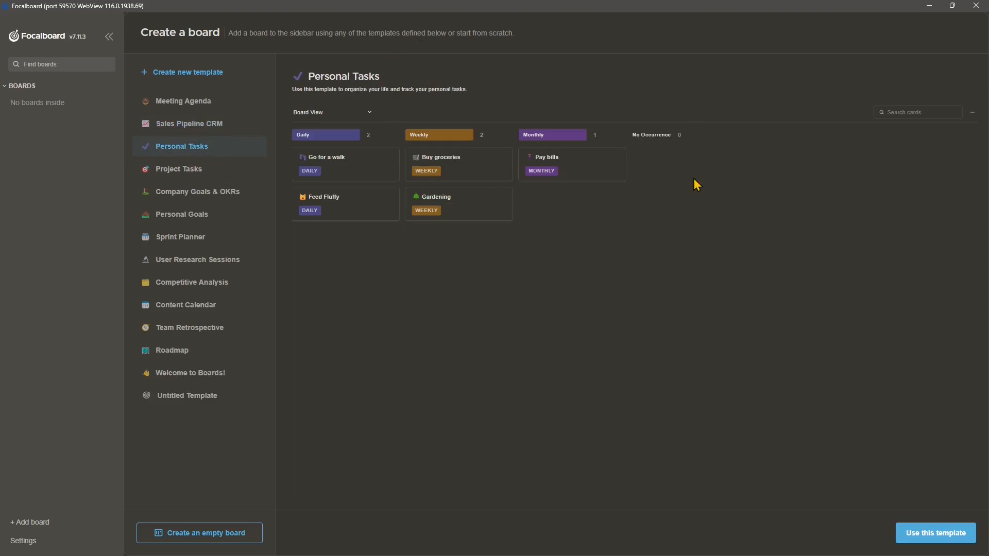
click(178, 169)
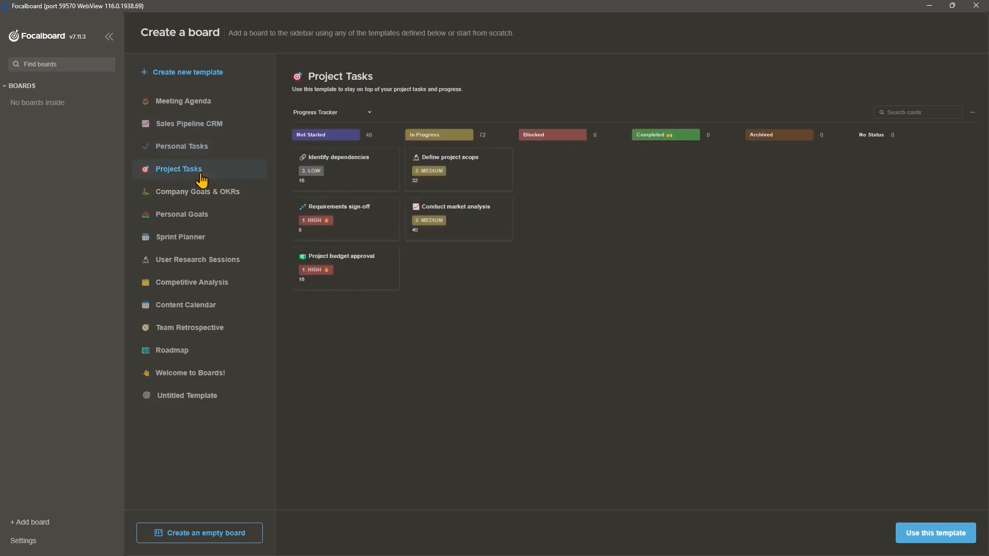
mouse_move(346, 149)
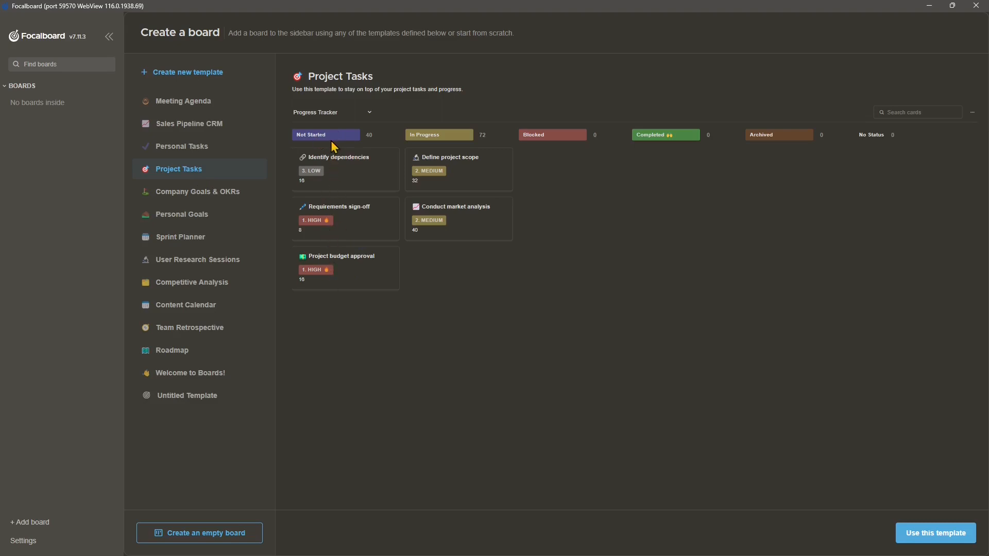
mouse_move(352, 119)
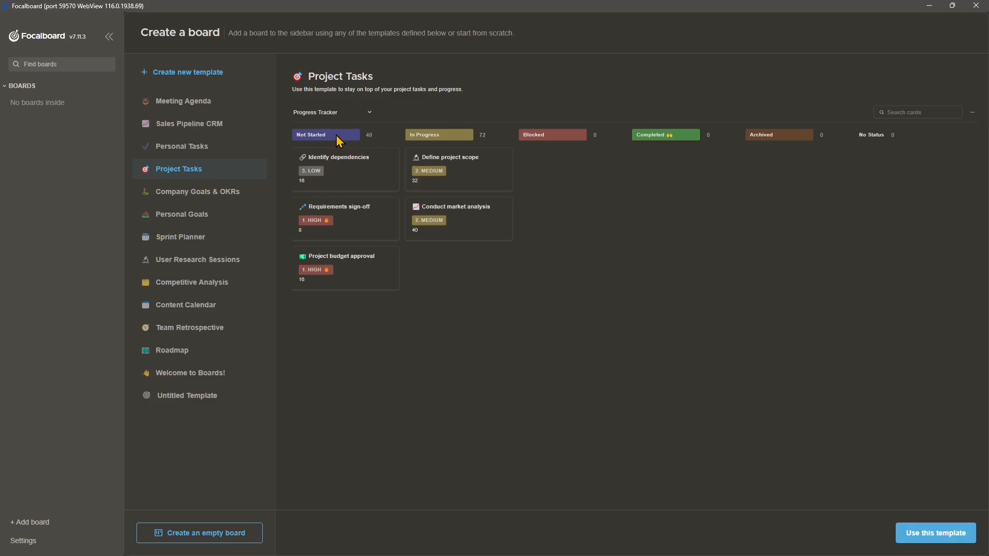
mouse_move(441, 139)
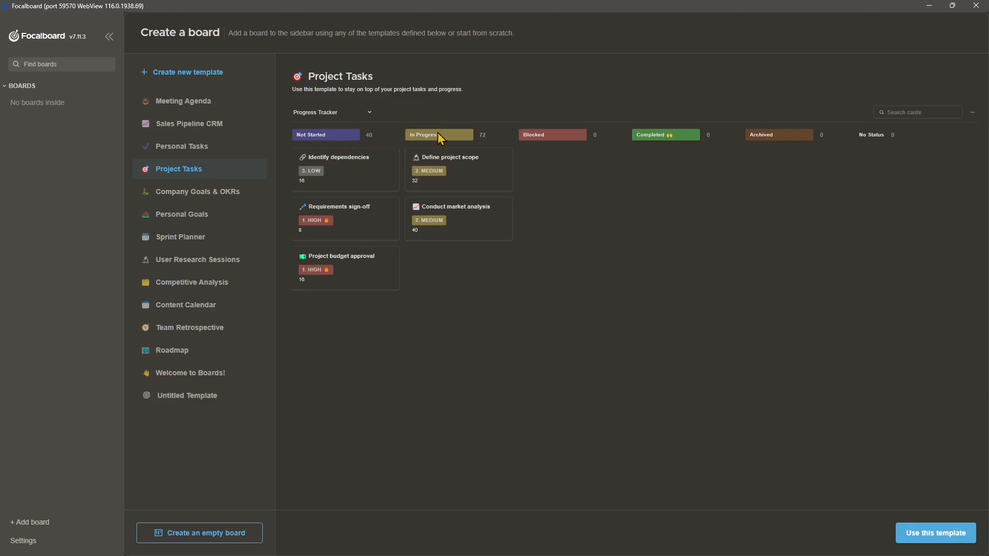
mouse_move(712, 139)
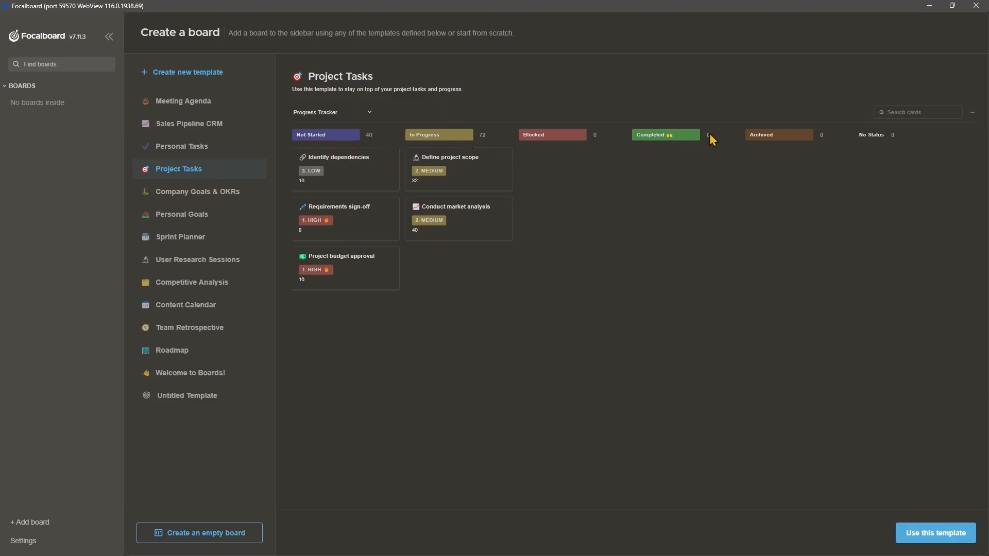
mouse_move(501, 141)
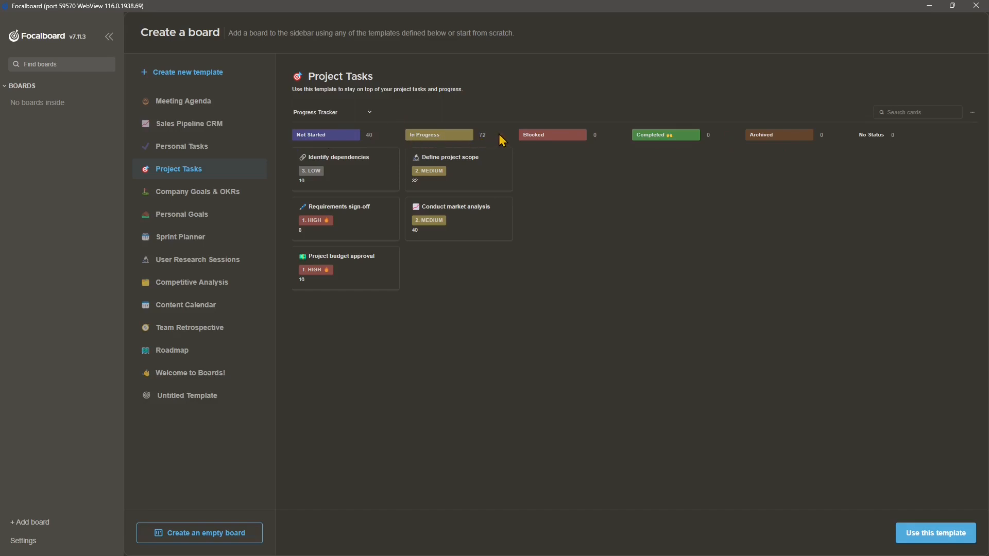
mouse_move(372, 146)
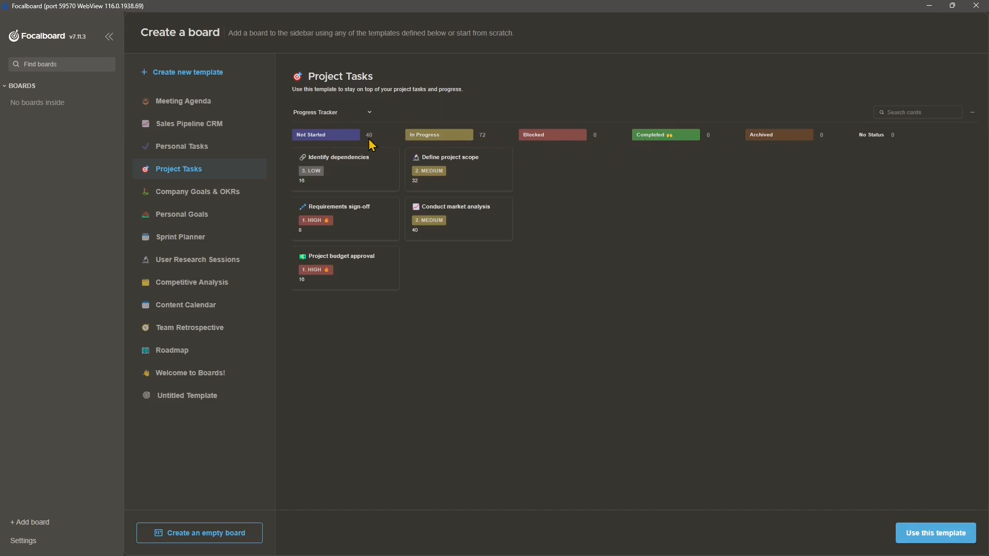
mouse_move(314, 139)
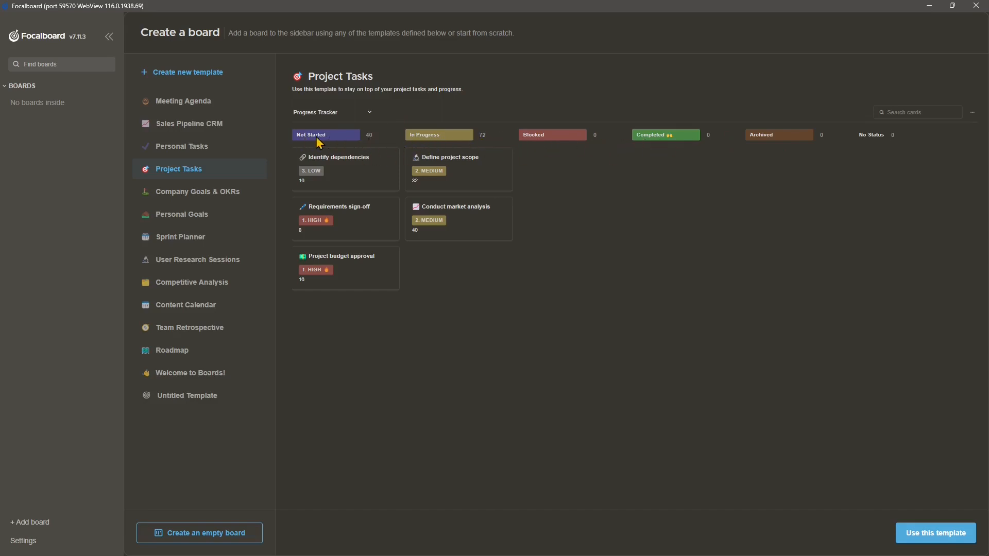
mouse_move(552, 142)
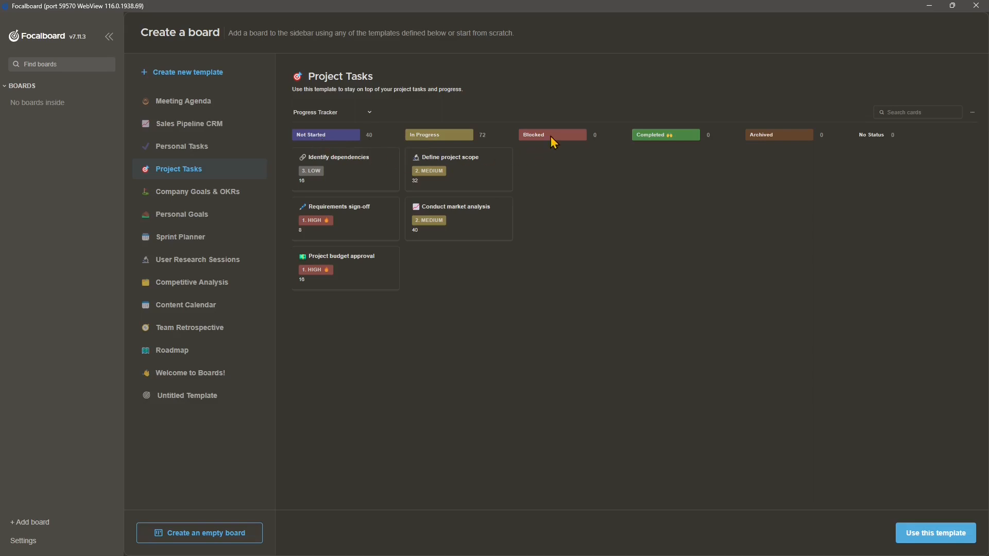
mouse_move(306, 193)
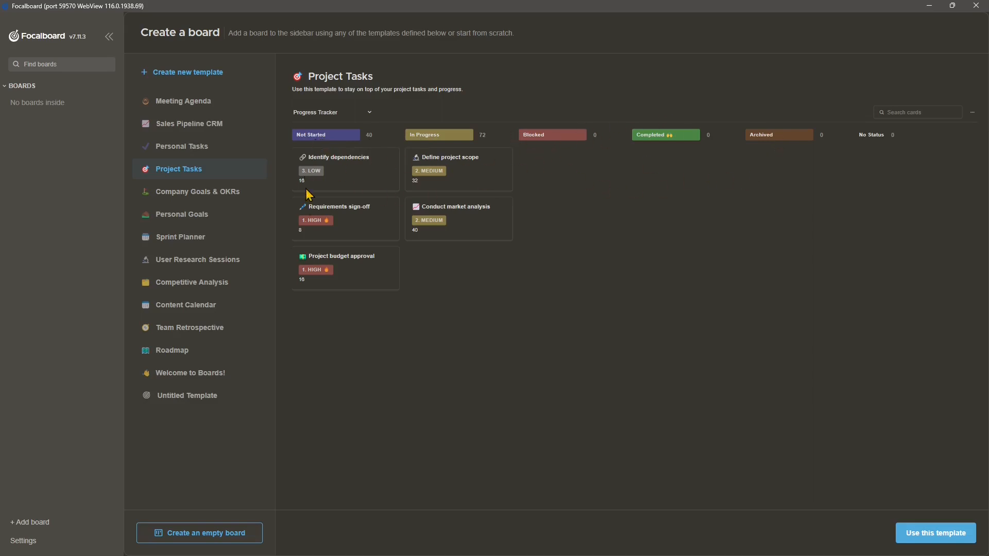
click(197, 191)
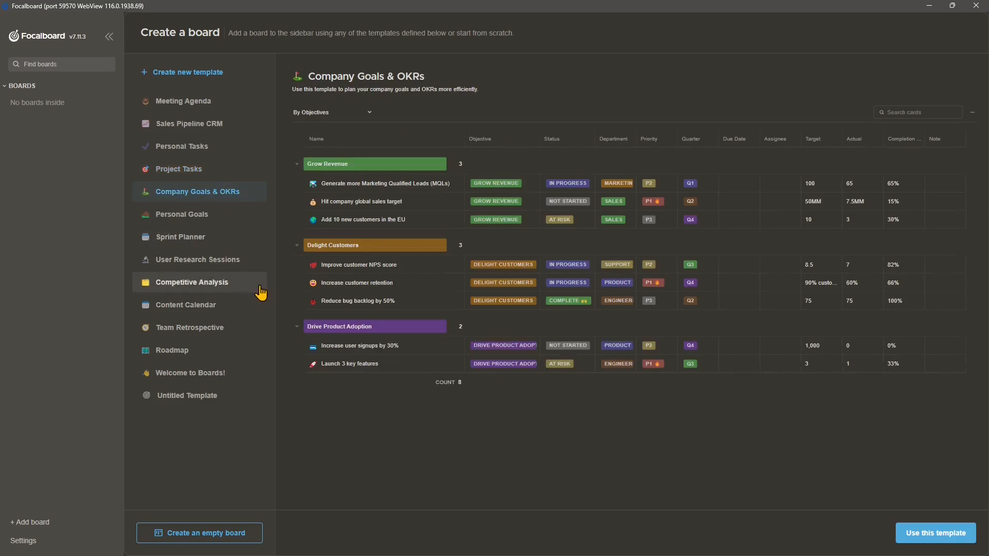
mouse_move(378, 233)
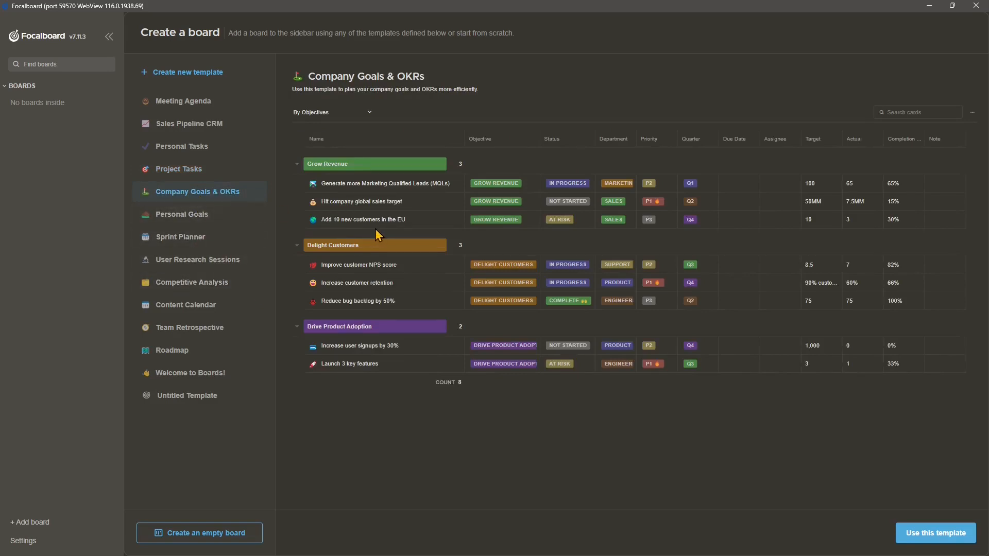
mouse_move(522, 232)
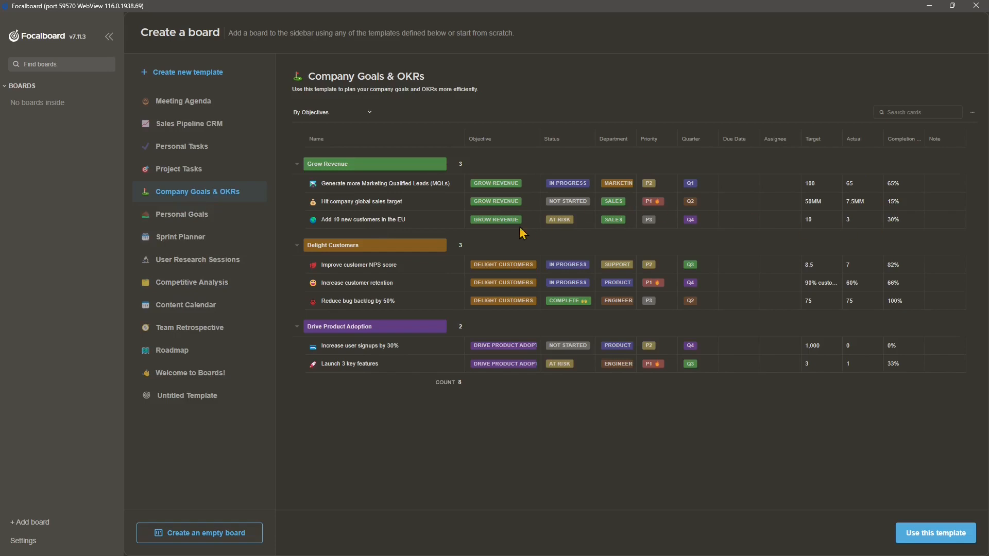
click(181, 214)
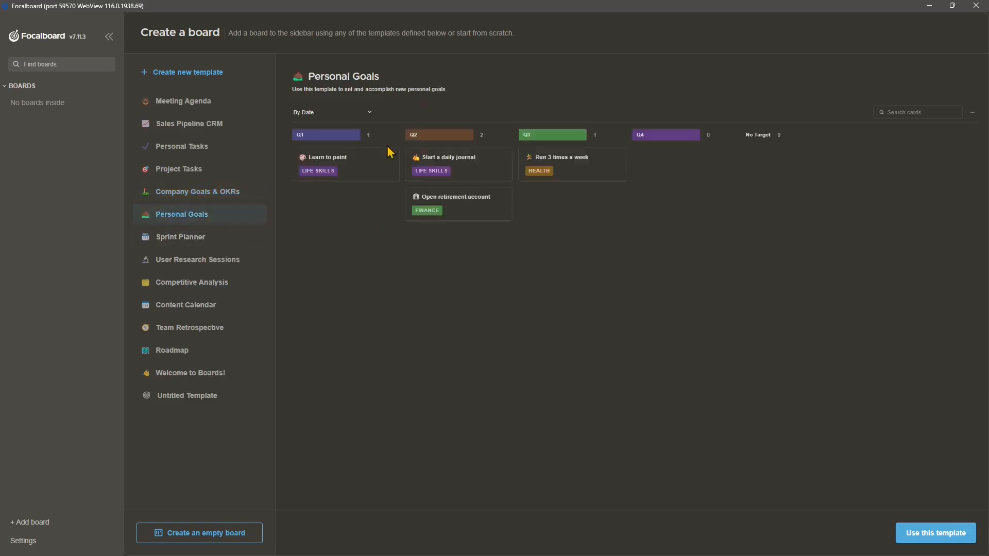
mouse_move(186, 250)
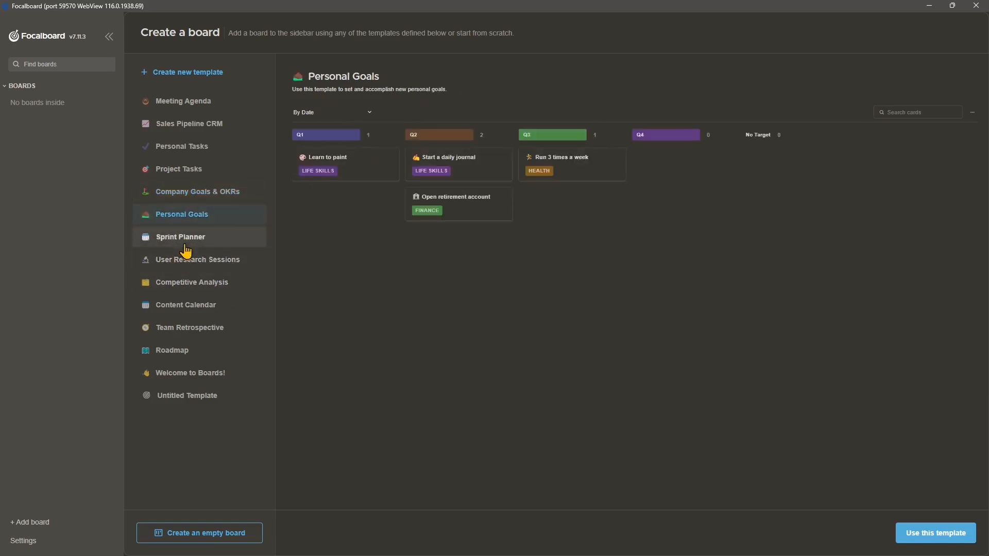
click(181, 237)
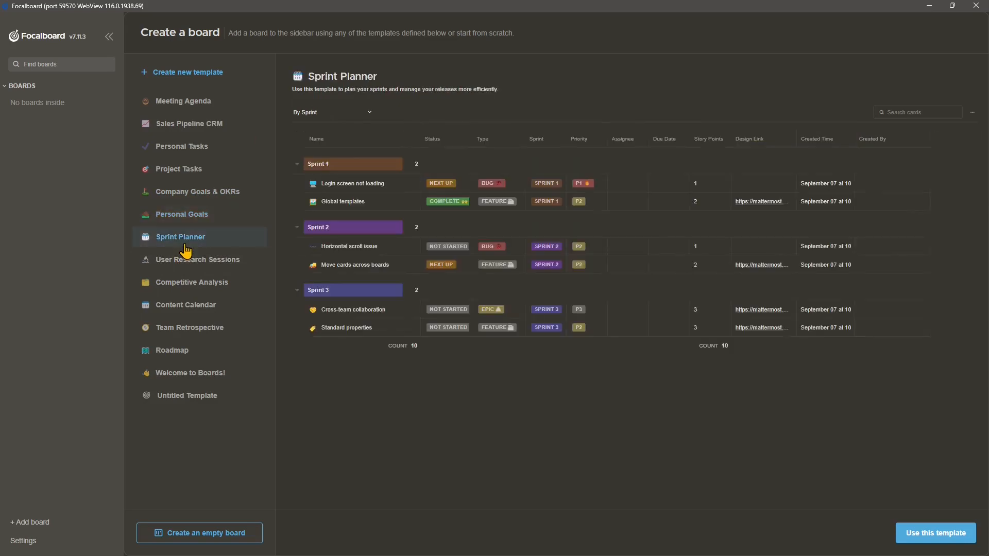
mouse_move(372, 191)
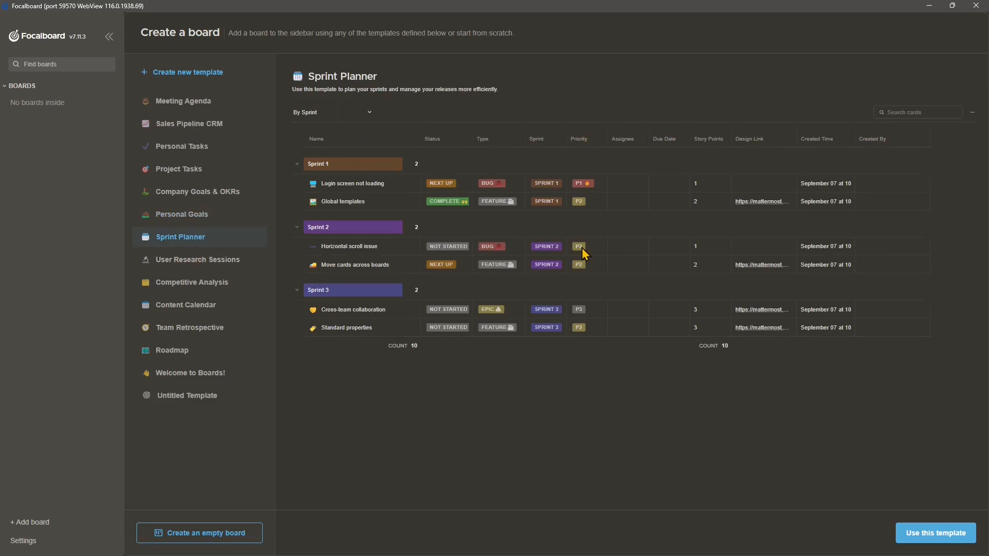
mouse_move(427, 275)
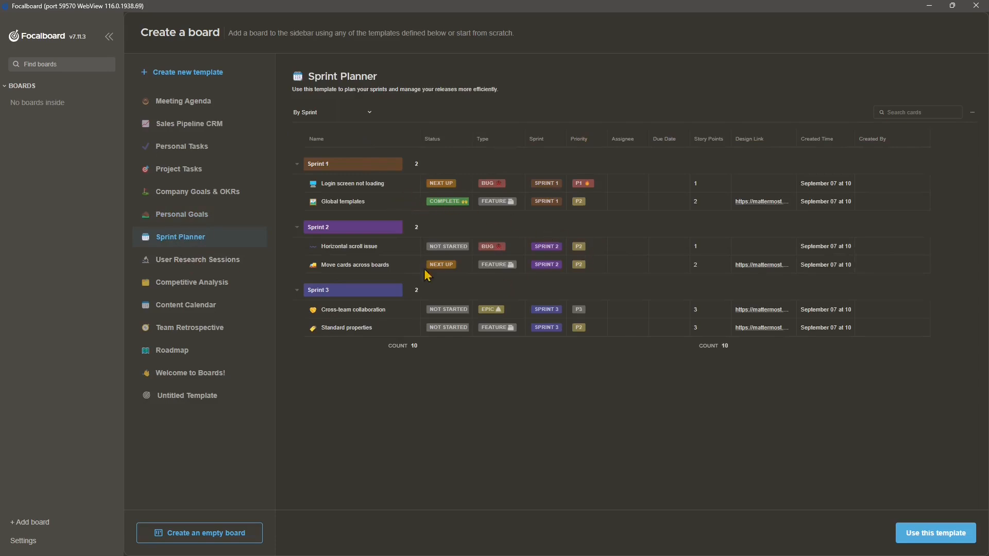
Preview User Research Sessions, Competitive Analysis, Content Calendar, Team Retrospective, Roadmap and Welcome to Boards!
click(198, 259)
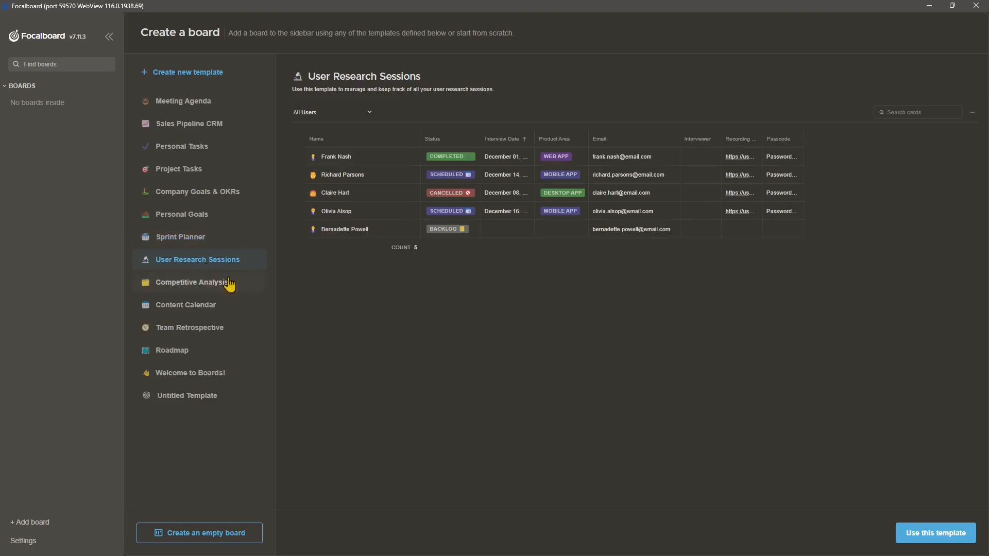
mouse_move(493, 215)
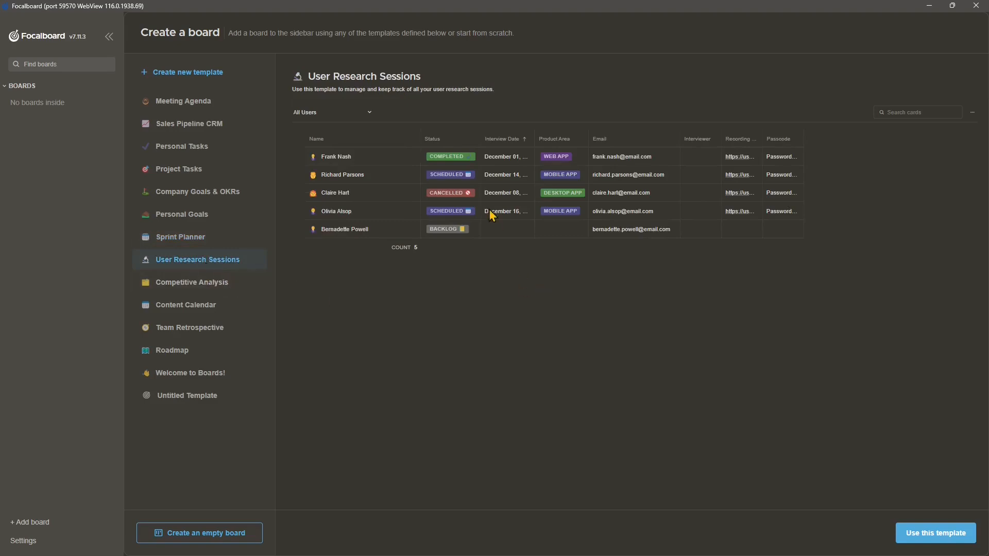
mouse_move(399, 198)
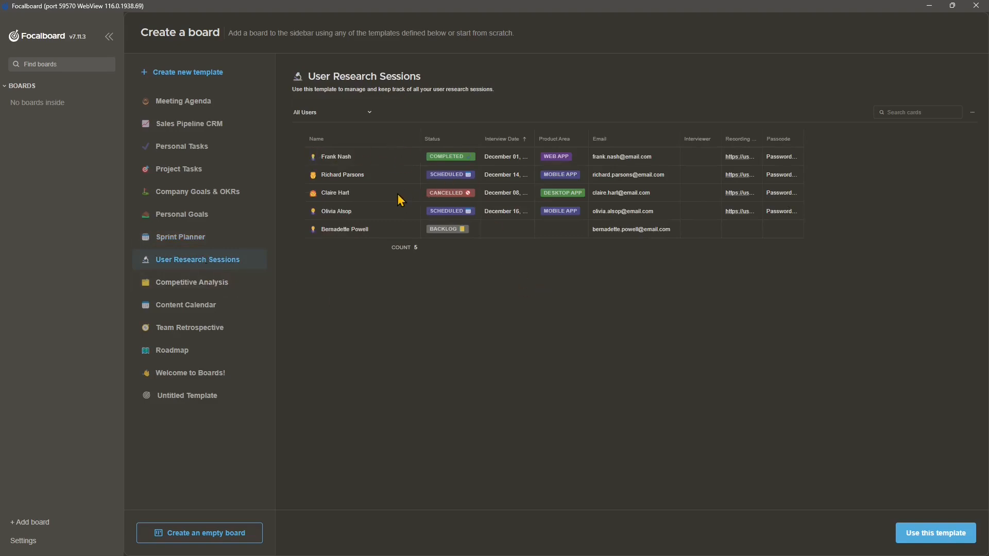
mouse_move(192, 298)
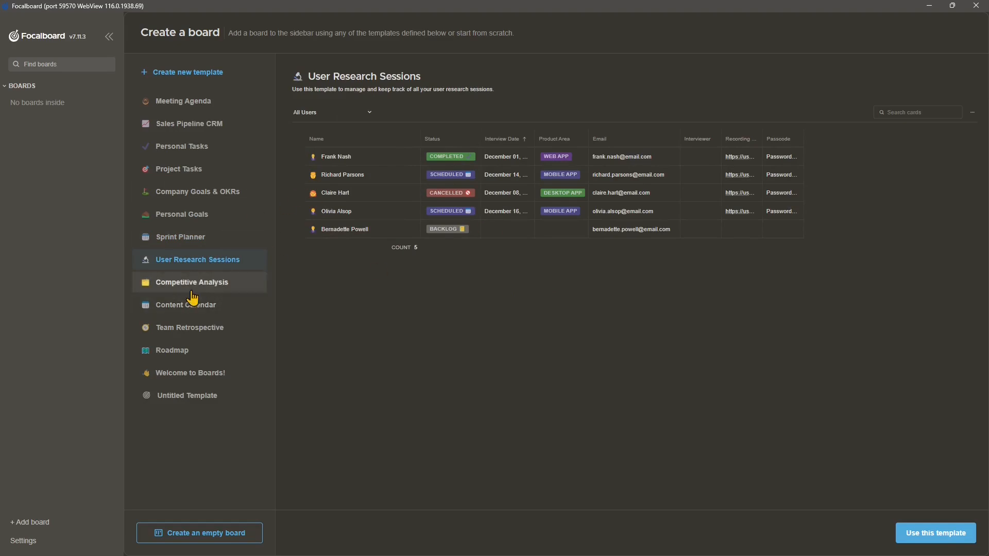
click(192, 282)
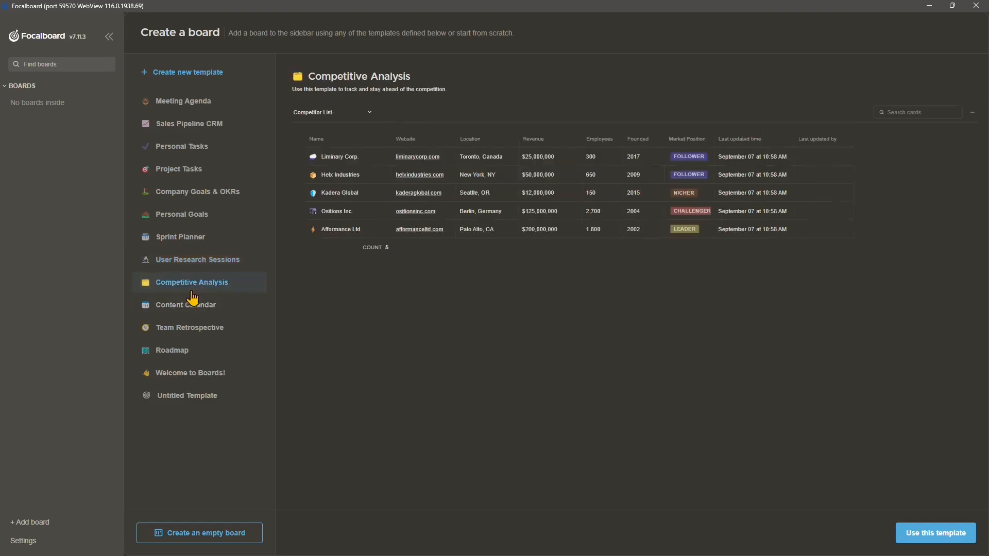
mouse_move(190, 311)
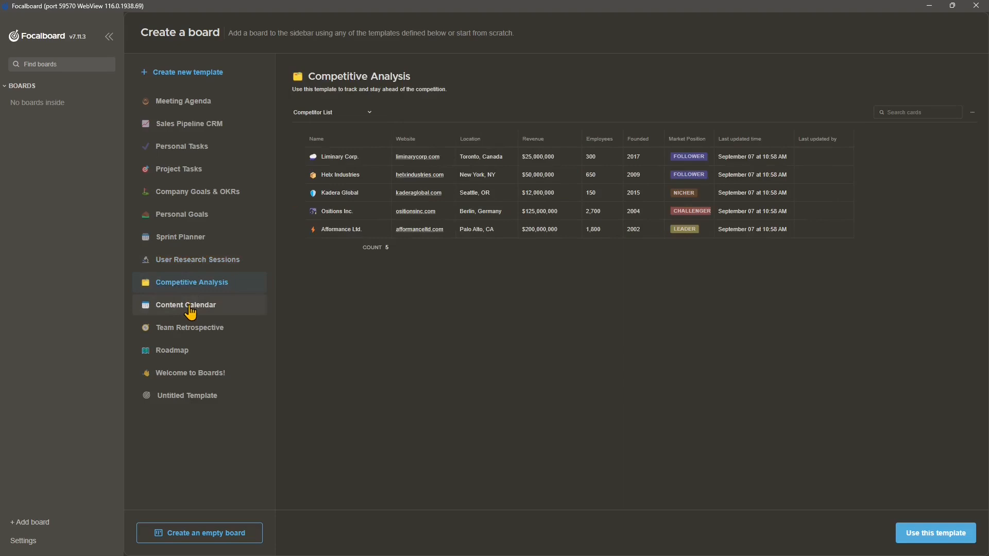
click(185, 305)
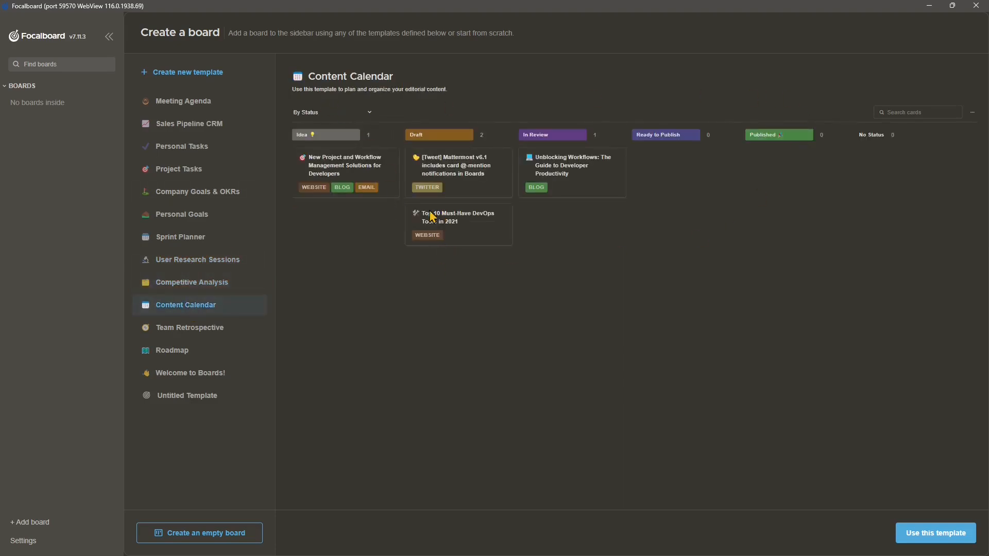
click(190, 327)
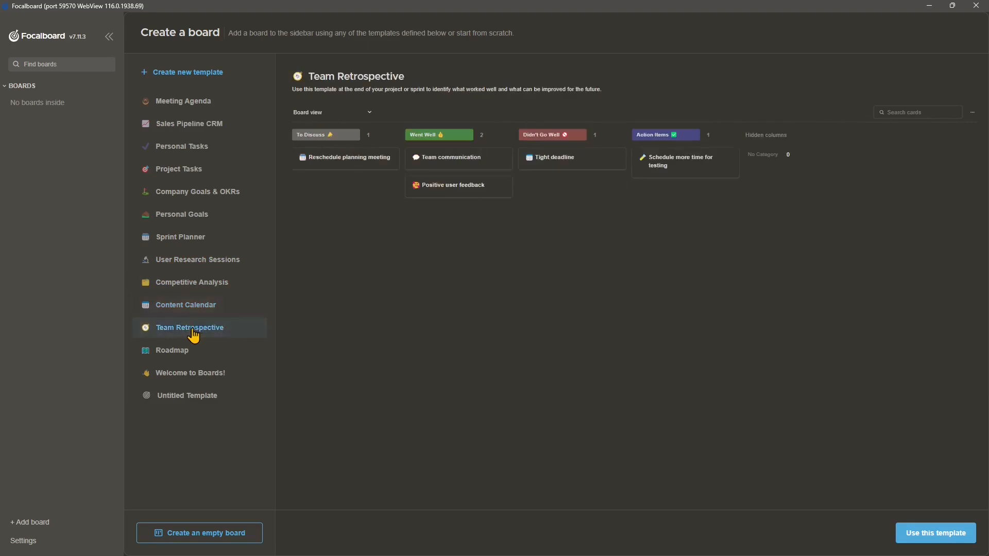
click(172, 350)
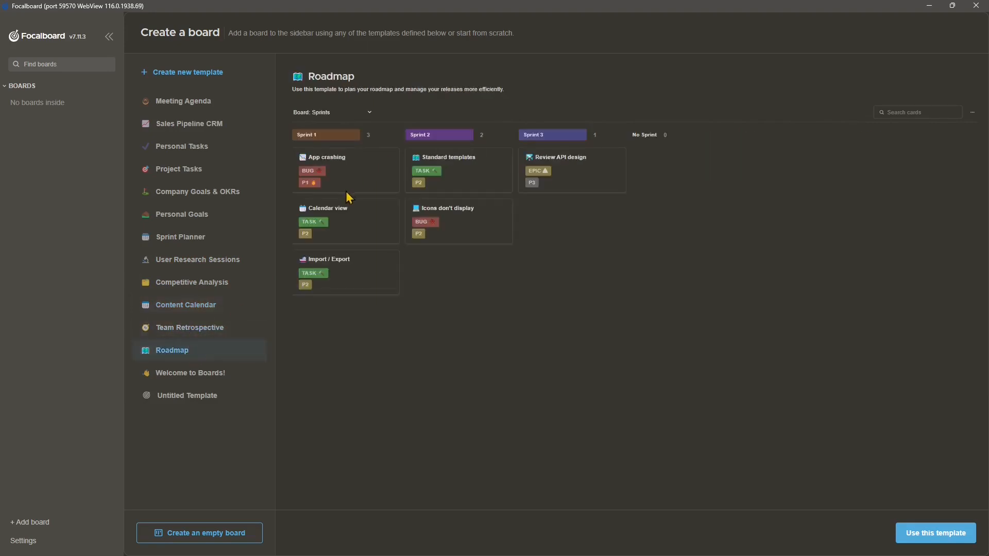
mouse_move(402, 203)
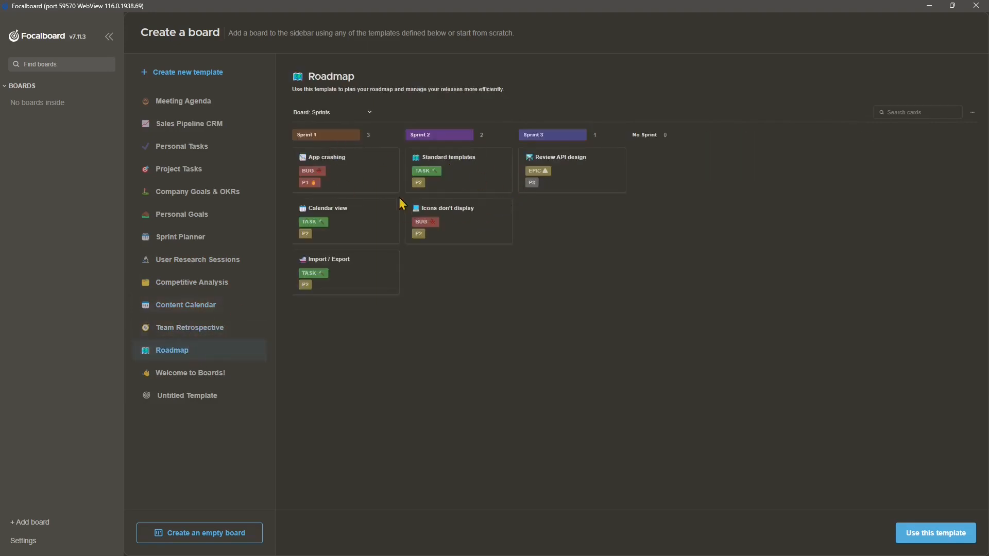
click(190, 373)
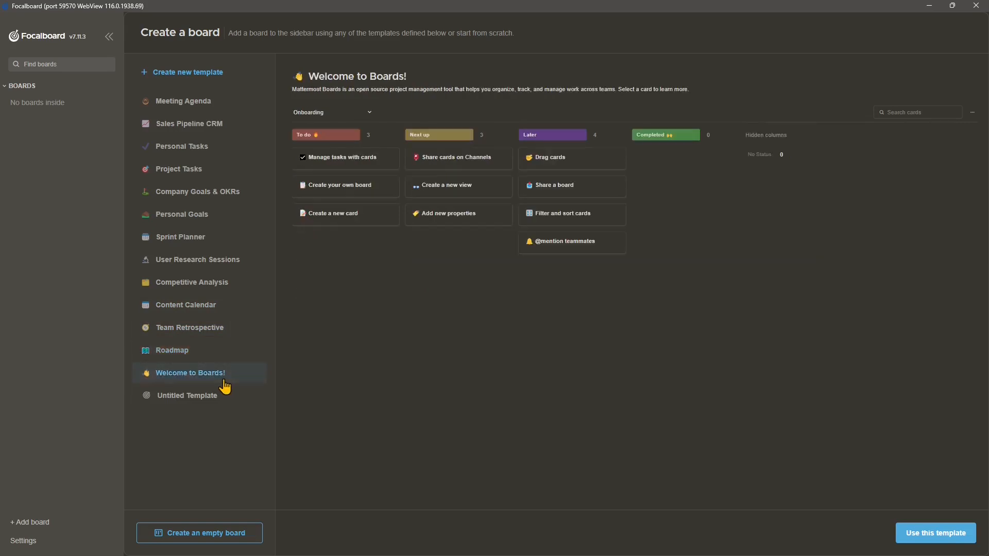
mouse_move(194, 404)
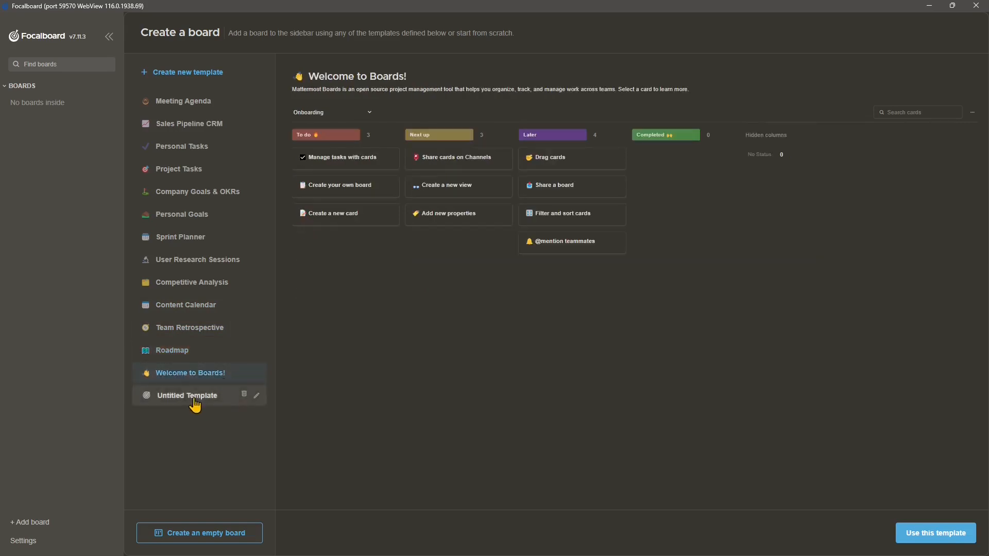
Delete the Untitled Template with its trash icon and confirm the deletion
click(244, 394)
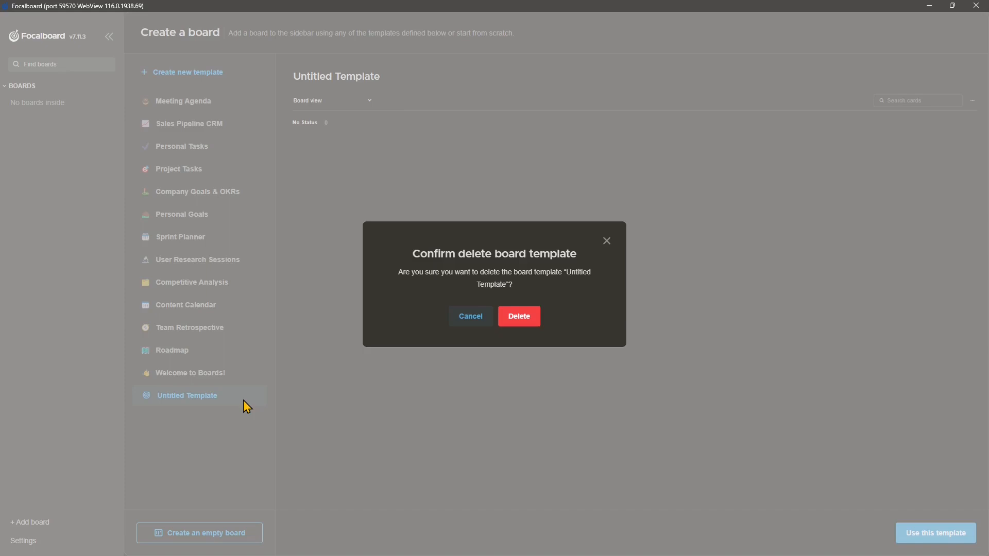
click(519, 316)
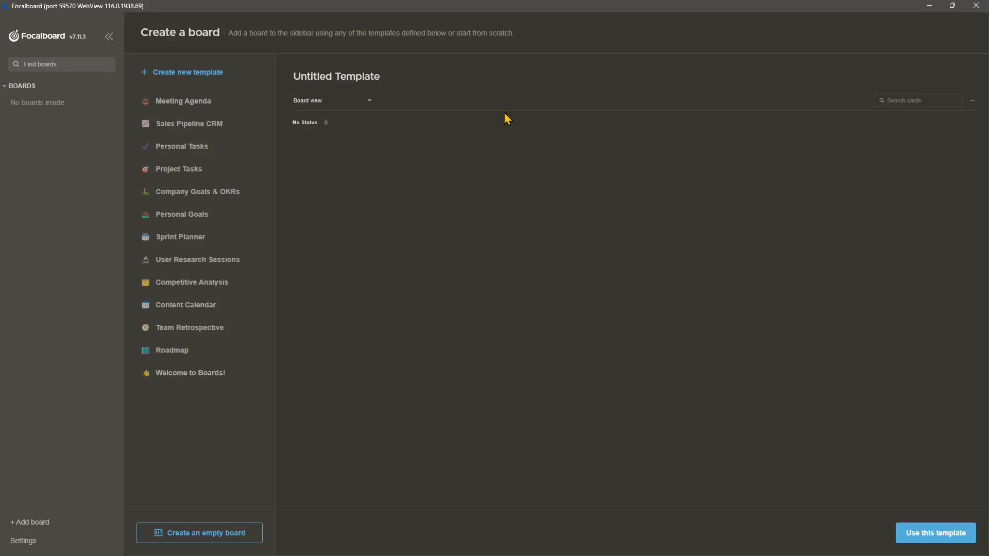
mouse_move(228, 396)
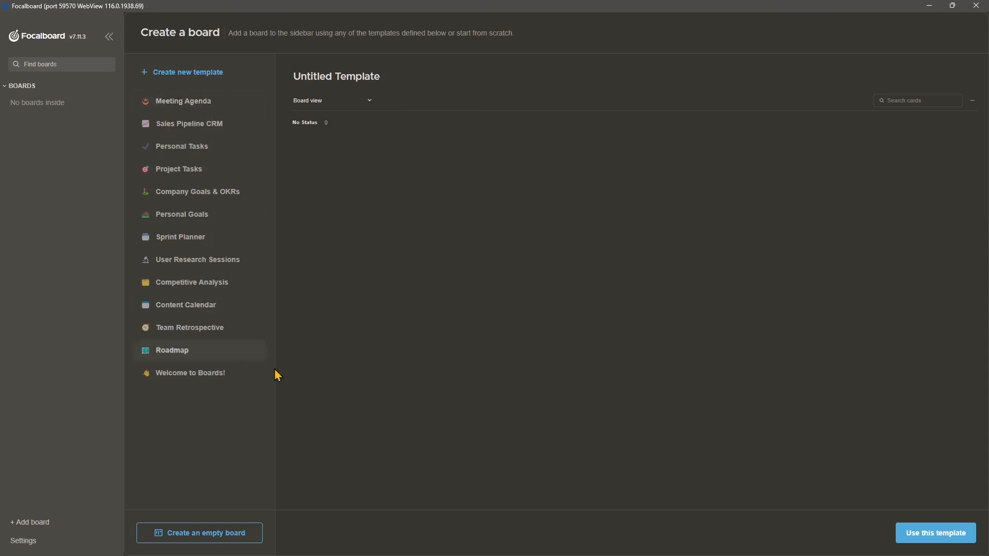
Preview the Meeting Agenda template from the Create a board template list
click(183, 101)
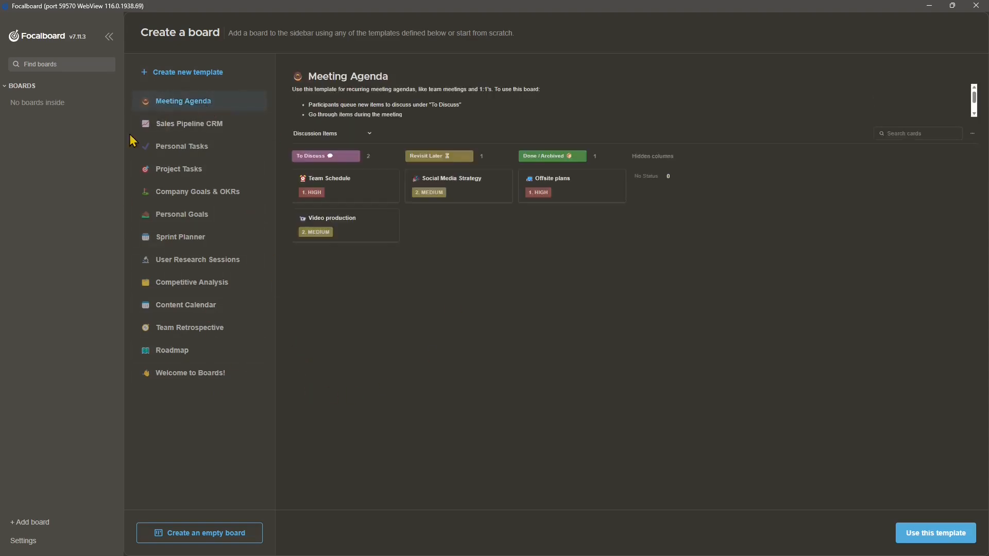
mouse_move(791, 376)
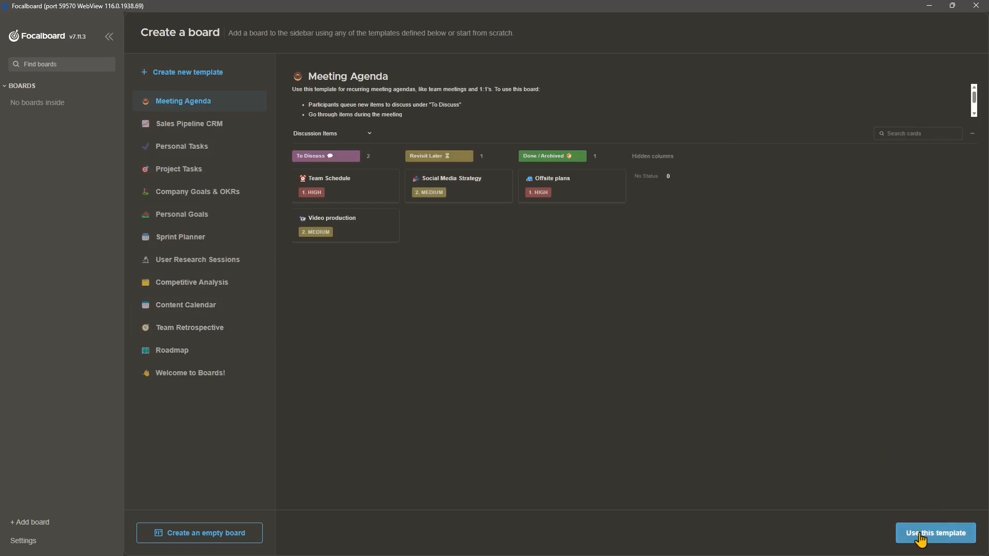
Create a Meeting Agenda board from the template and duplicate its Team Schedule card
click(937, 533)
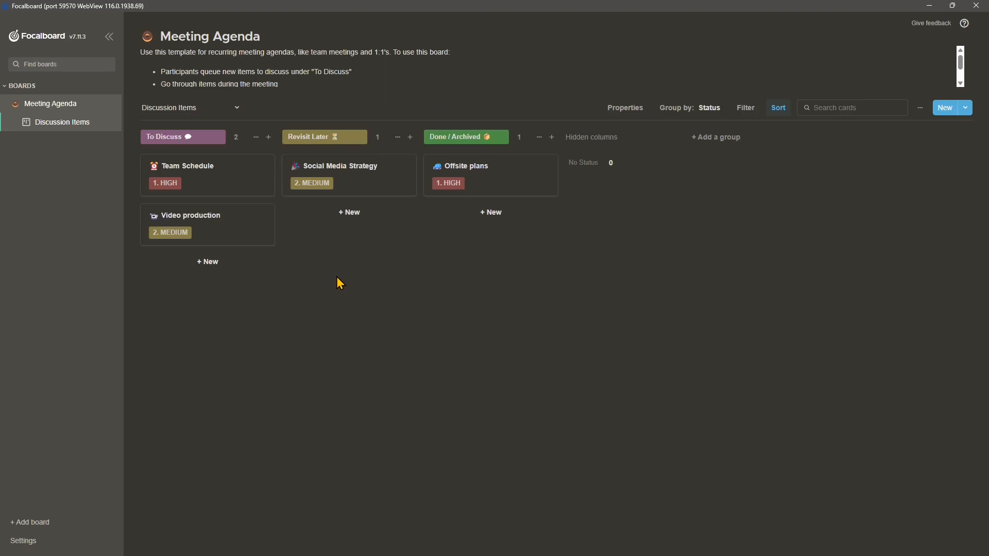
mouse_move(207, 175)
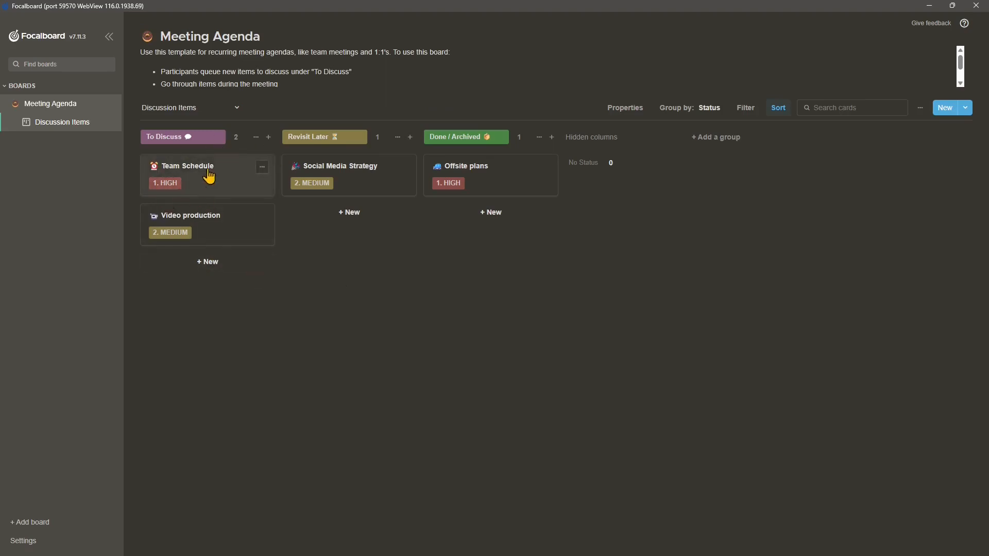
click(262, 166)
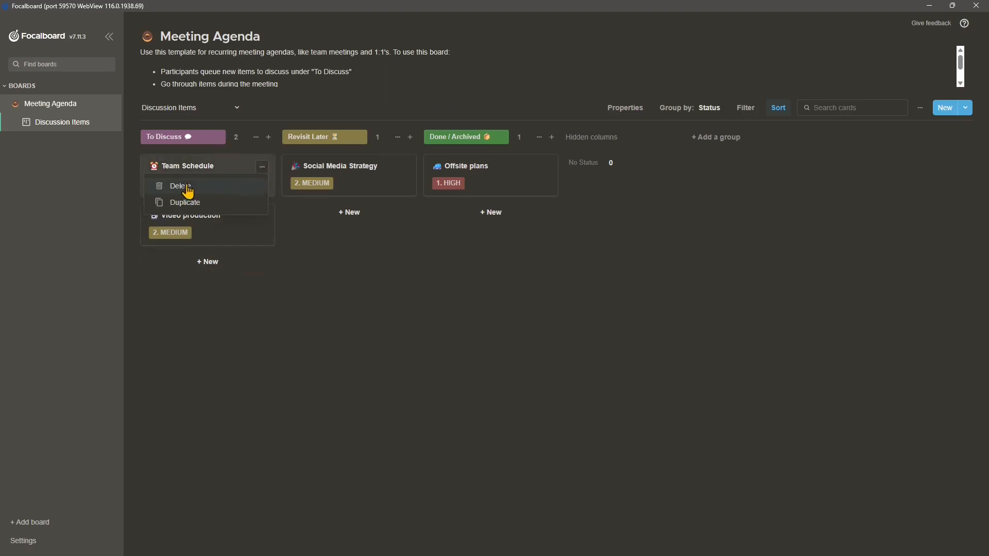
click(185, 202)
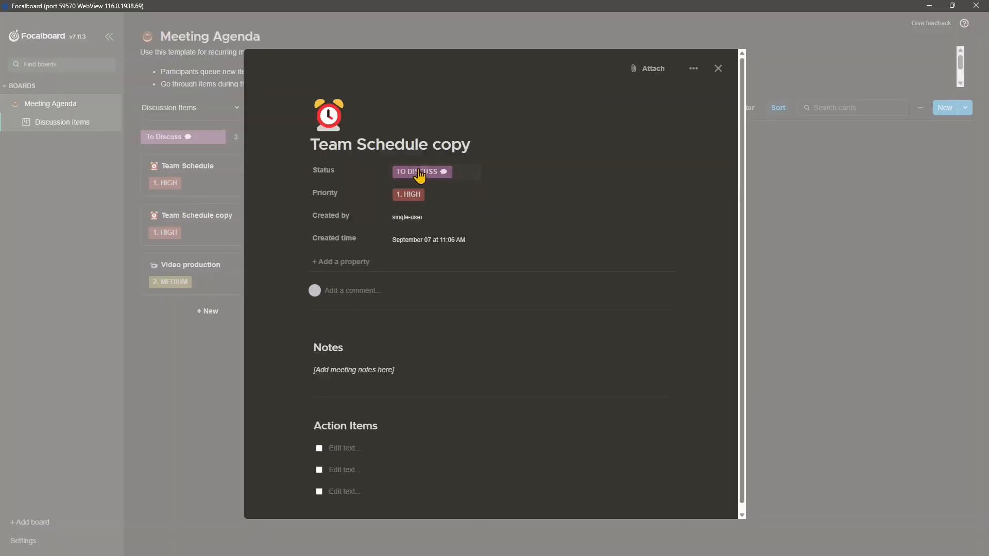
Set the Team Schedule copy's Status to Done / Archived and Priority to 3. Low
click(421, 172)
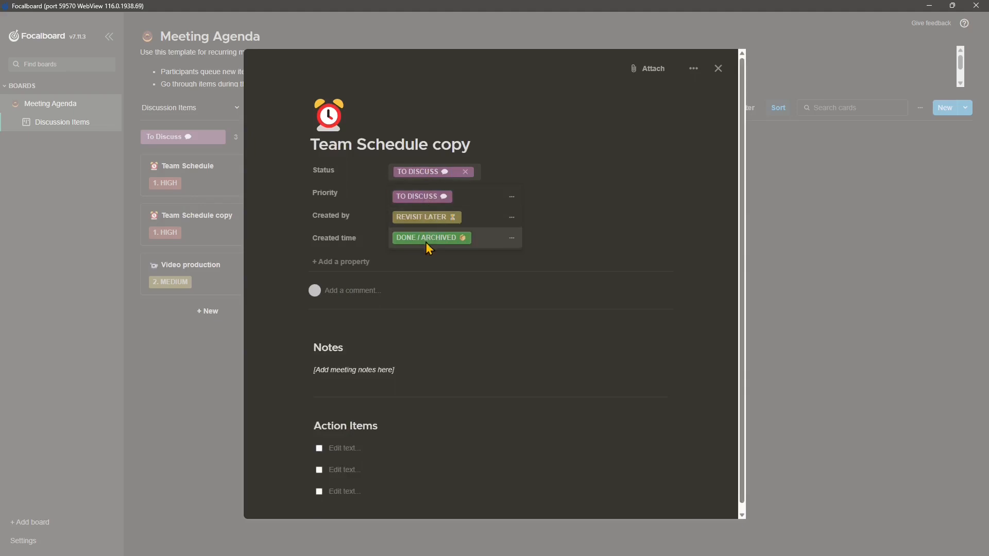
click(432, 238)
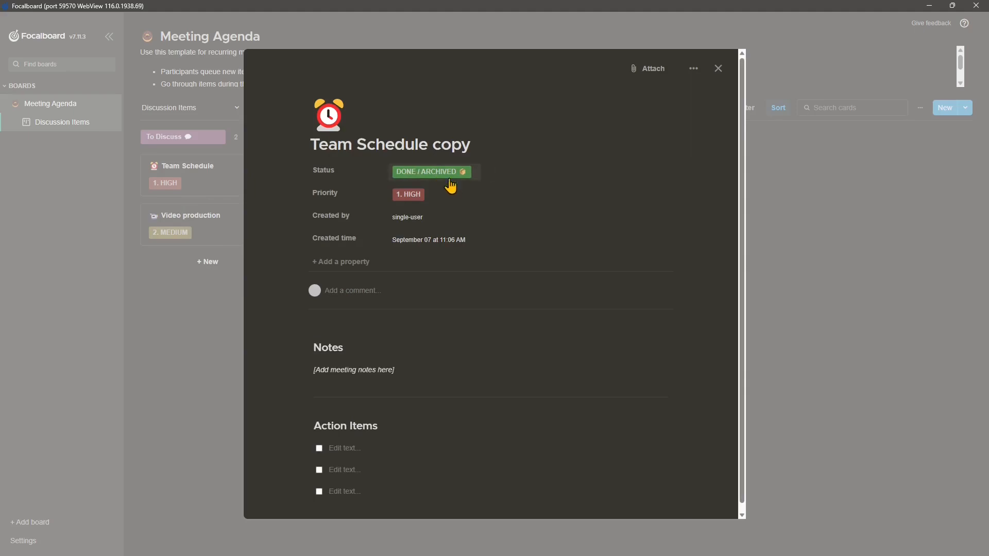
click(408, 194)
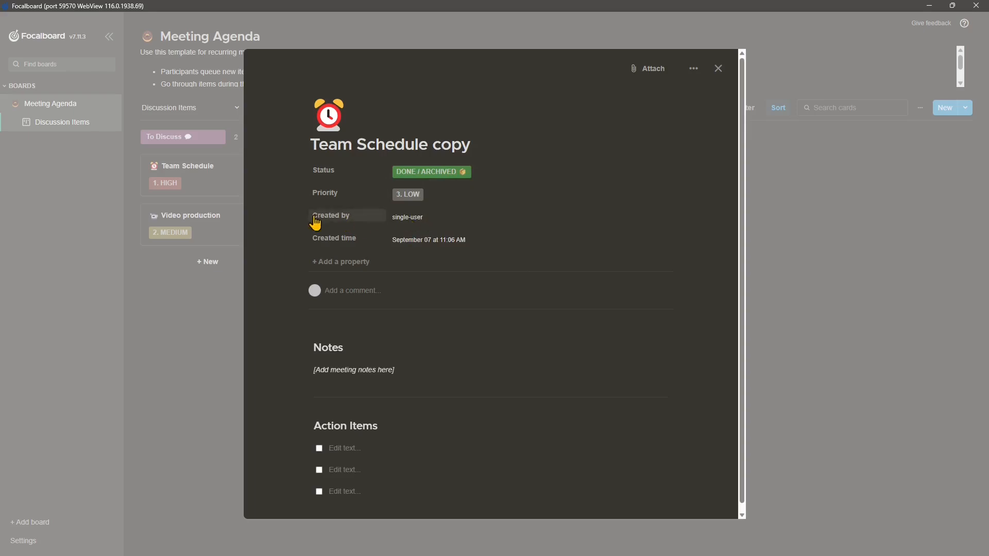
click(330, 215)
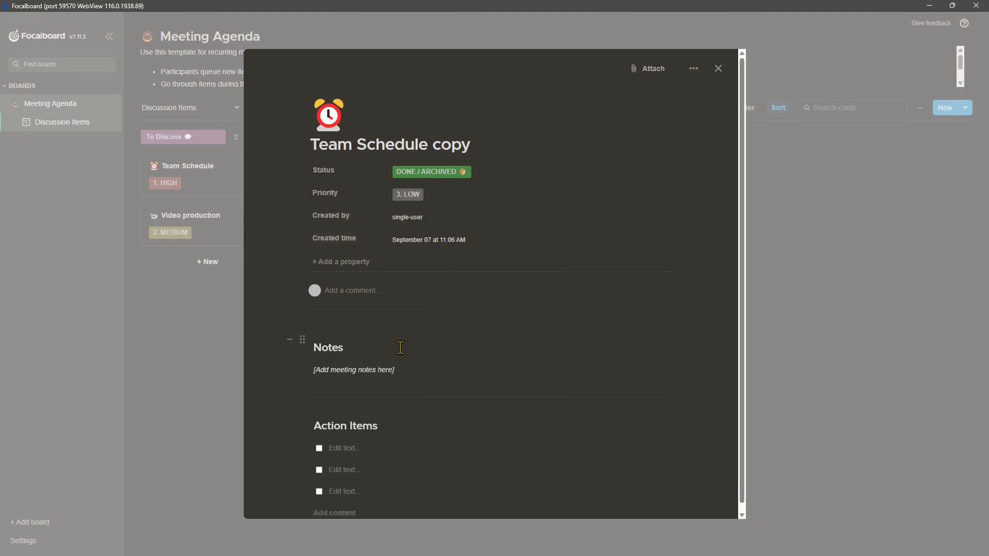
click(341, 262)
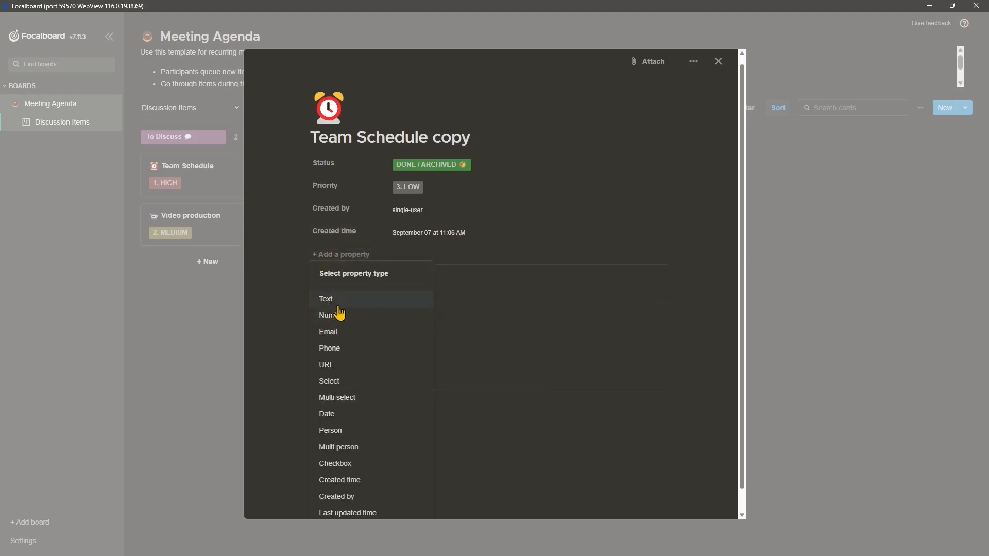
scroll(down, 3)
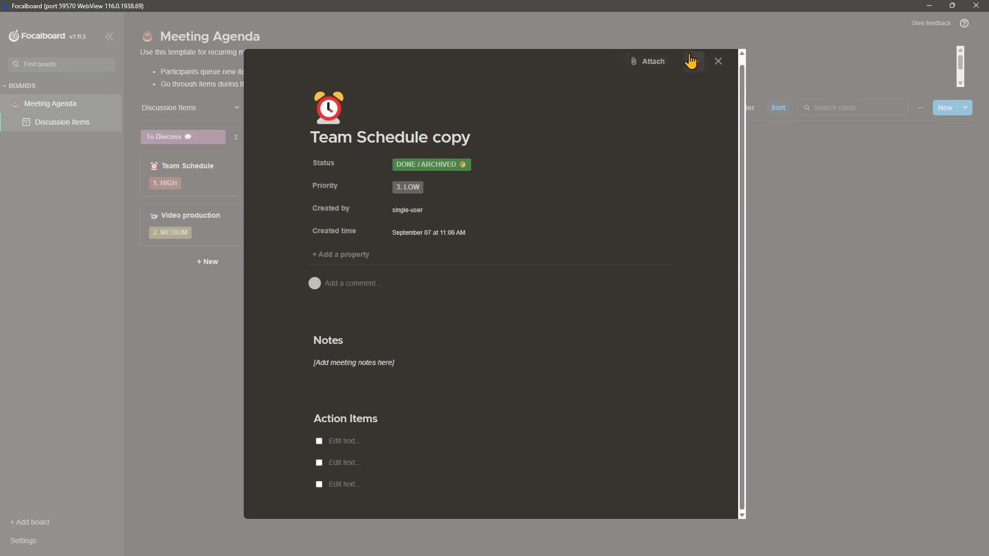
Delete the Team Schedule copy card through its top-bar options menu
click(653, 62)
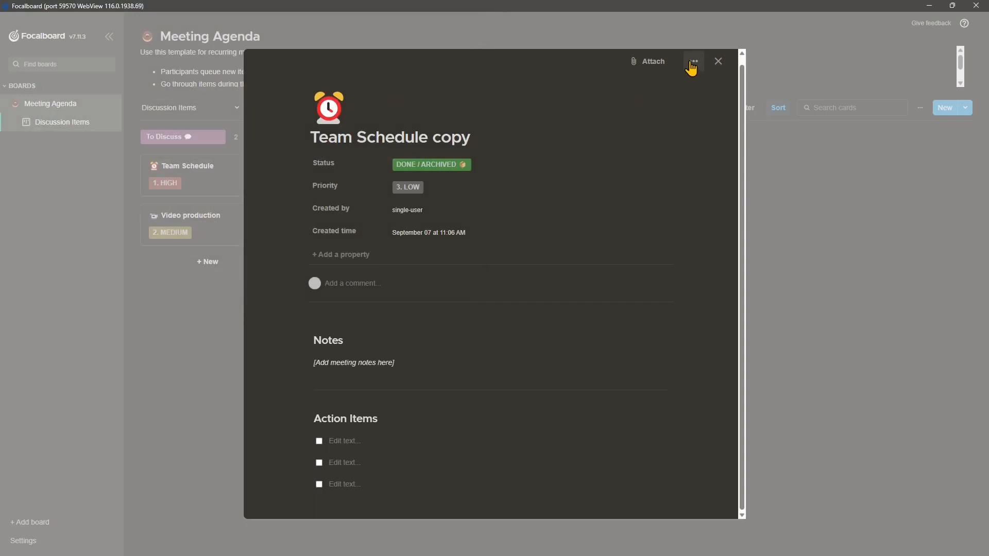
click(694, 61)
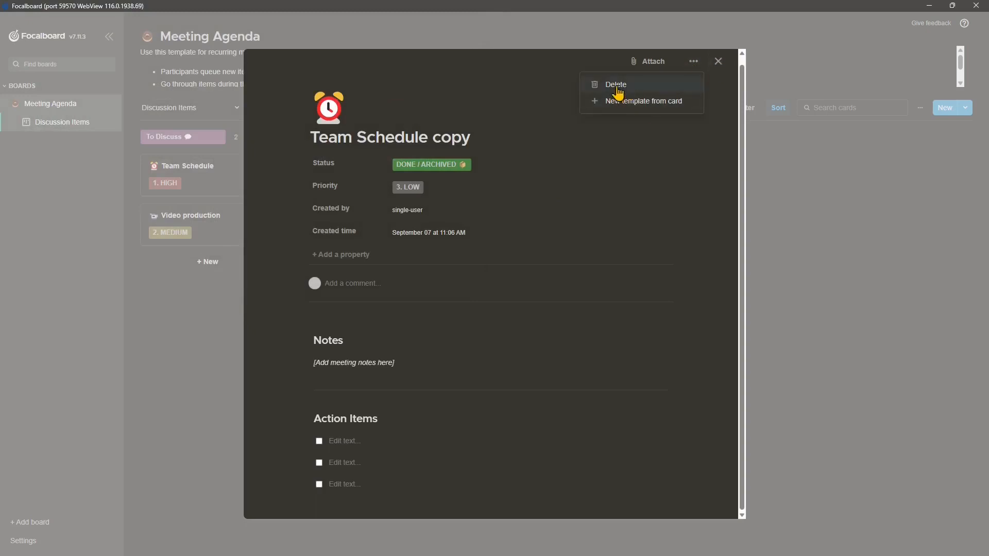
click(616, 85)
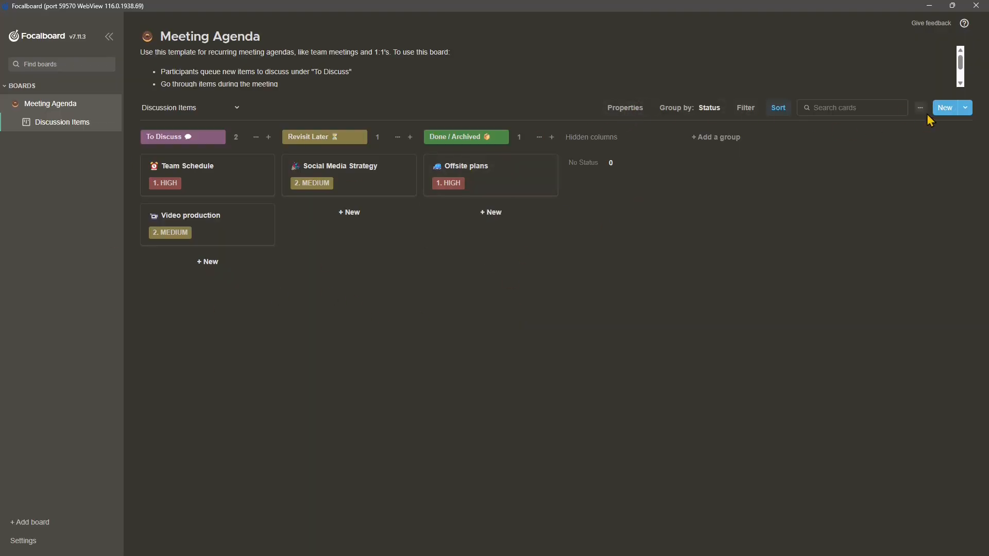
Create an empty card titled 'Project X' with Status To Discuss
click(966, 107)
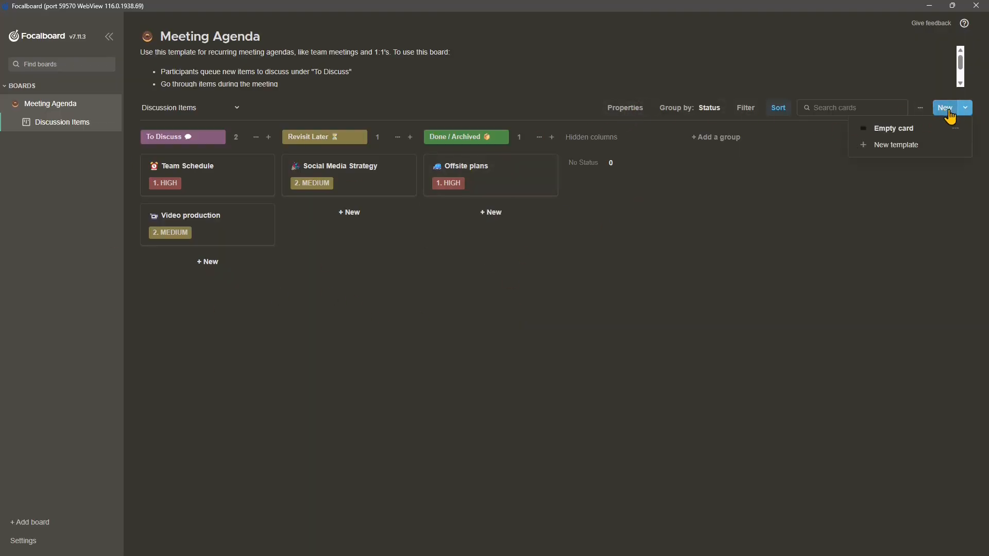
click(893, 128)
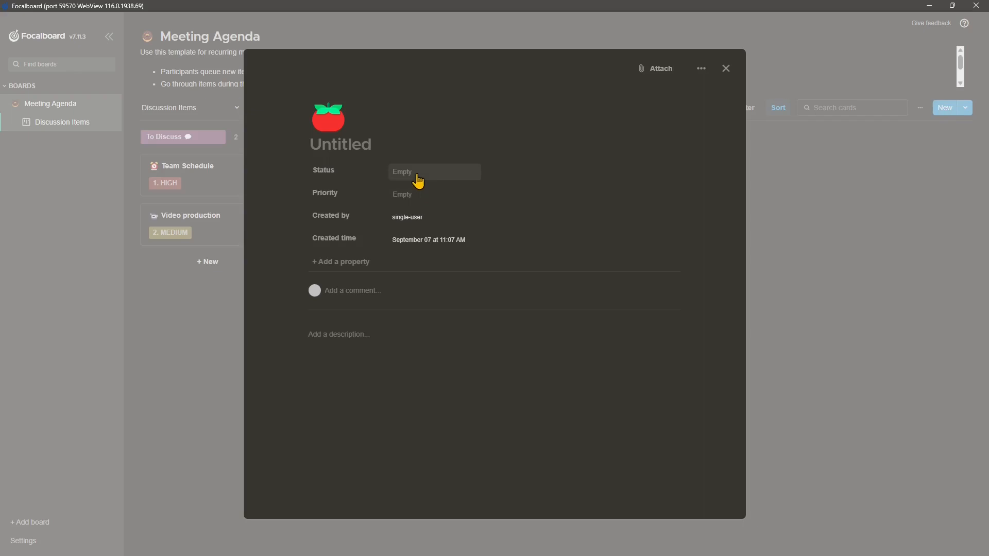
text(Project X)
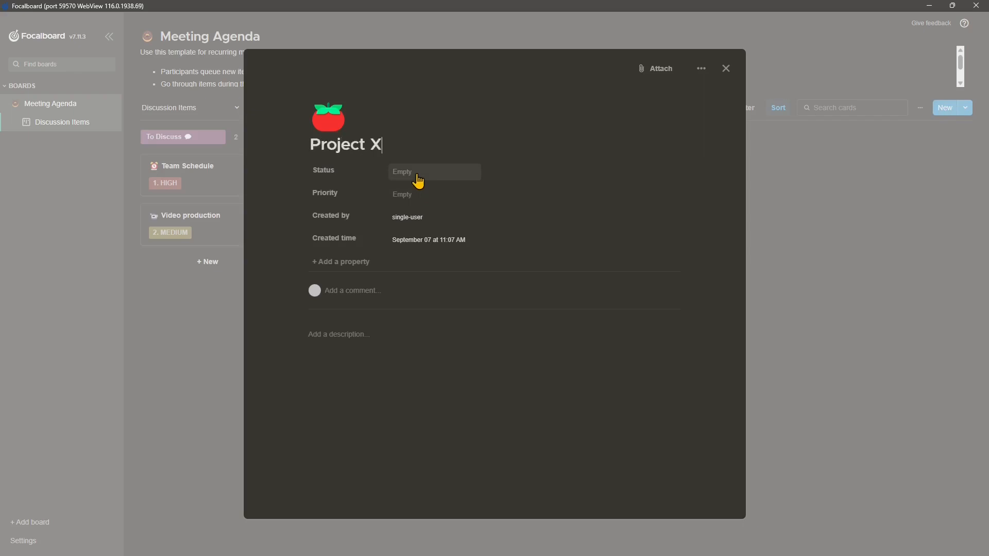
click(423, 172)
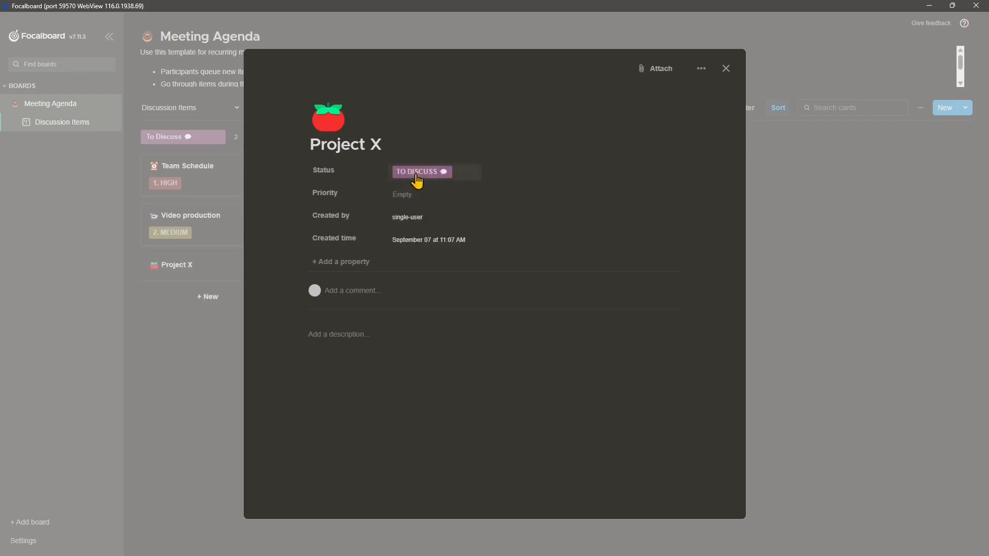
mouse_move(328, 326)
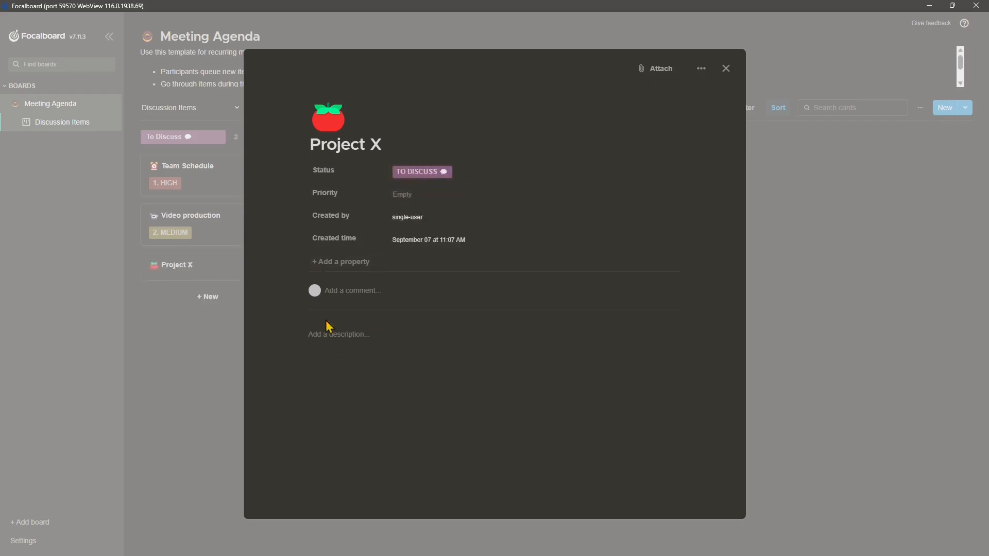
Add a Text property named 'Deadline' holding 07/07/2025 to Project X
click(340, 261)
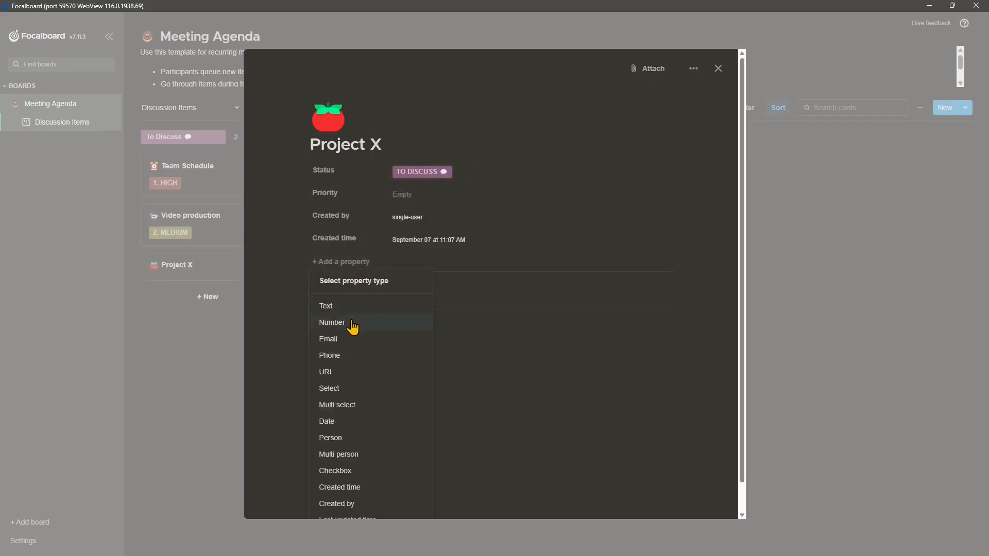
click(326, 306)
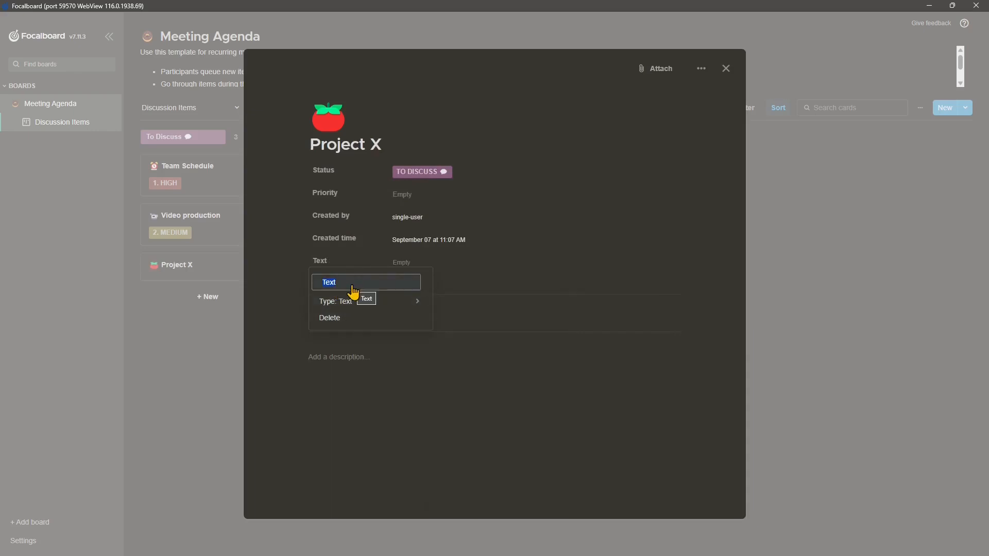
text(Autho)
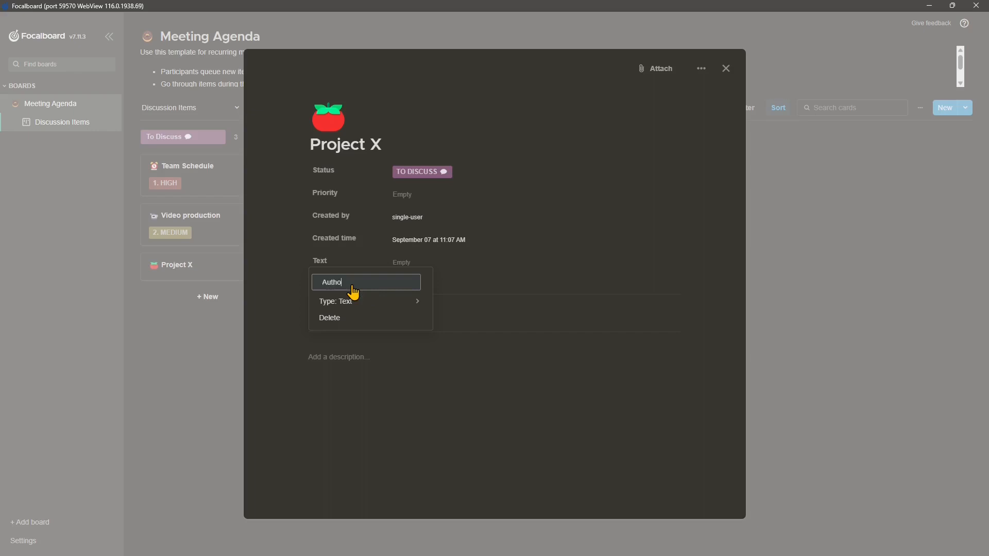
key(Backspace)
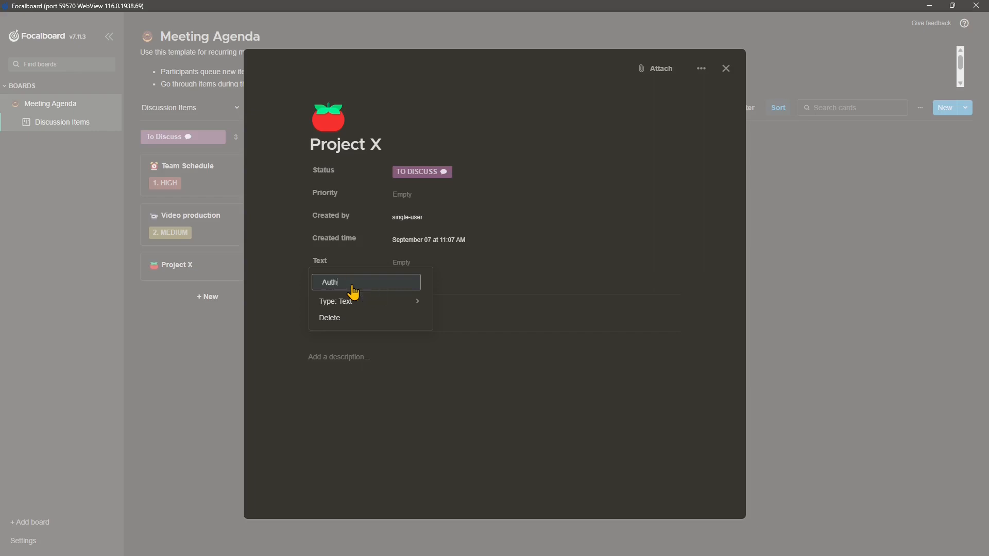
text(Dead)
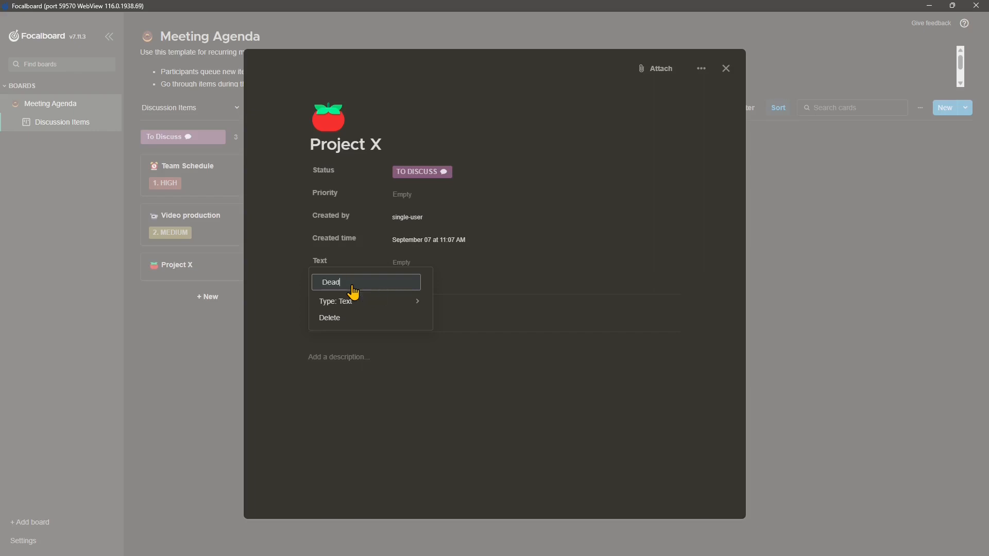
key(Enter)
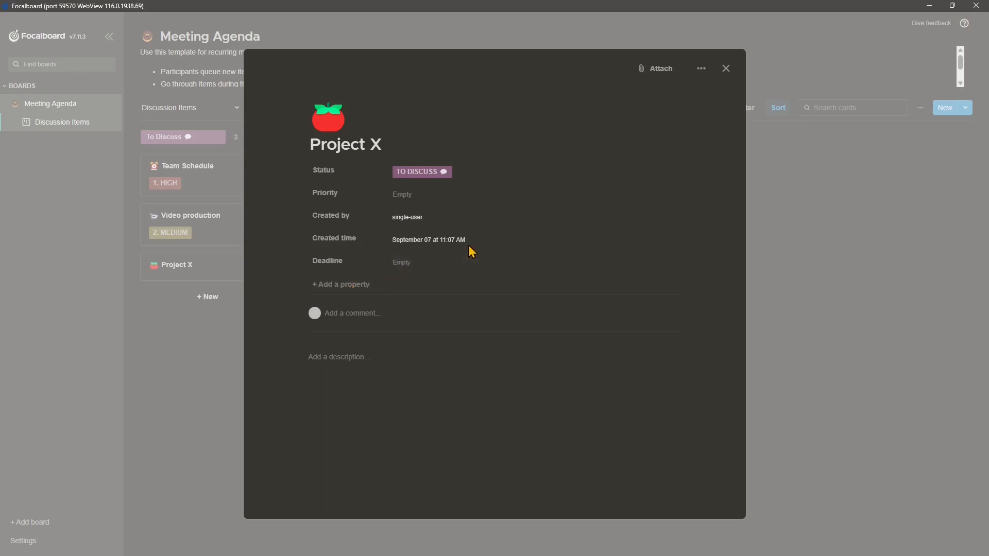
text(07/07/202)
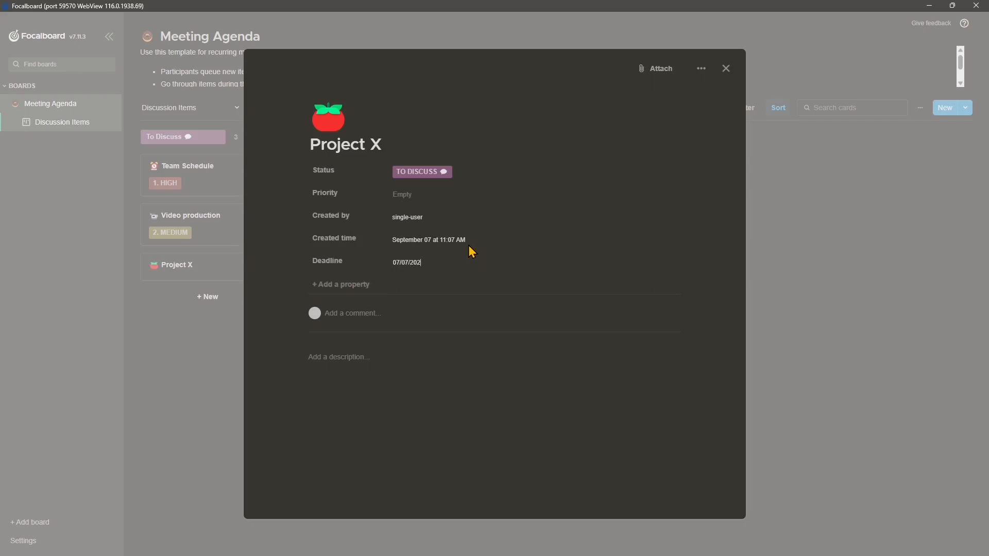
click(298, 413)
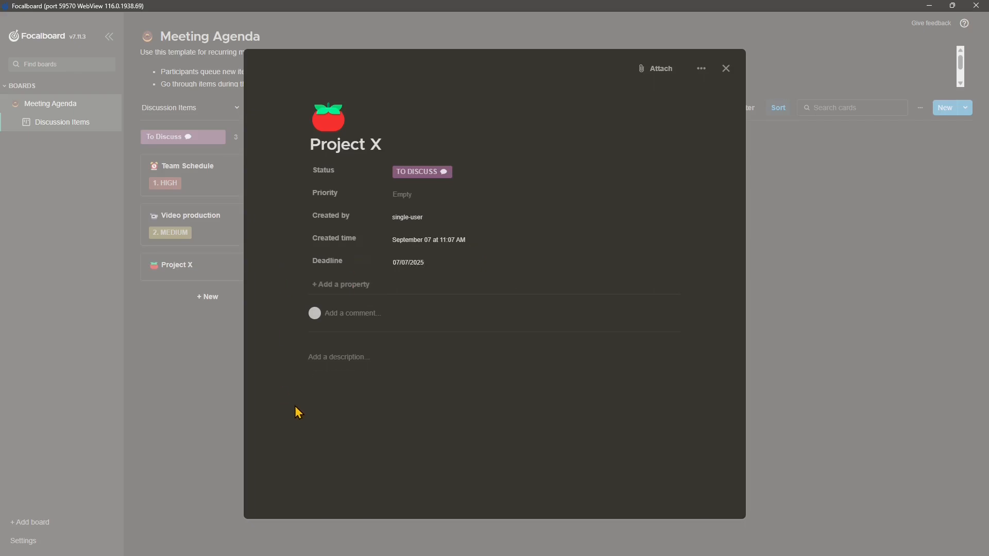
click(701, 68)
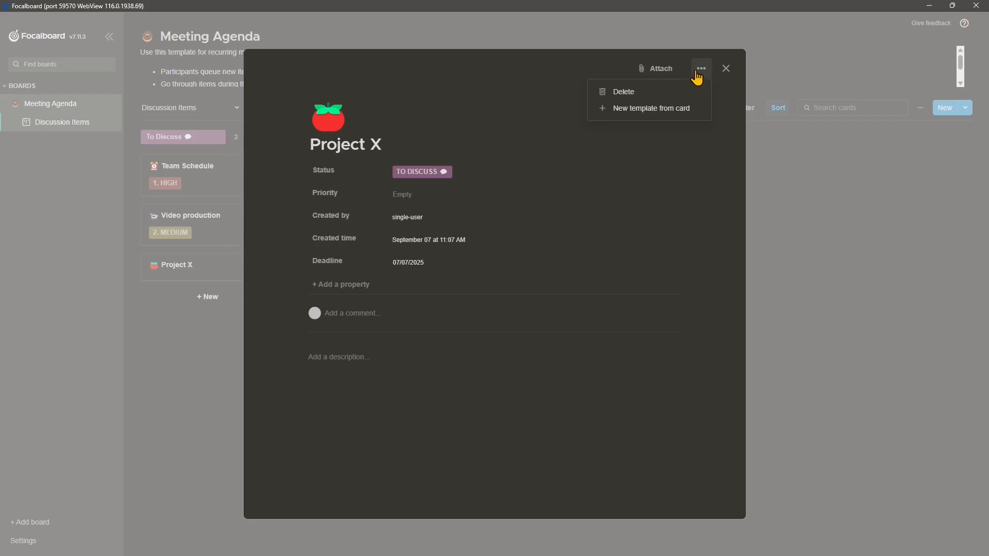
Close the Project X card and bring up the Create a board template gallery
click(726, 68)
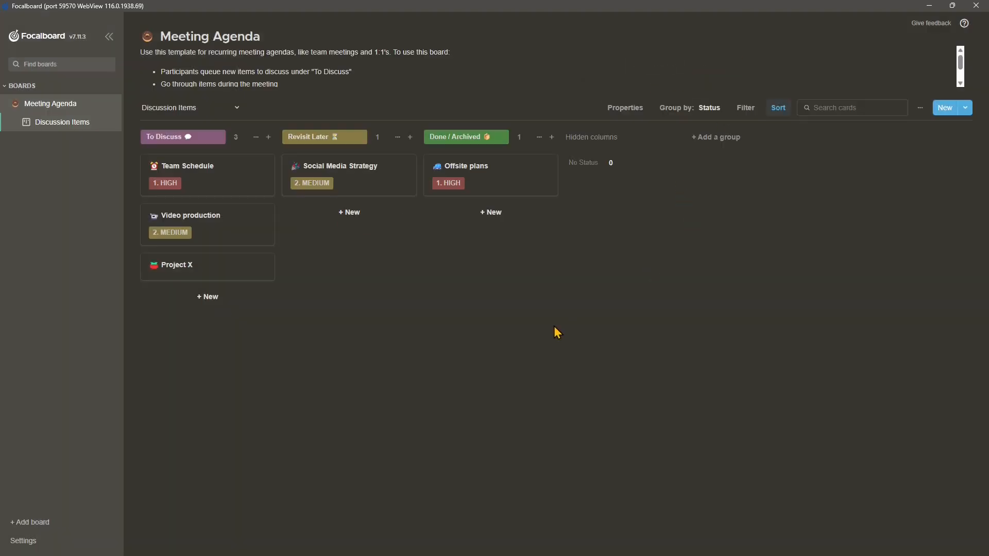
click(176, 265)
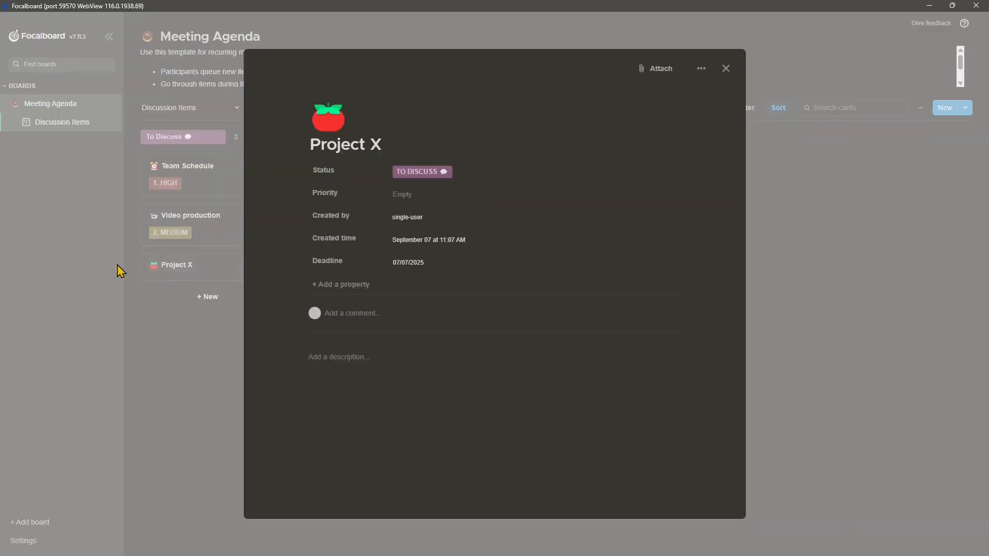
click(726, 68)
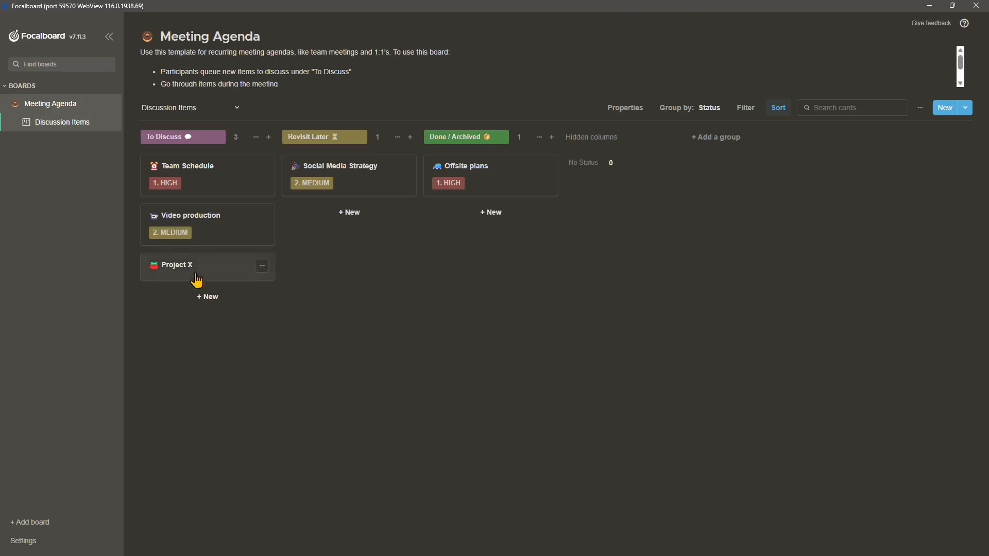
mouse_move(27, 83)
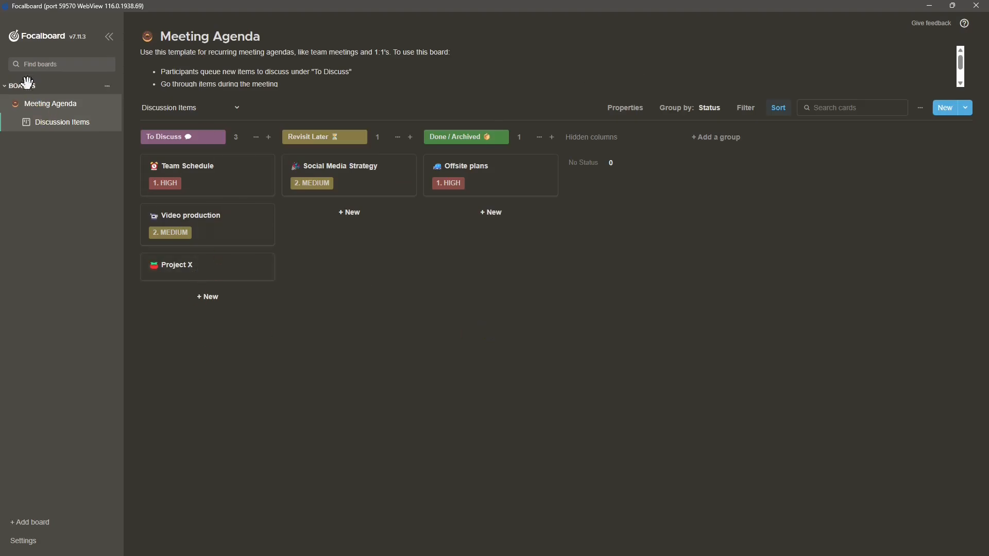
mouse_move(30, 69)
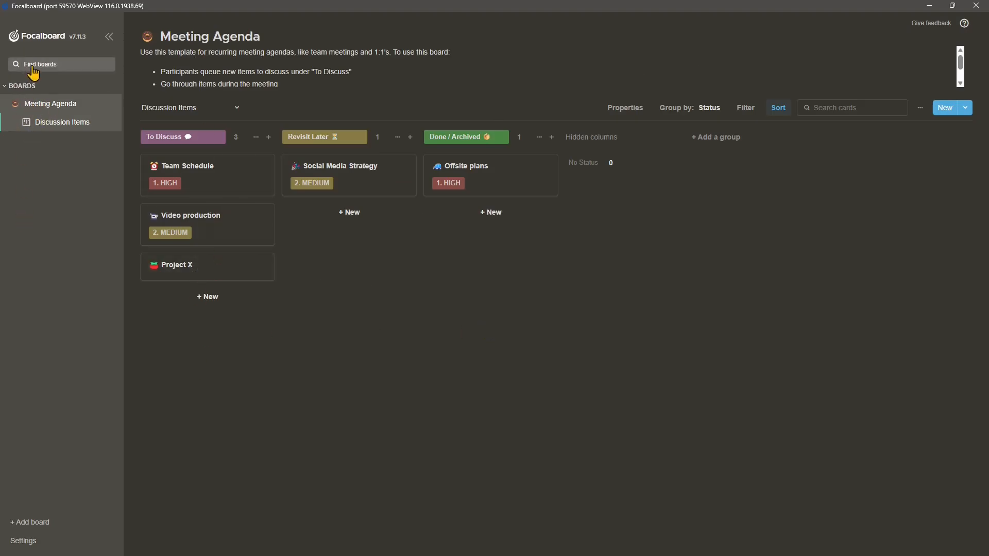
click(30, 523)
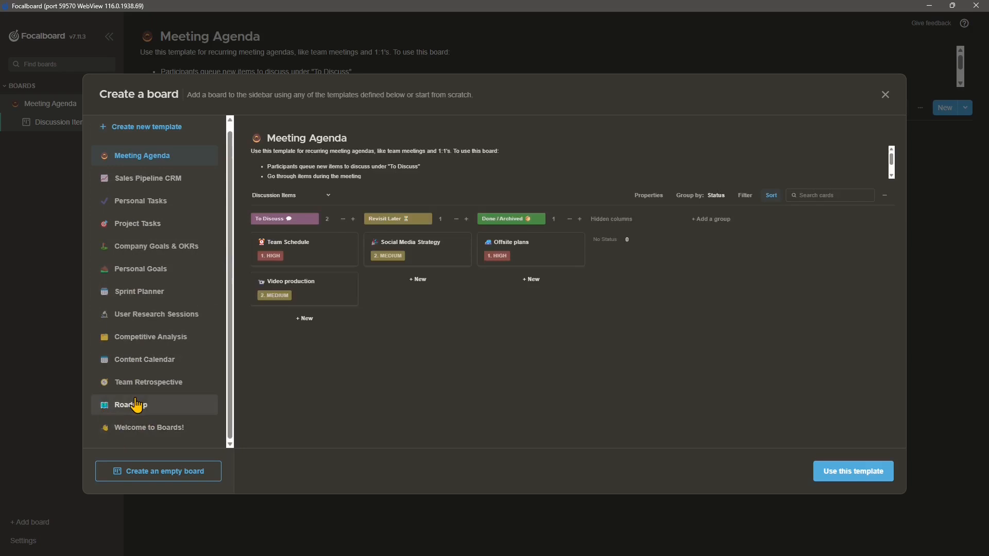
Create a Company Goals & OKRs board from its template, then reopen Meeting Agenda
click(156, 246)
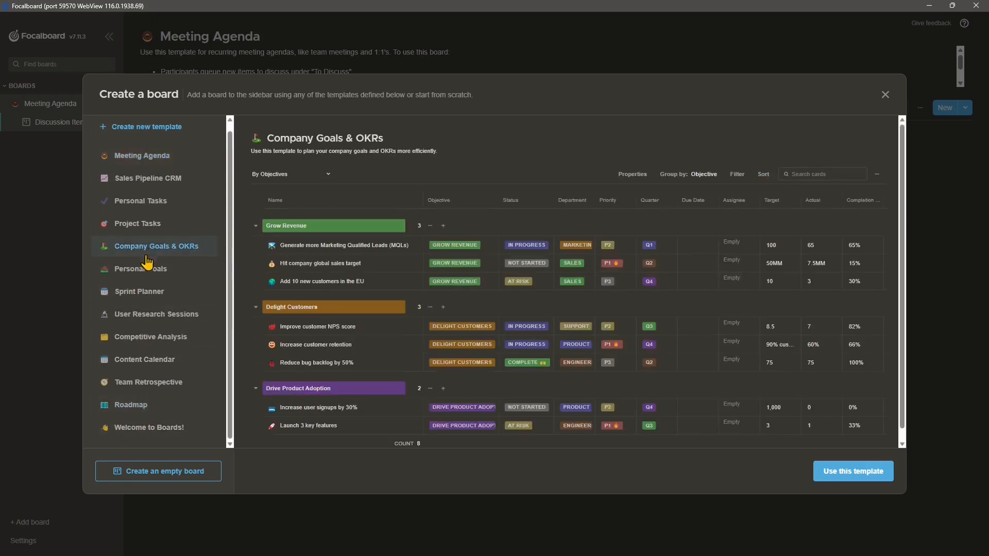
mouse_move(835, 484)
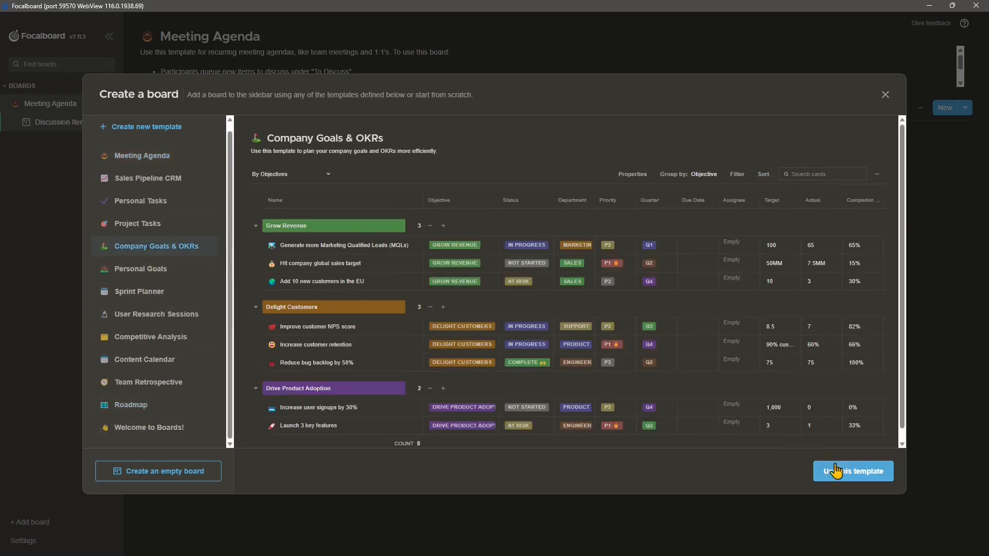
click(853, 472)
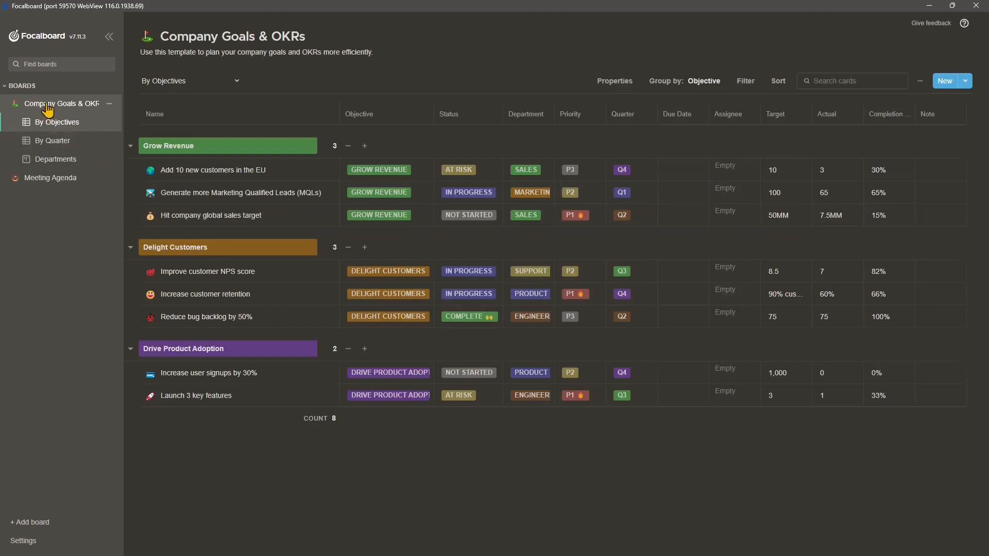
click(50, 178)
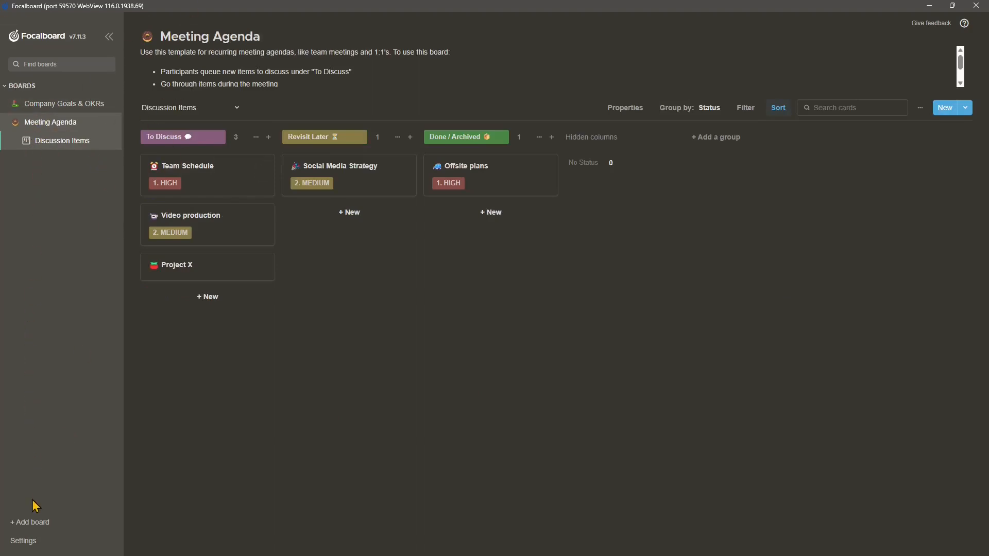
mouse_move(30, 470)
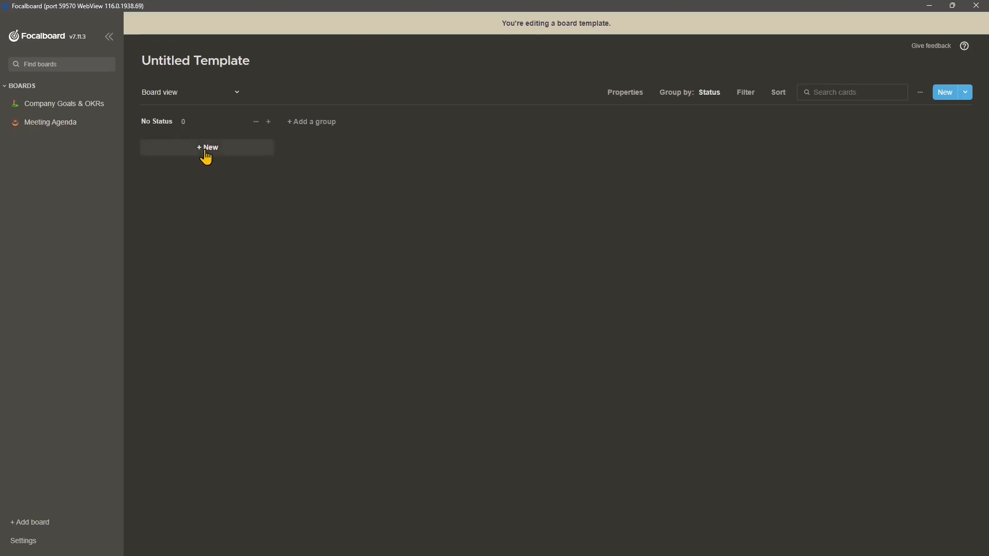
Add a card titled 'New CARD' with a Date property to the untitled template
click(207, 148)
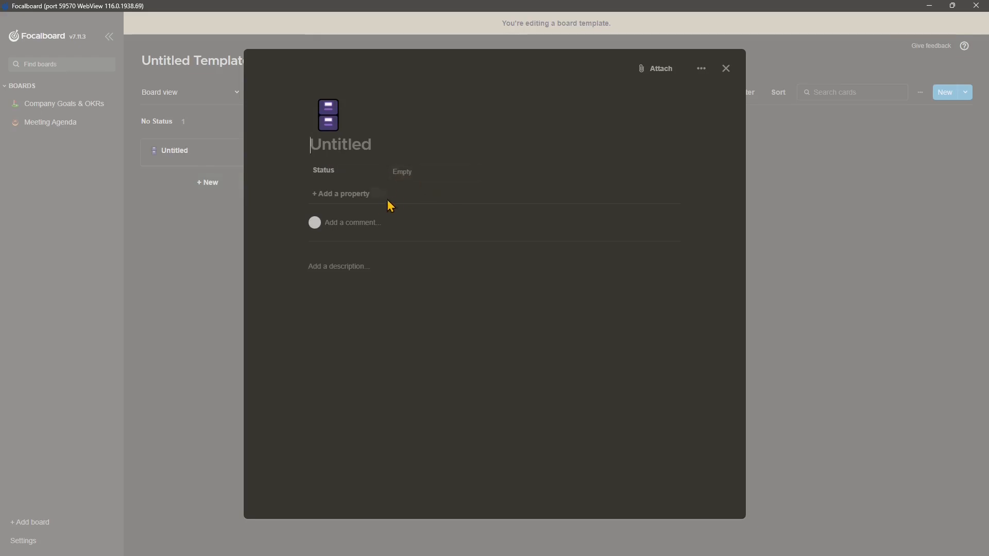
text(adfadfa)
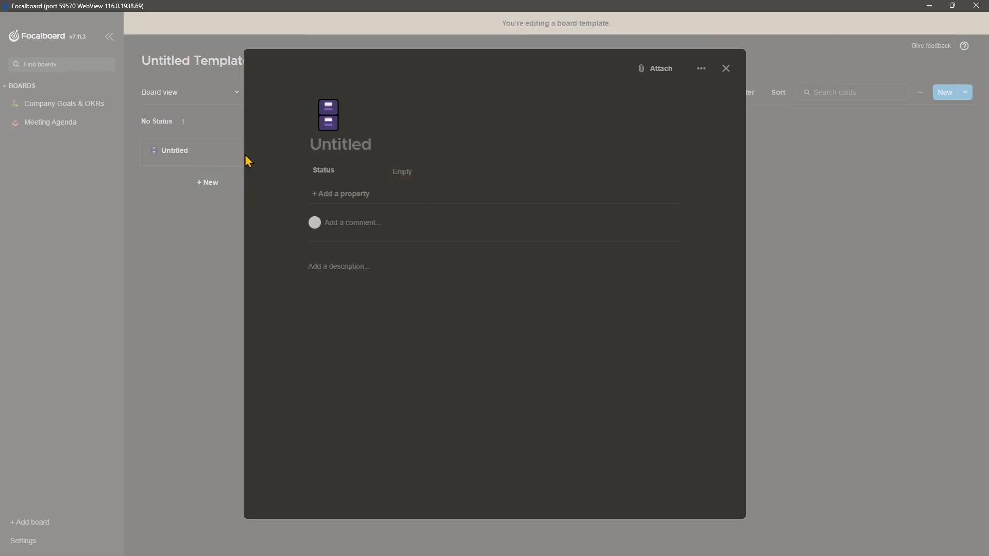
text(New CARD)
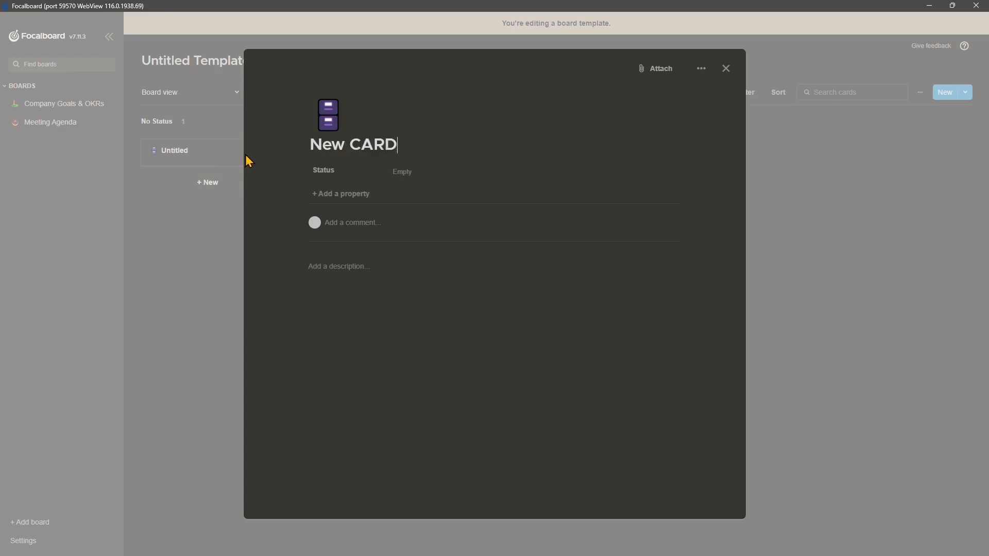
click(341, 193)
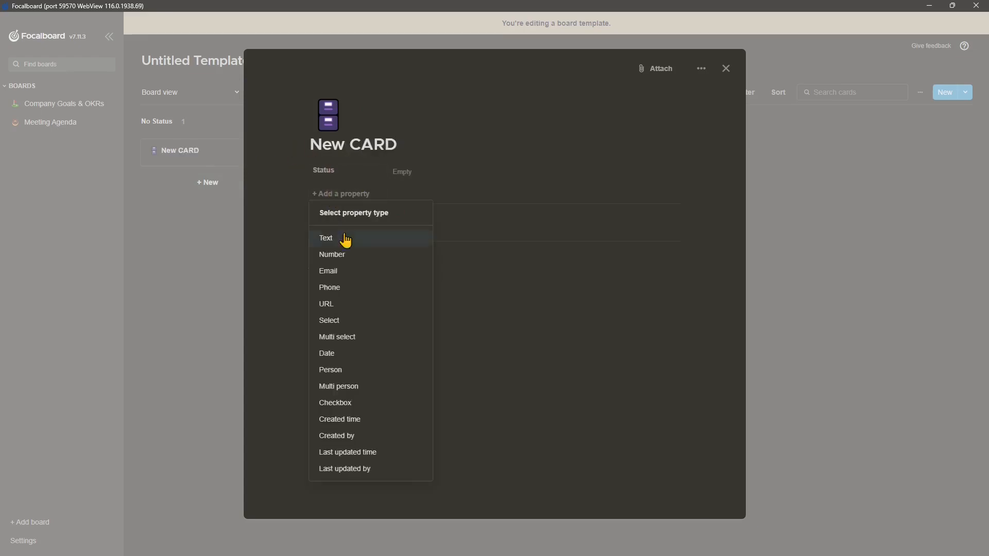
mouse_move(346, 400)
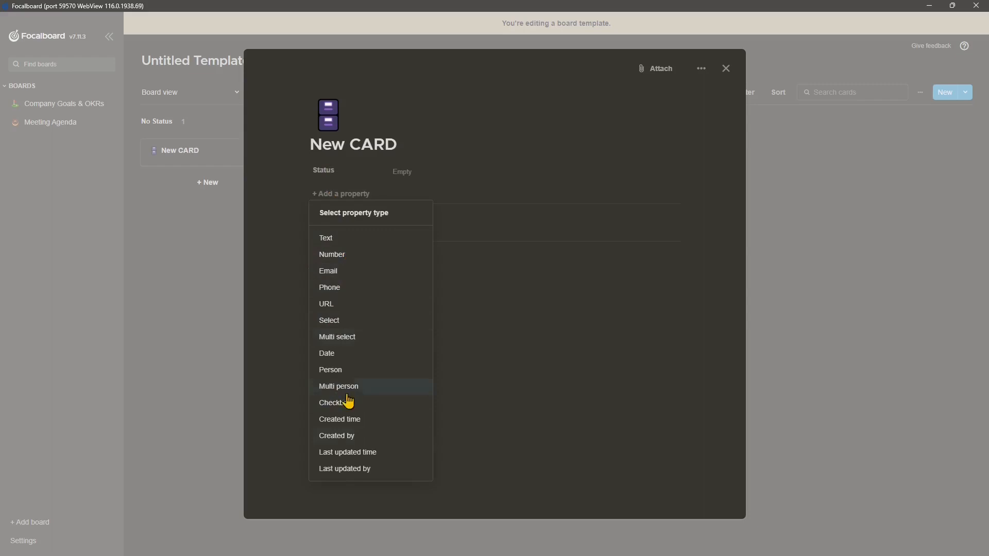
click(327, 354)
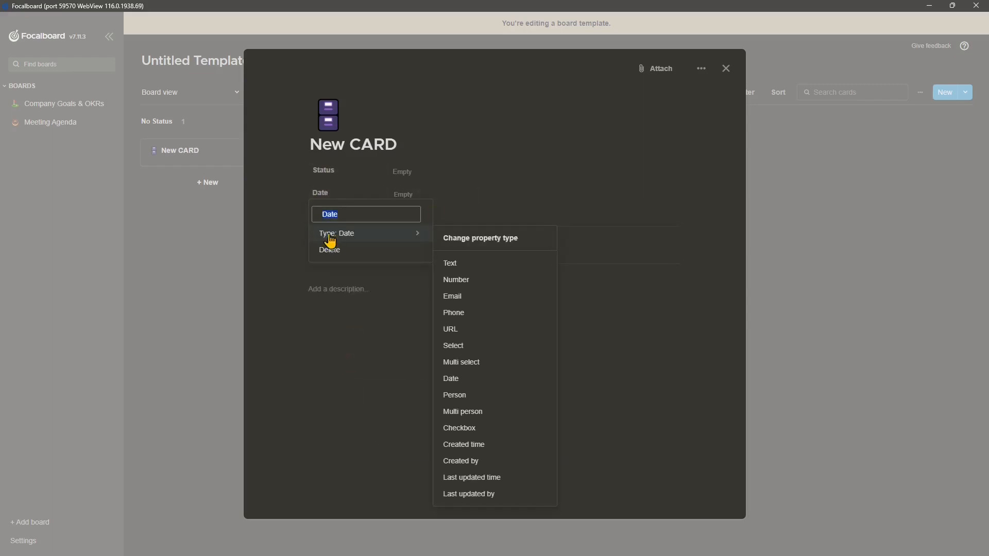
click(530, 218)
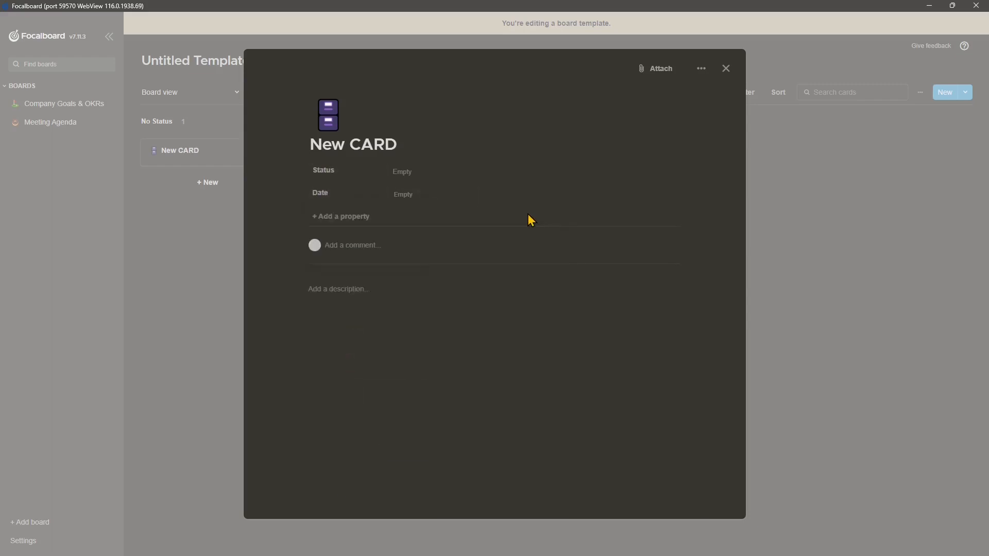
click(726, 68)
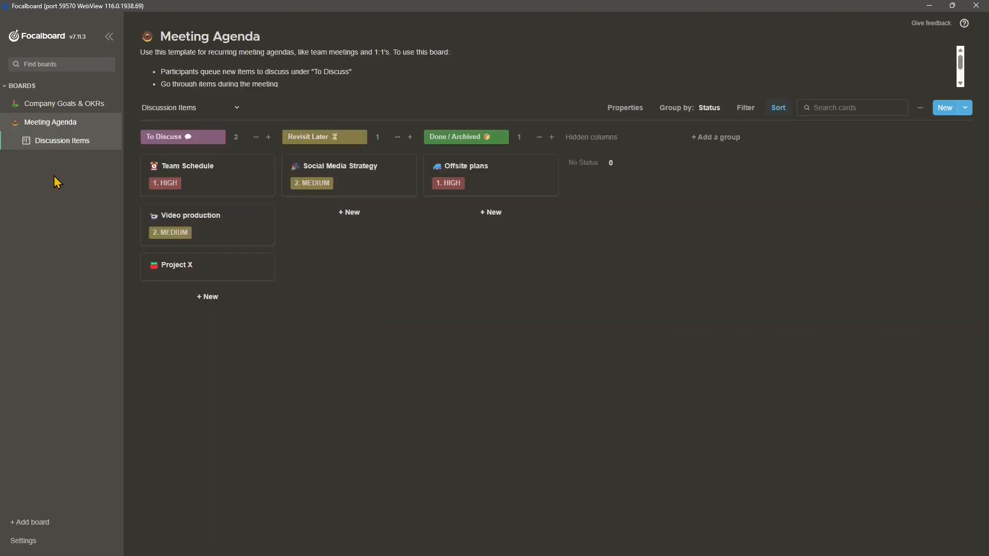
mouse_move(109, 35)
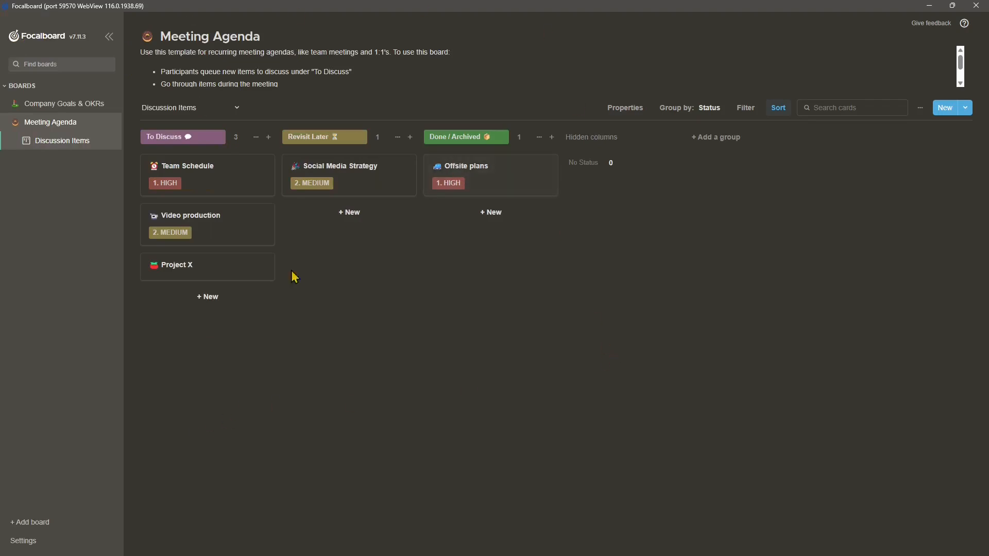
Select Company Goals & OKRs in the sidebar to show its objectives table
click(57, 104)
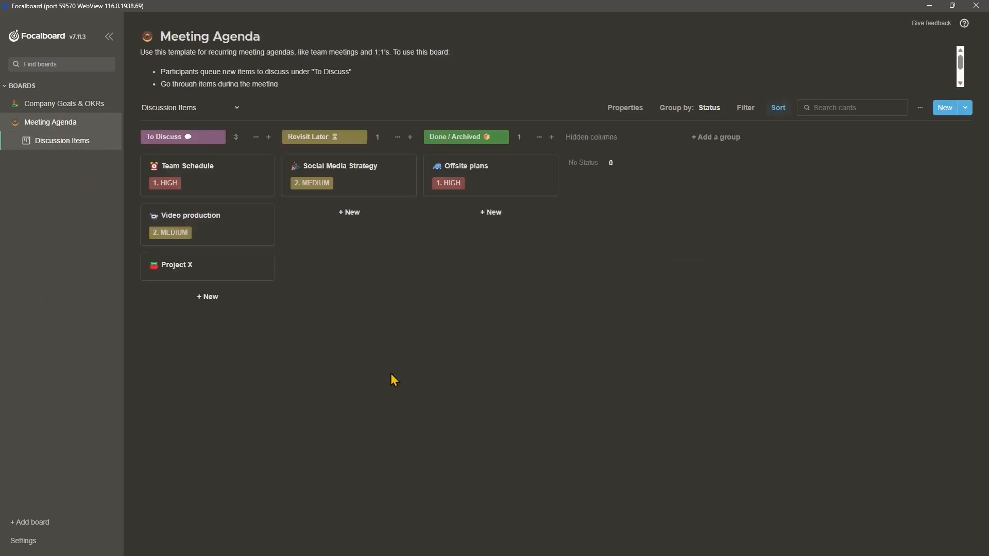
click(61, 104)
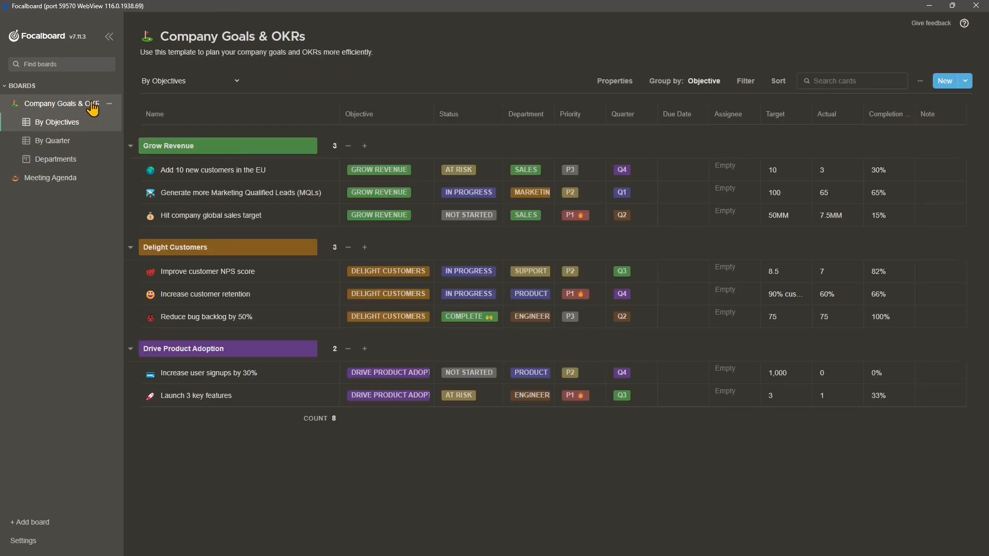
mouse_move(235, 192)
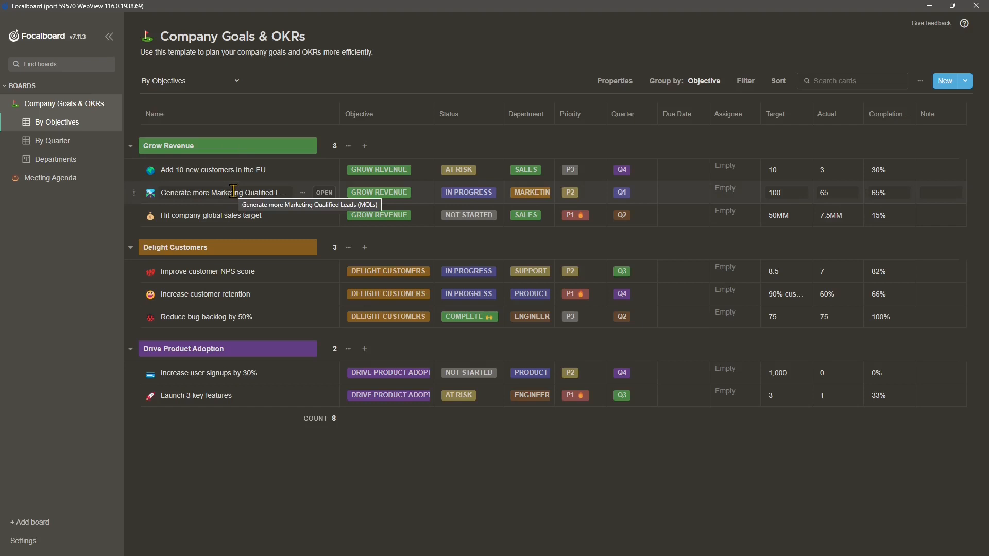
mouse_move(279, 251)
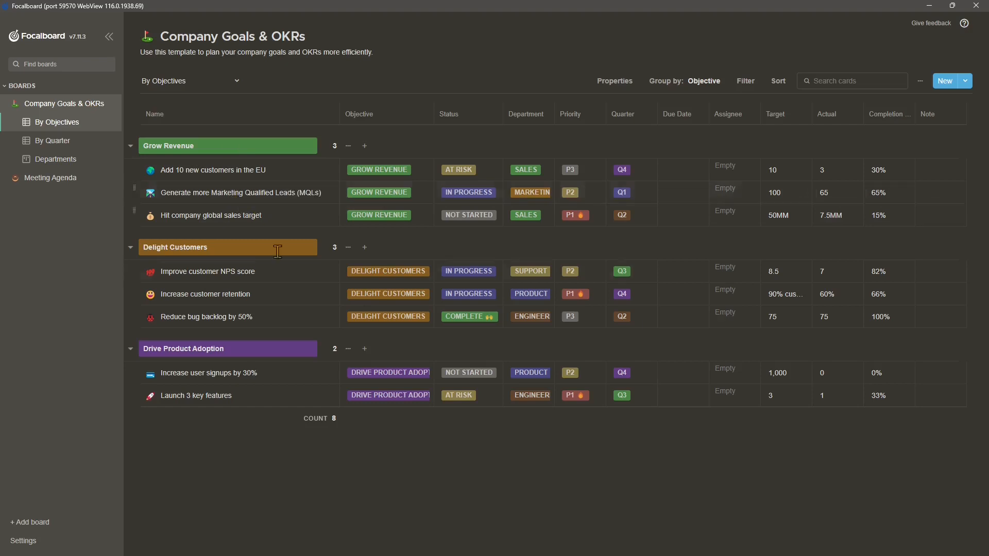
mouse_move(354, 480)
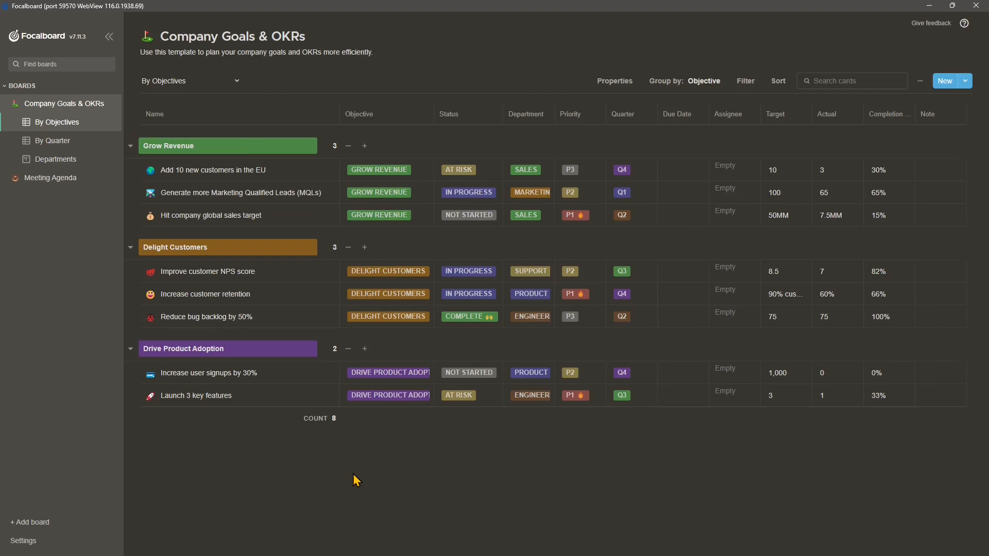
Choose About Focalboard from the logo menu to open focalboard.com in a popup
click(38, 38)
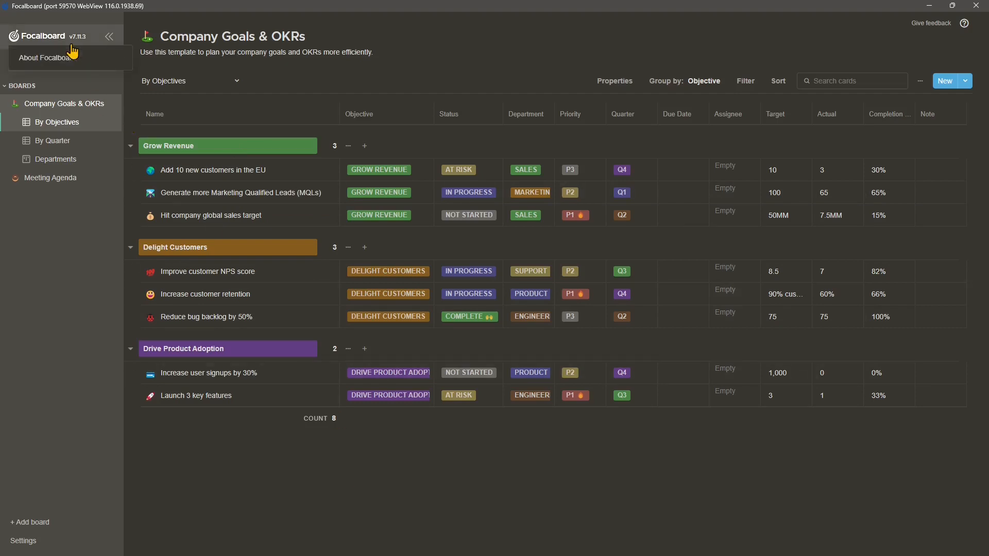
click(39, 58)
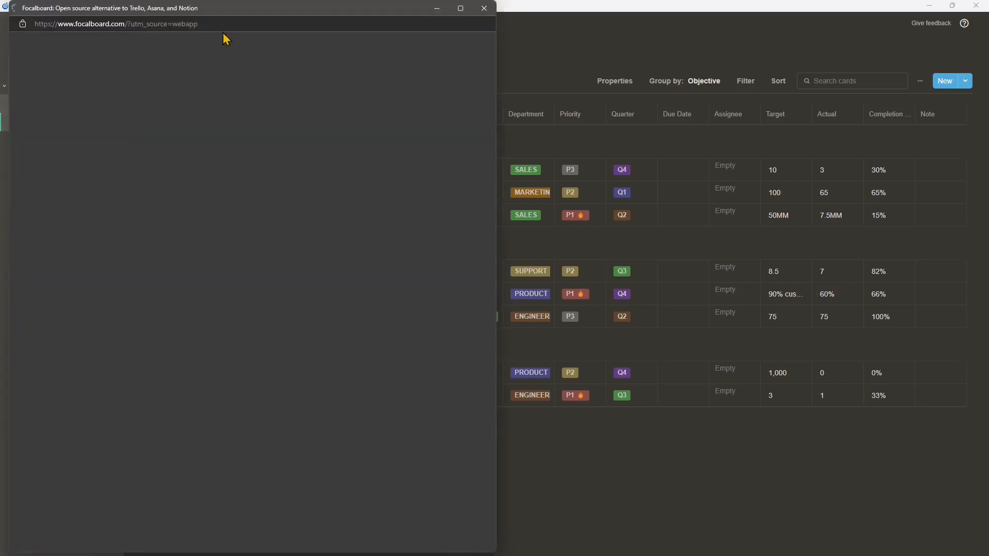